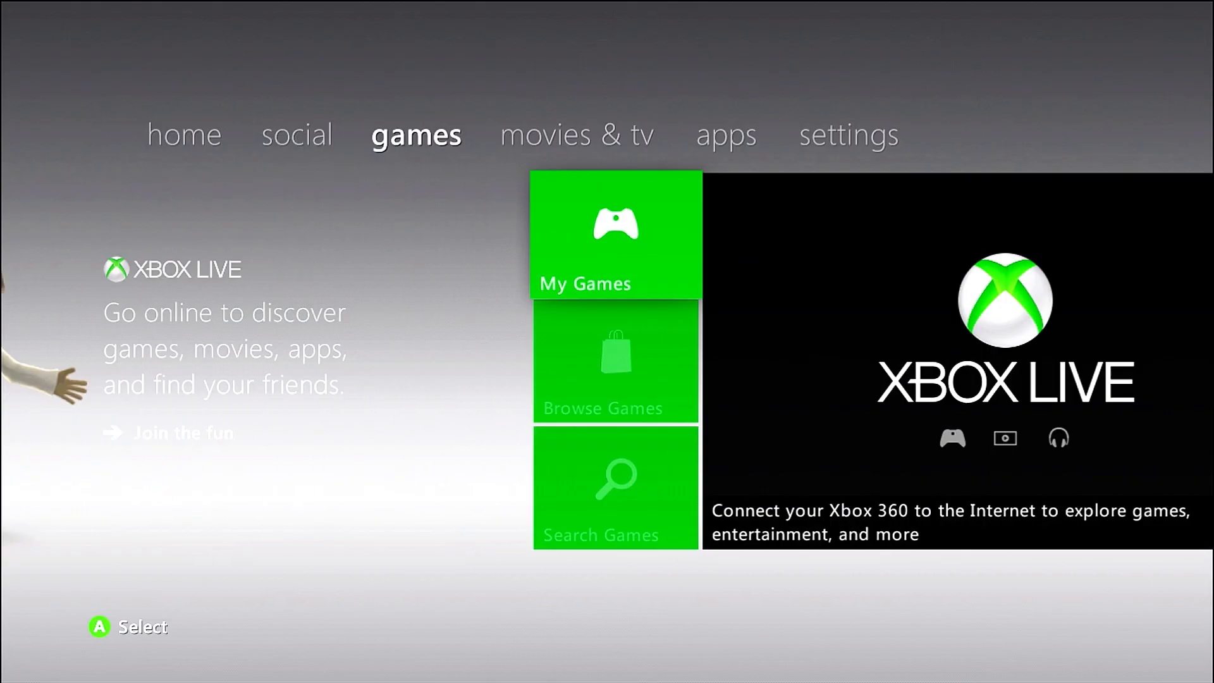
Reach the Storage Devices list under System in the console settings.
left_click(848, 136)
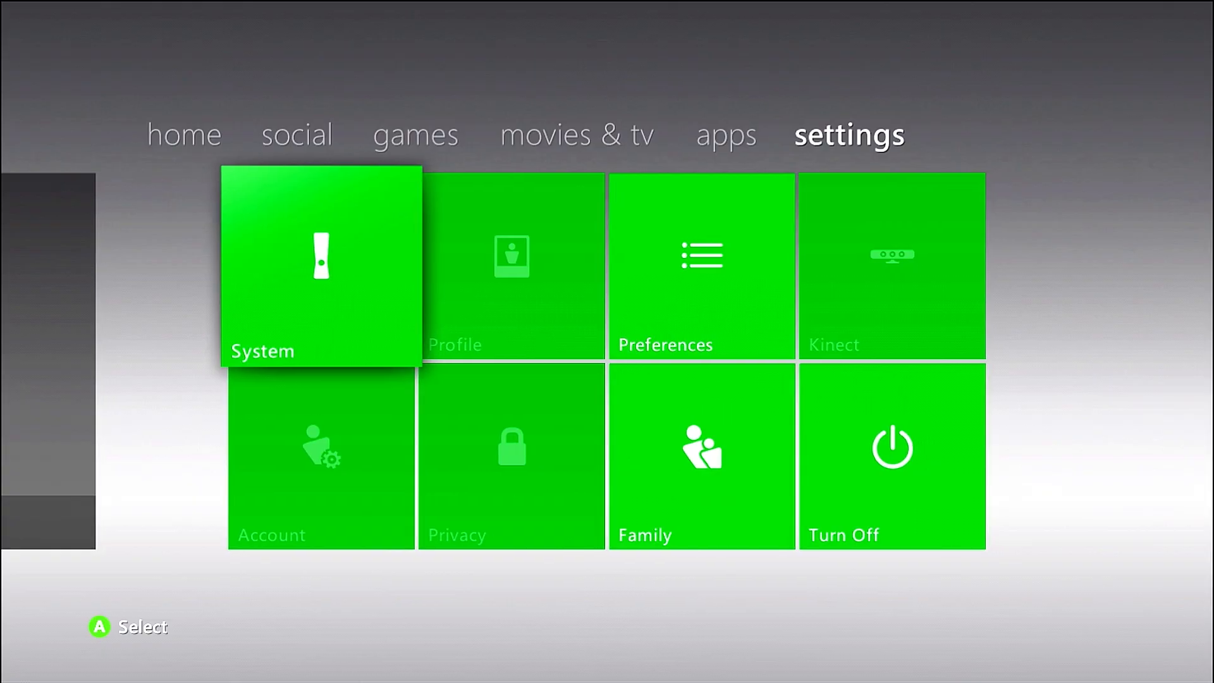
left_click(320, 267)
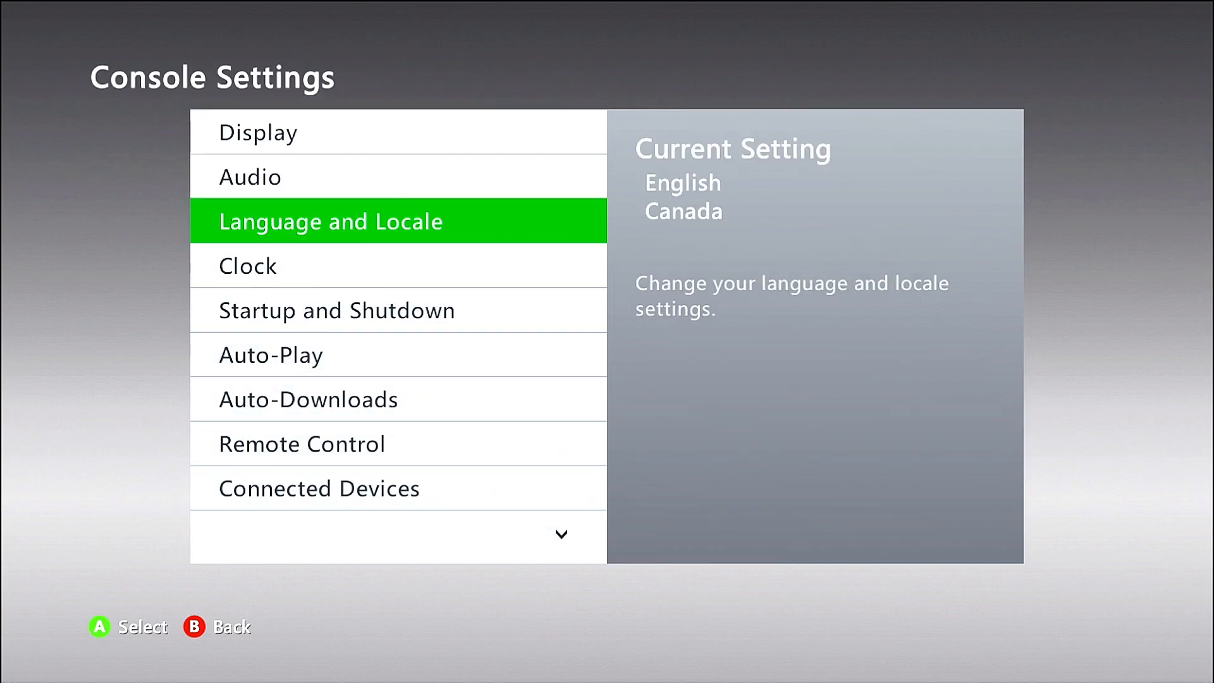
scroll("down", 3)
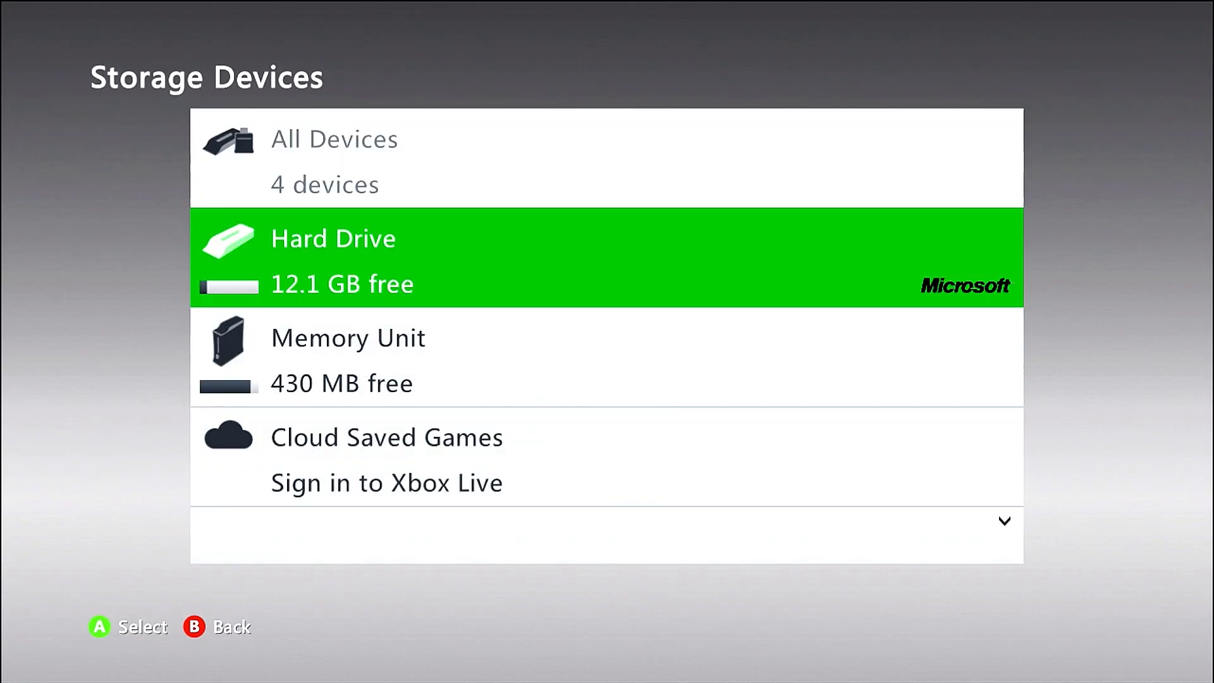
Select the unformatted USB device and start formatting it.
scroll("down", 3)
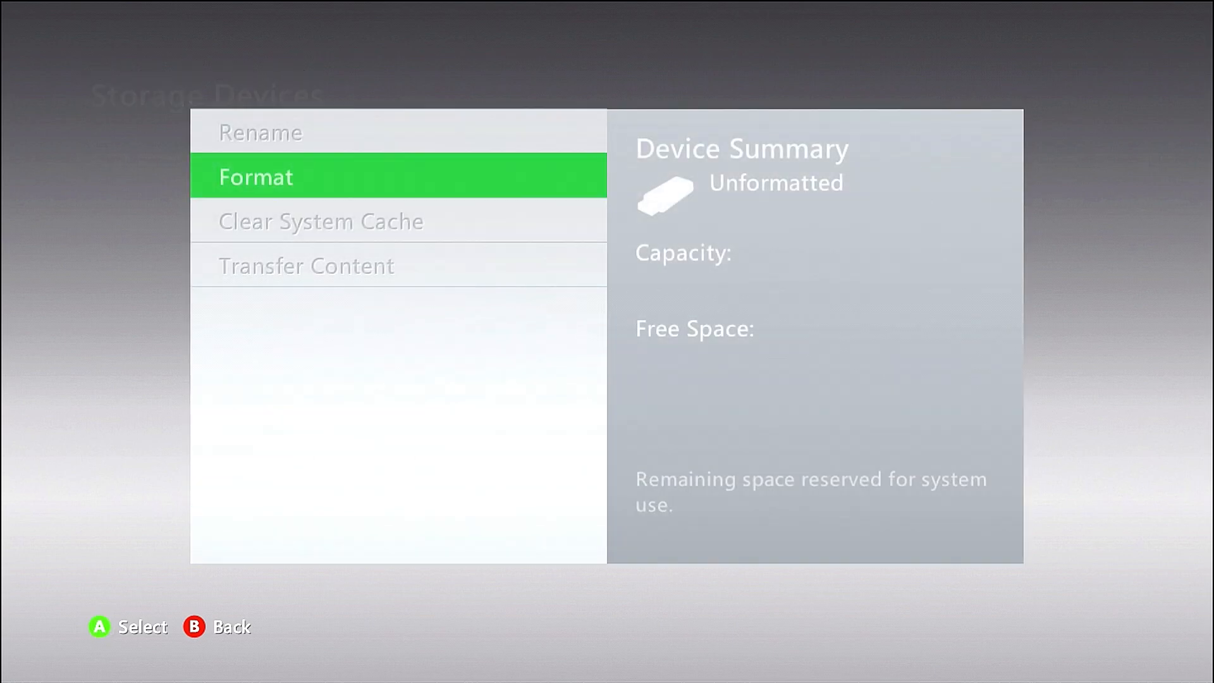
left_click(255, 176)
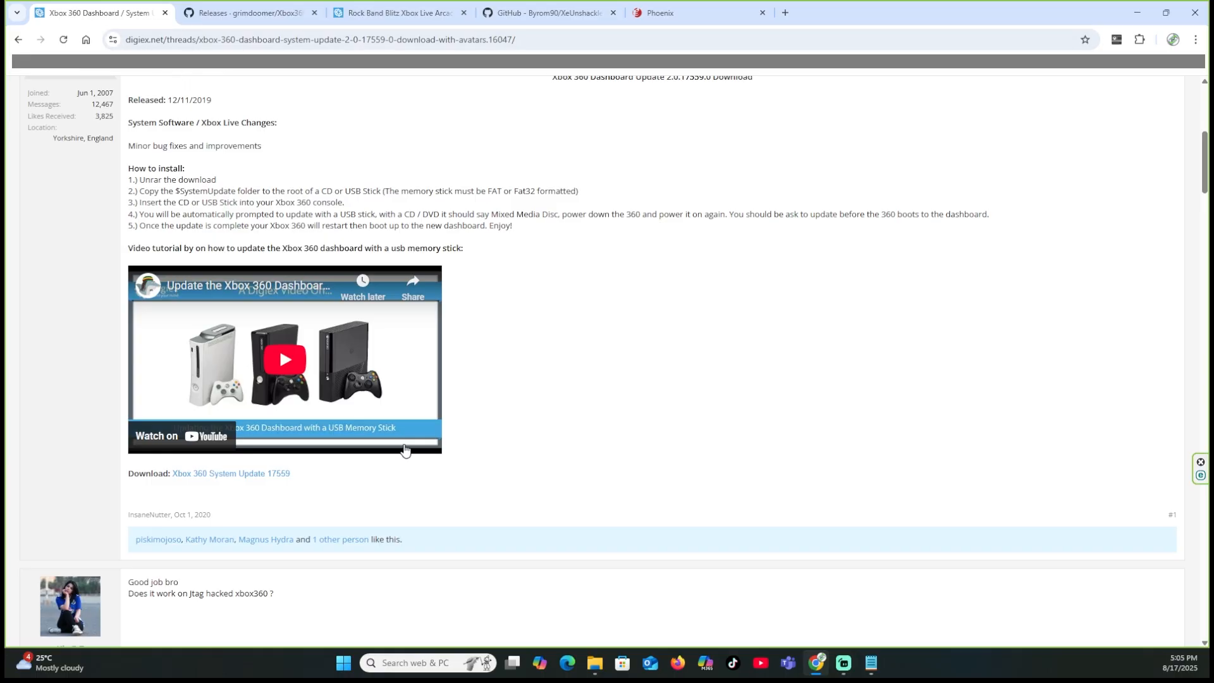
scroll("up", 3)
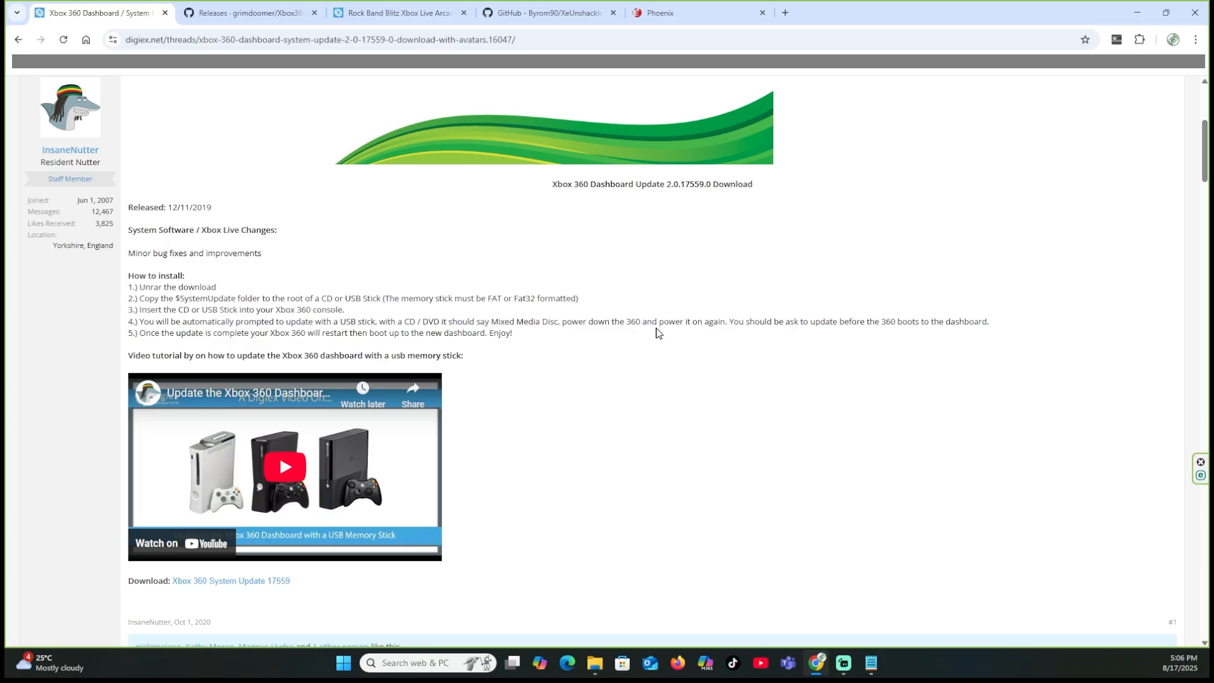
scroll("down", 3)
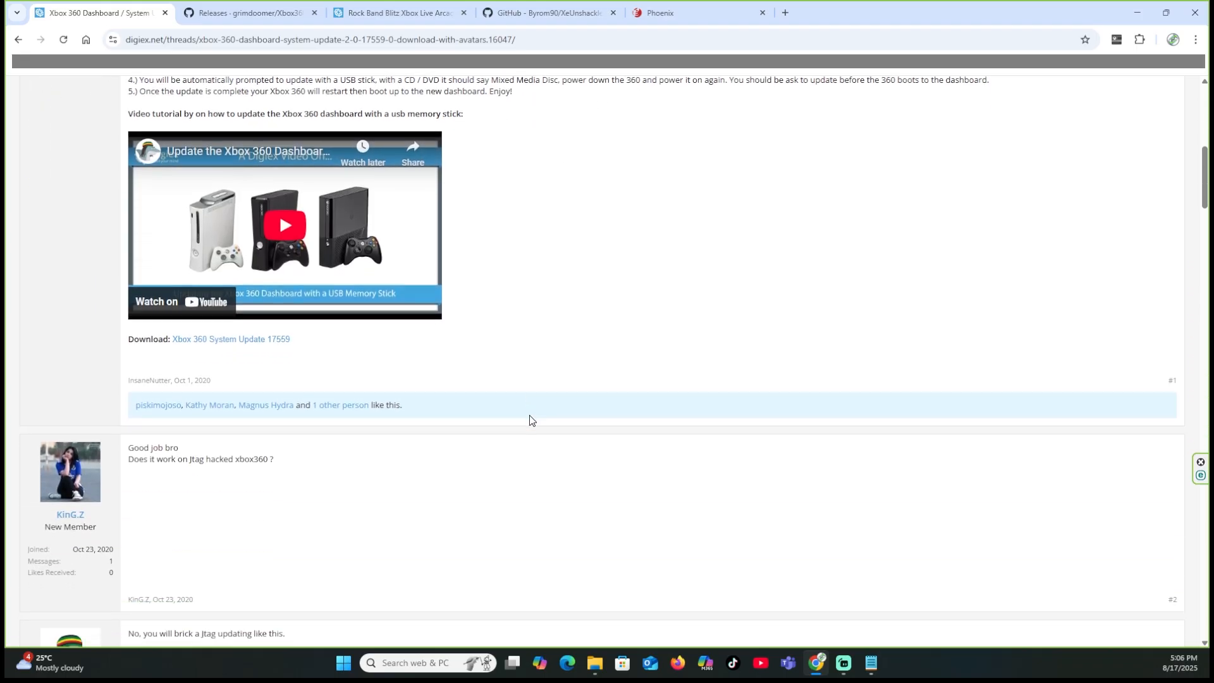
mouse_move(231, 339)
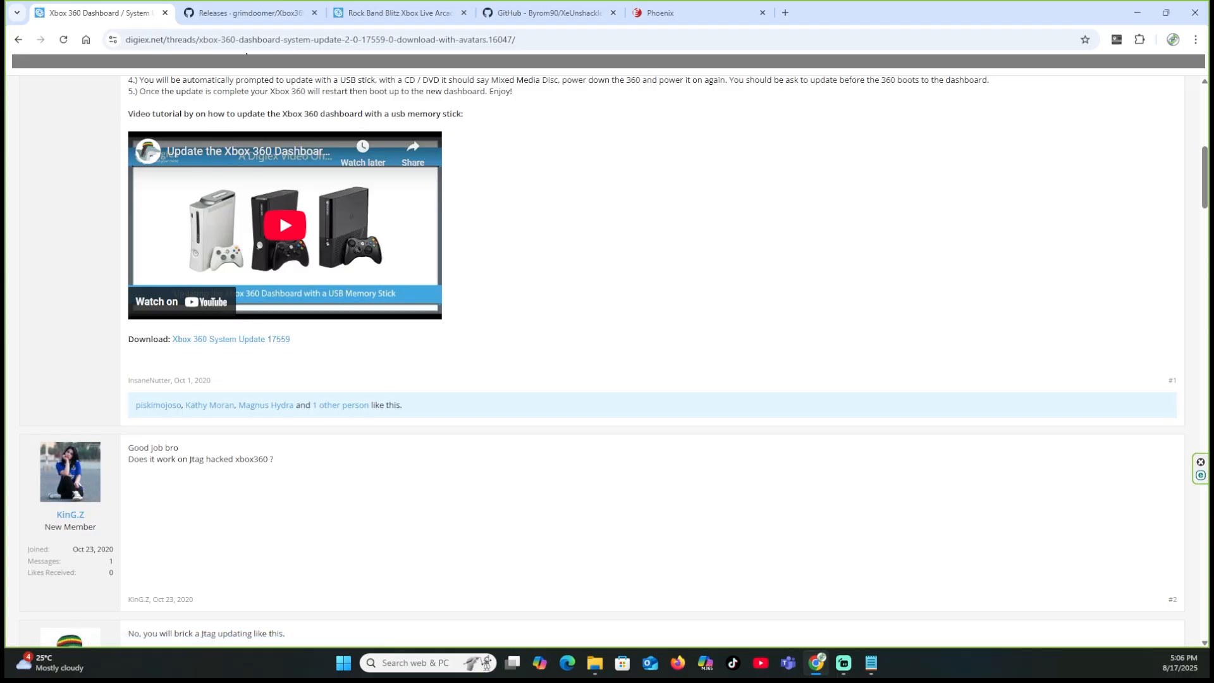
mouse_move(287, 301)
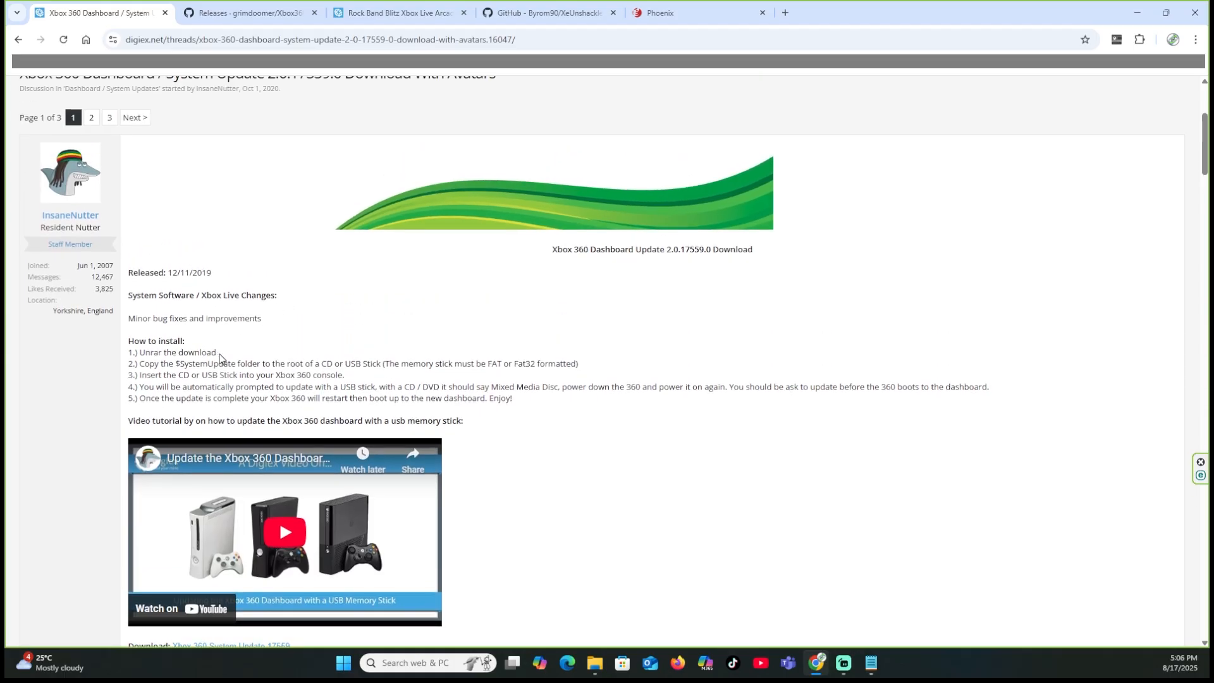
mouse_move(287, 192)
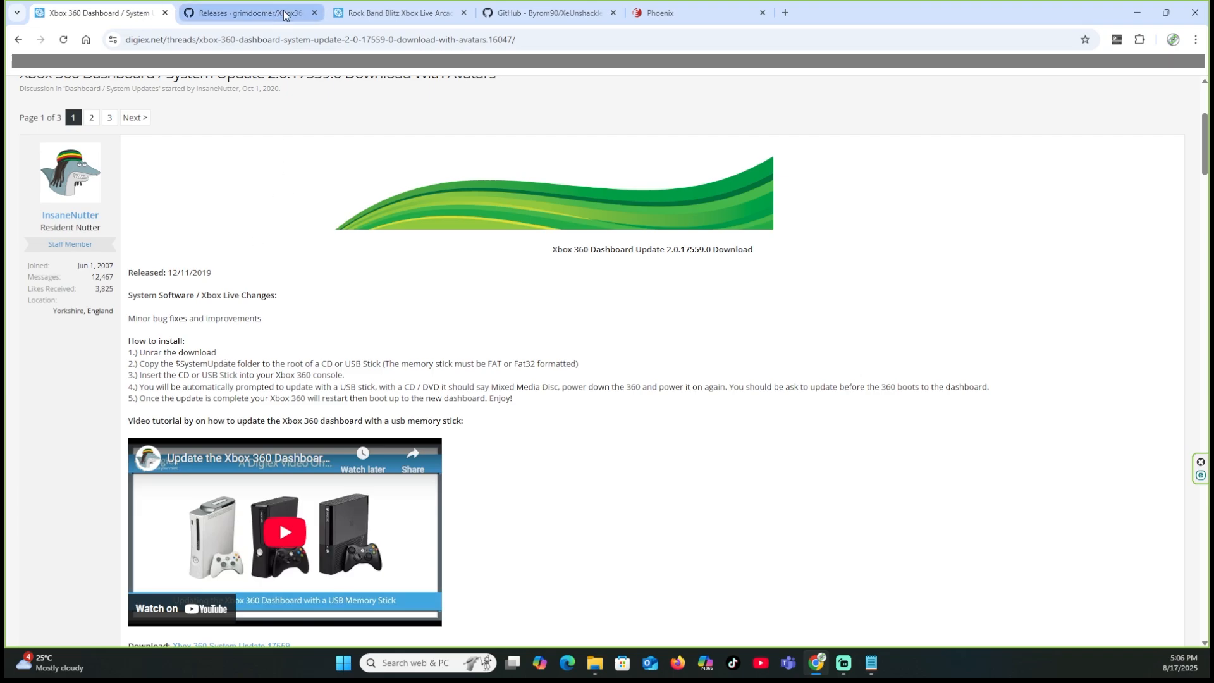
Show the Xbox360BadUpdate releases page with the v1.2 assets.
left_click(247, 13)
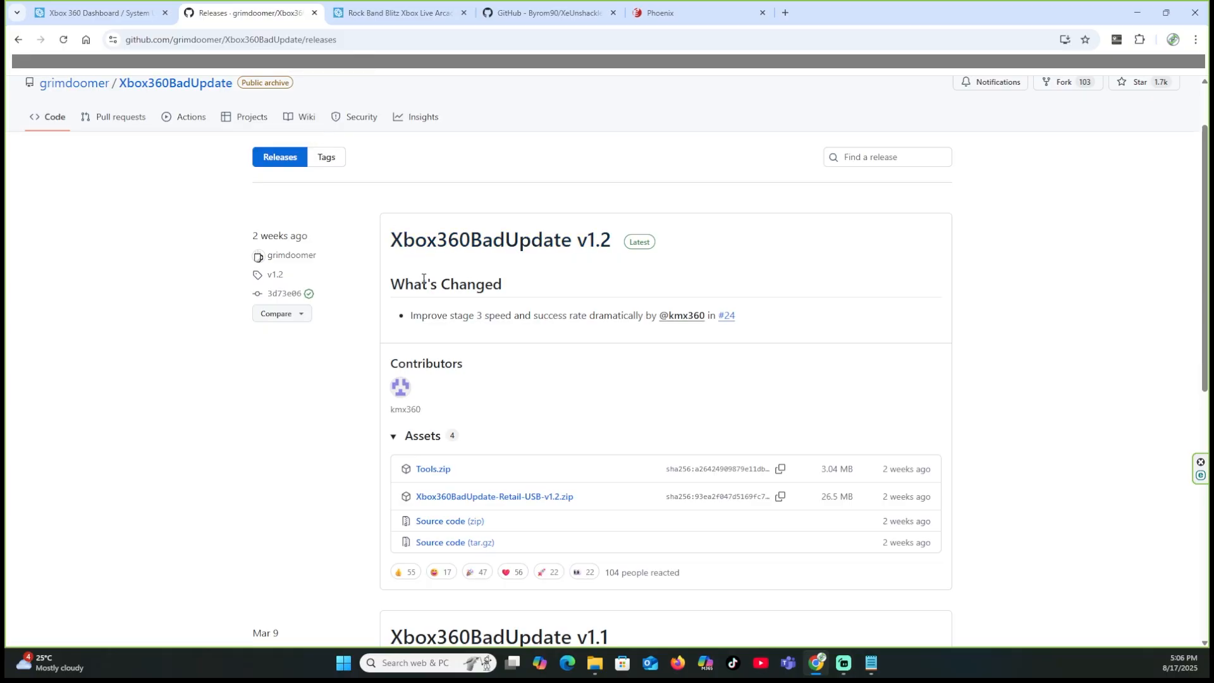
mouse_move(576, 274)
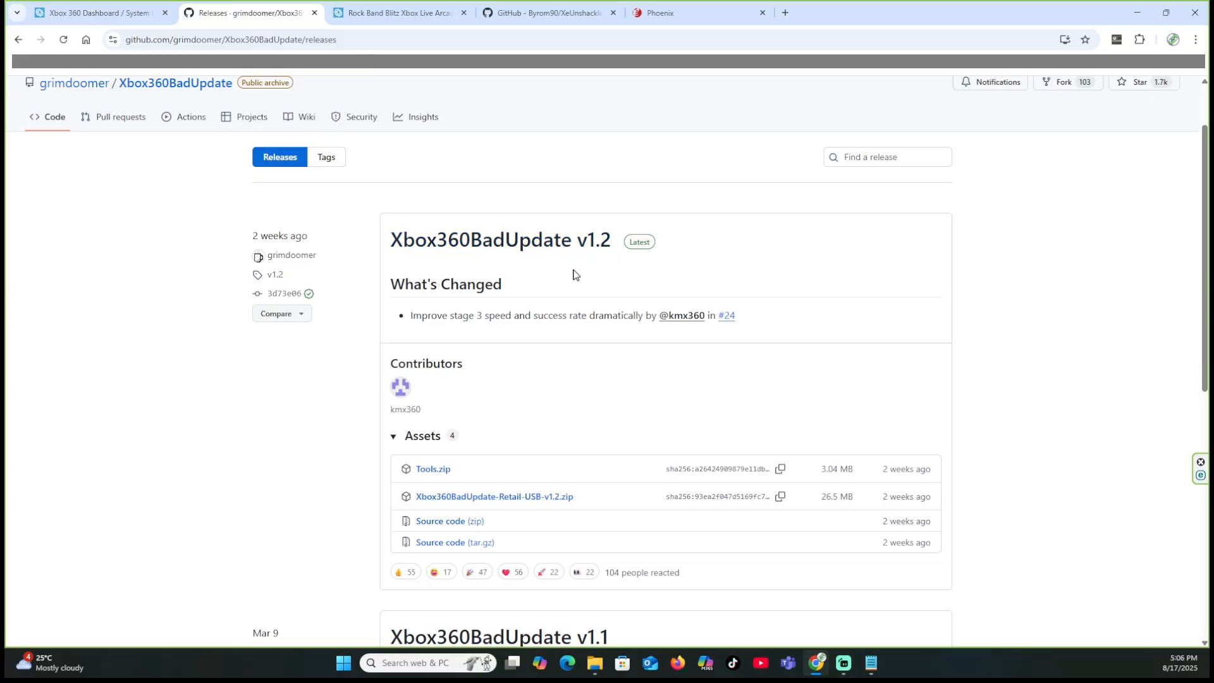
mouse_move(432, 468)
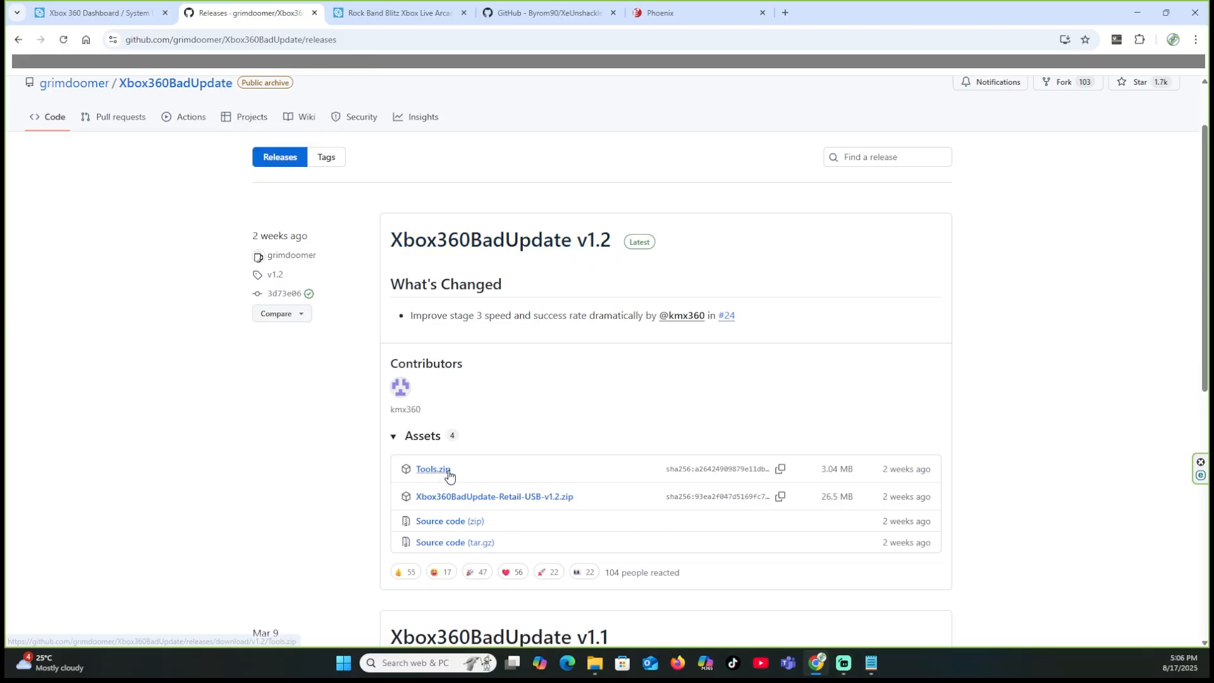
mouse_move(463, 509)
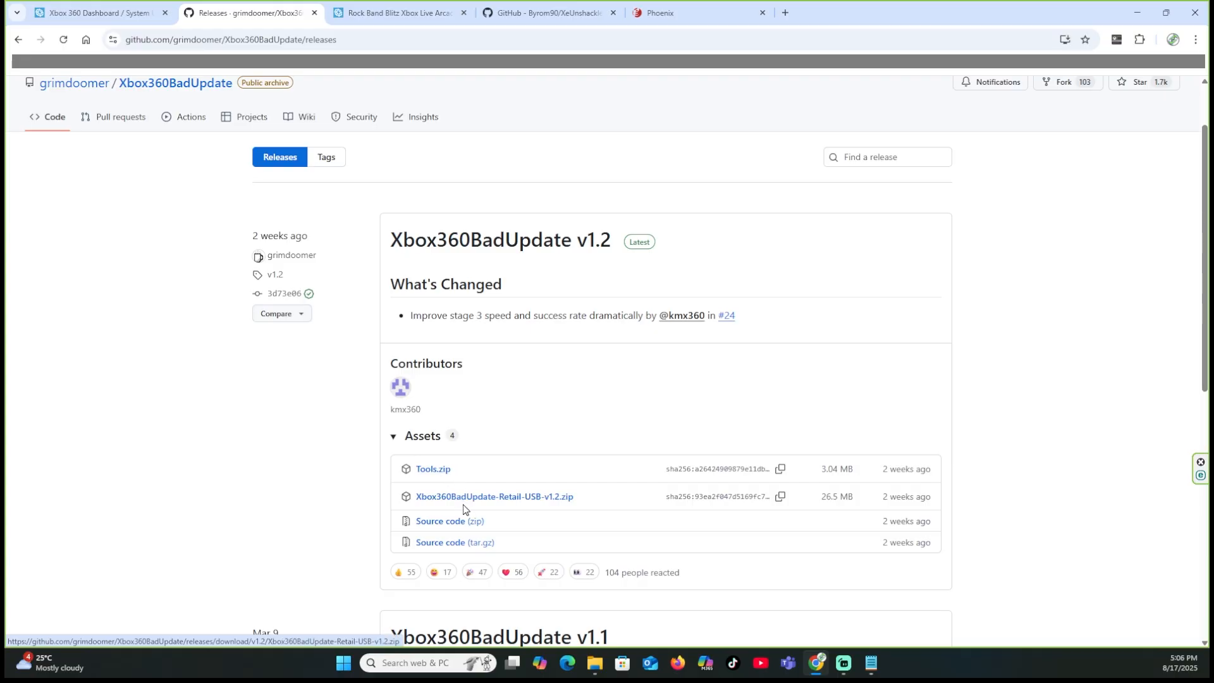
mouse_move(554, 496)
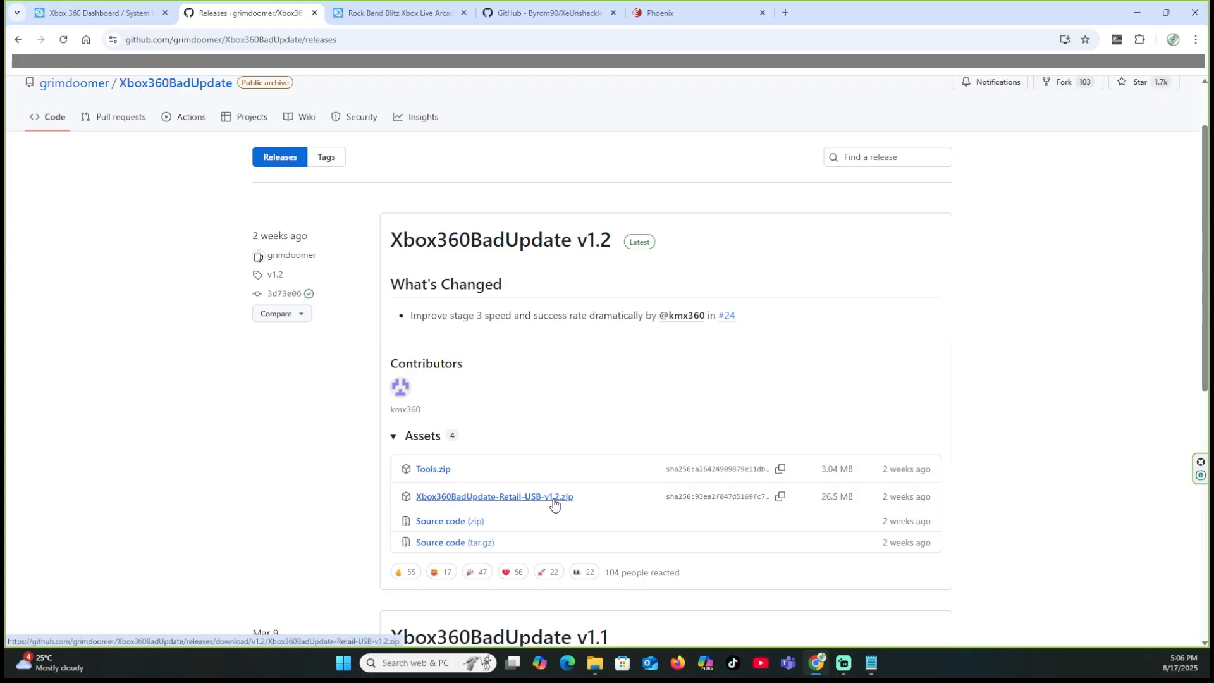
mouse_move(561, 502)
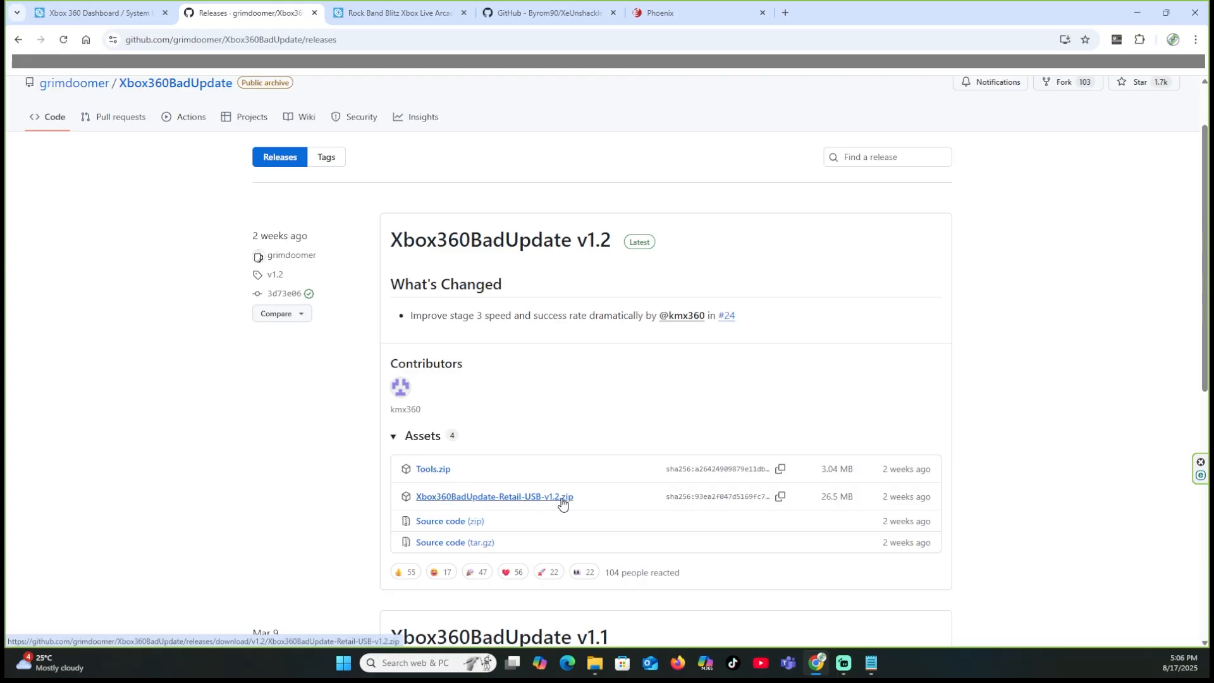
mouse_move(562, 495)
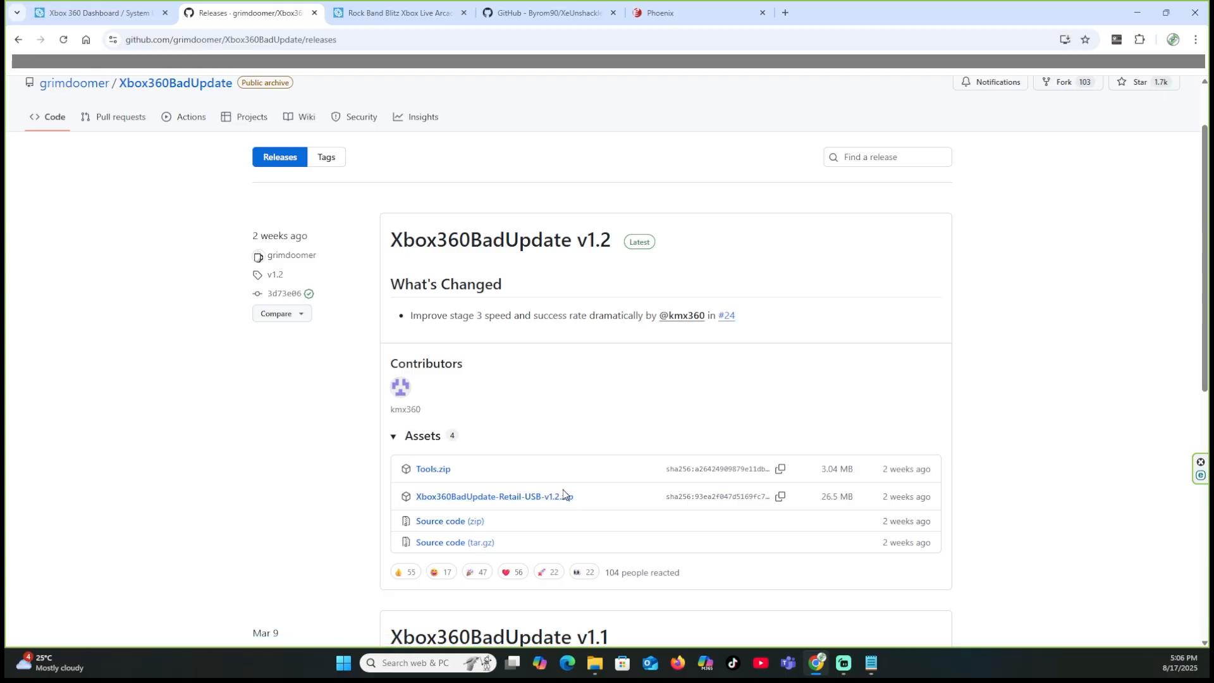
mouse_move(570, 489)
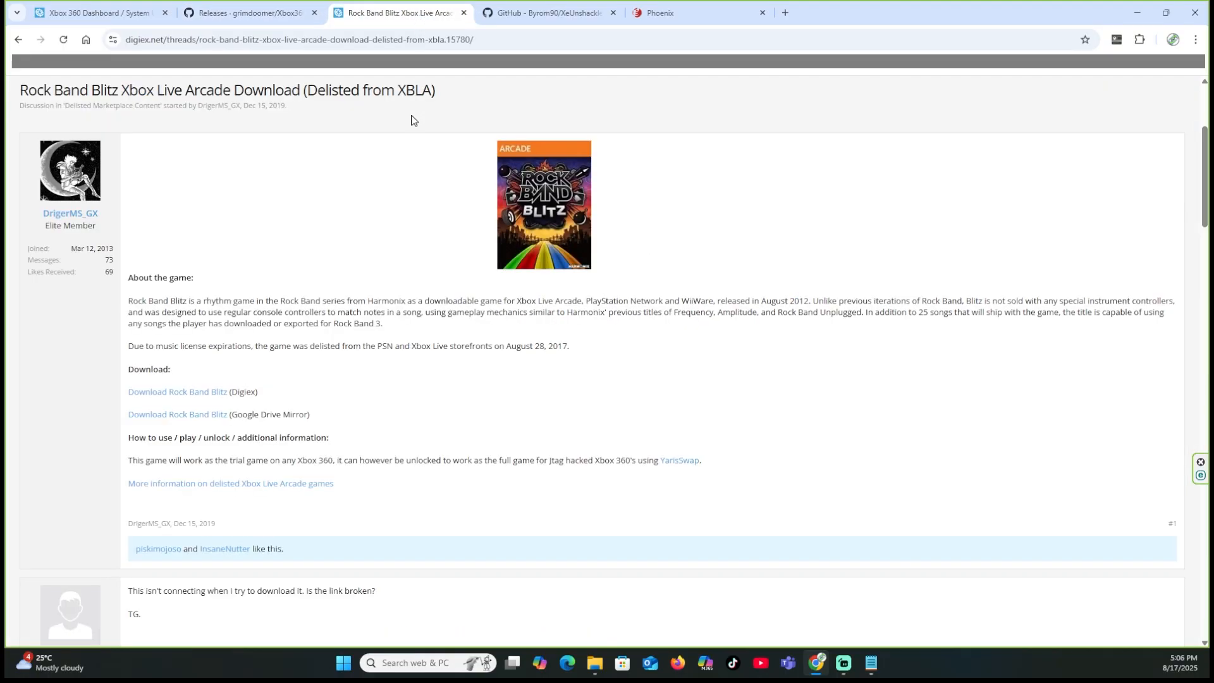
mouse_move(444, 233)
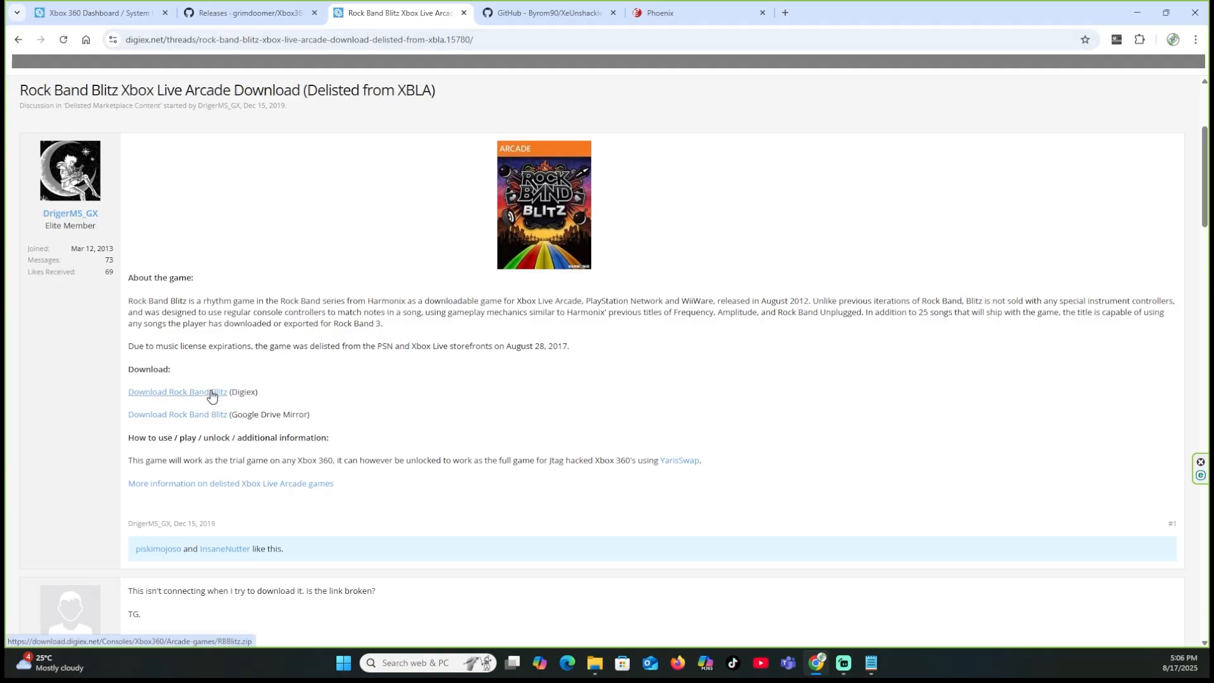
mouse_move(236, 388)
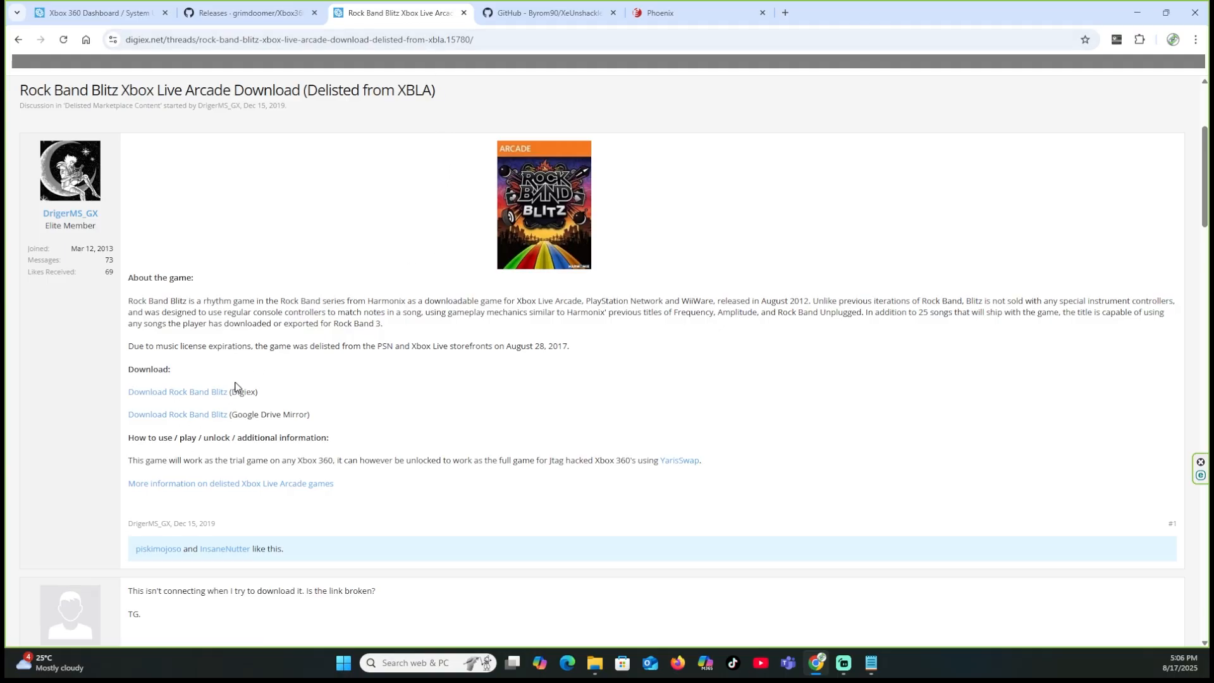
mouse_move(241, 405)
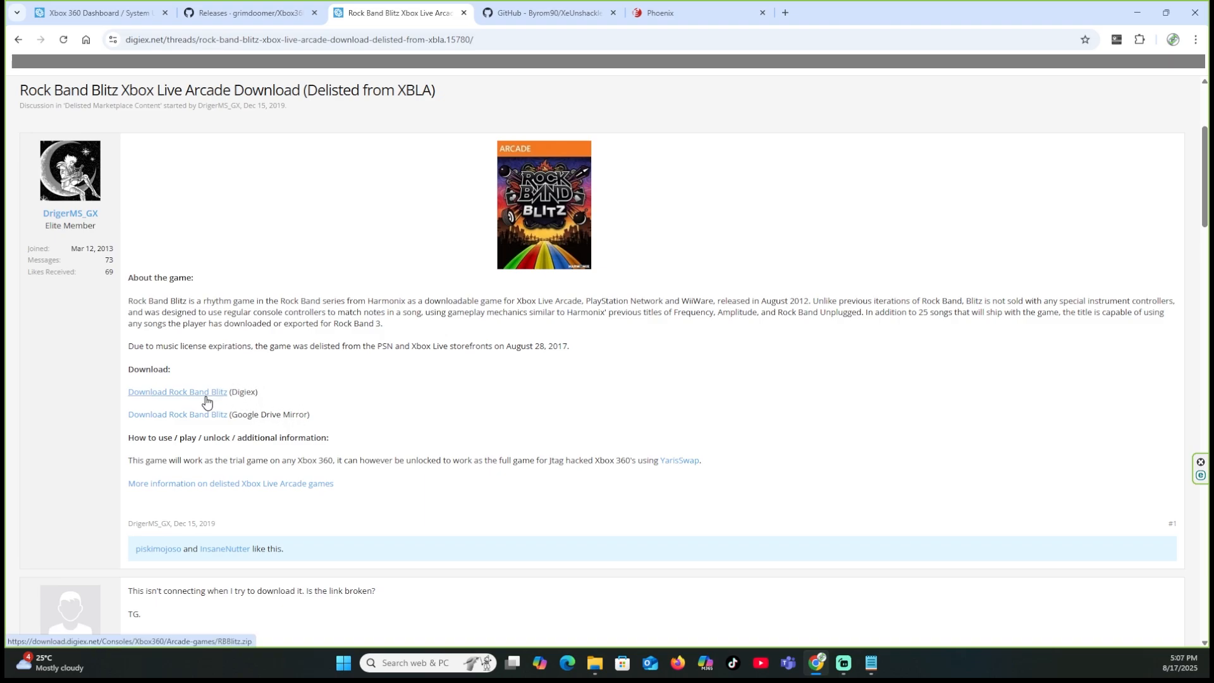
mouse_move(204, 409)
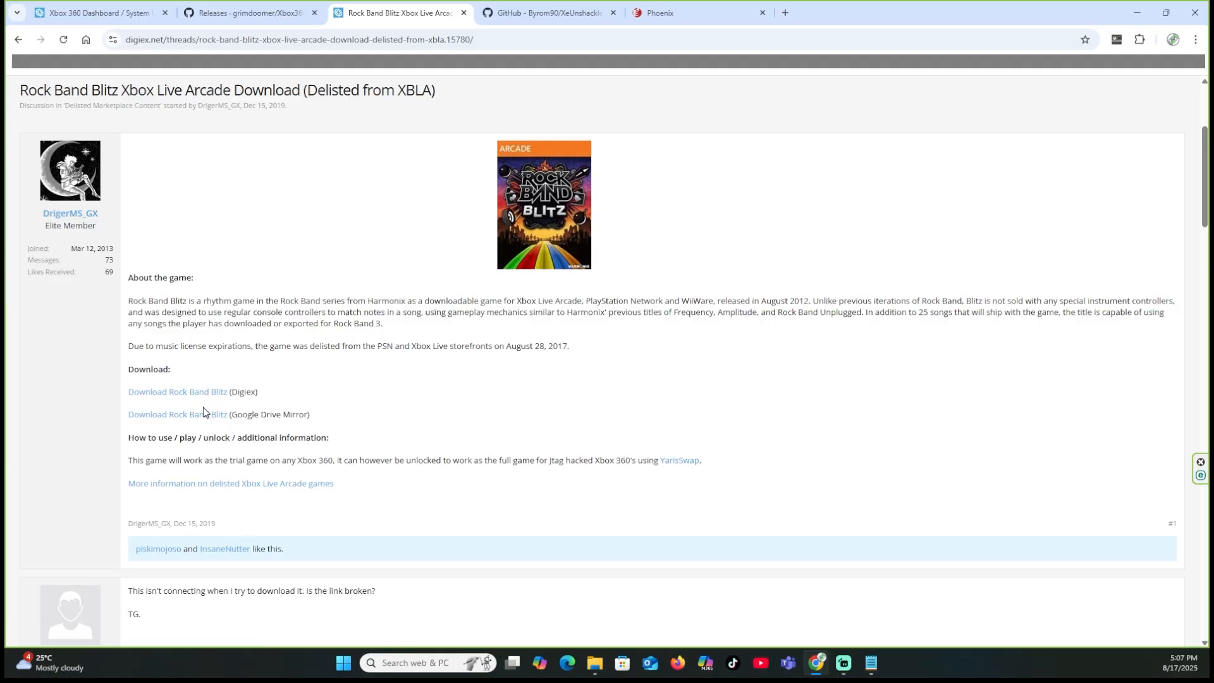
mouse_move(177, 413)
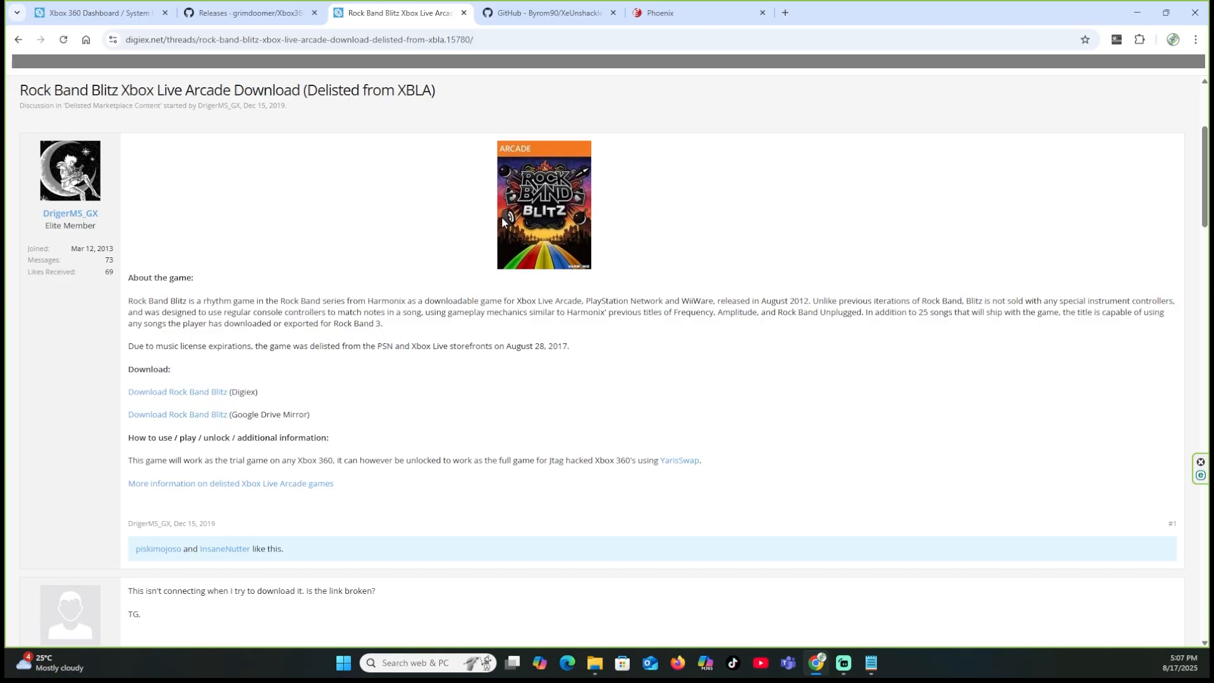
Download XeUnshackle-BETA-v1_02.zip from the XeUnshackle BETA v1.02 release.
left_click(546, 13)
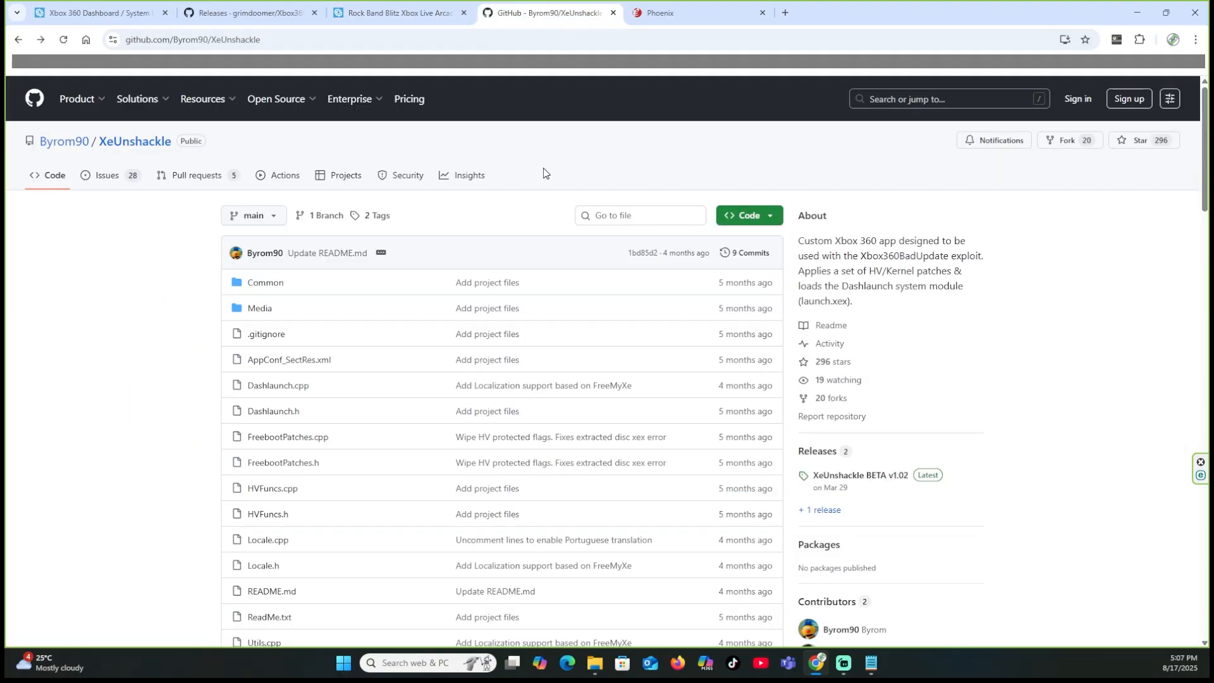
mouse_move(151, 160)
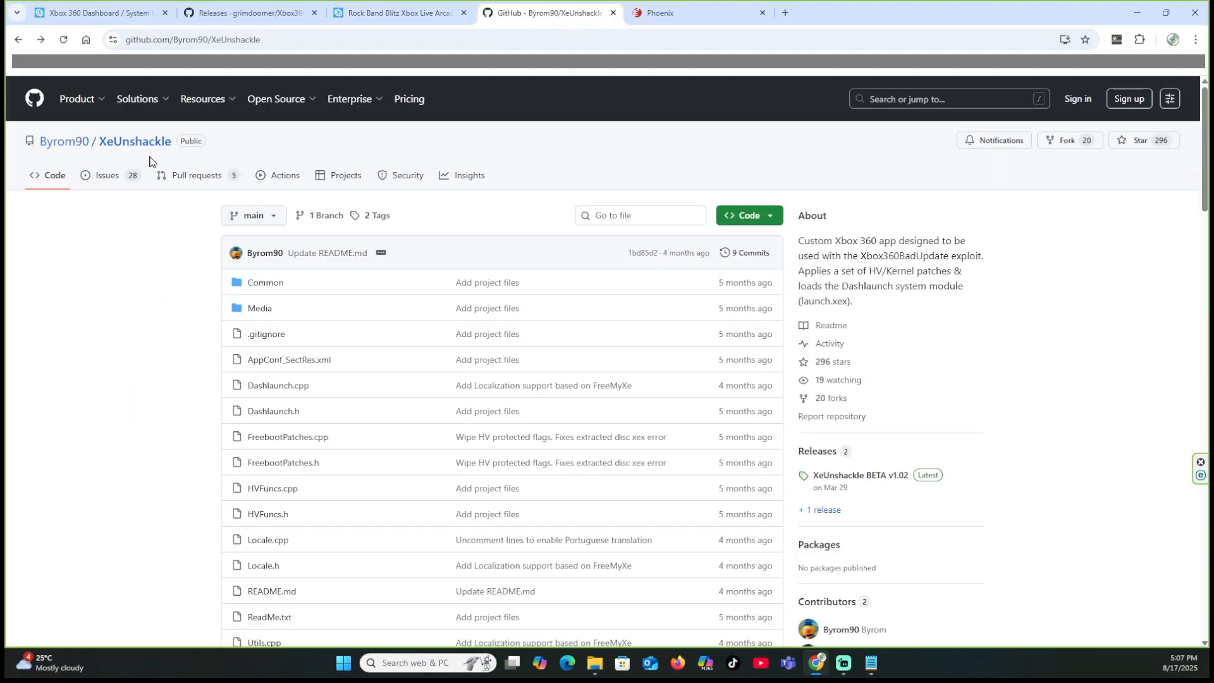
mouse_move(896, 508)
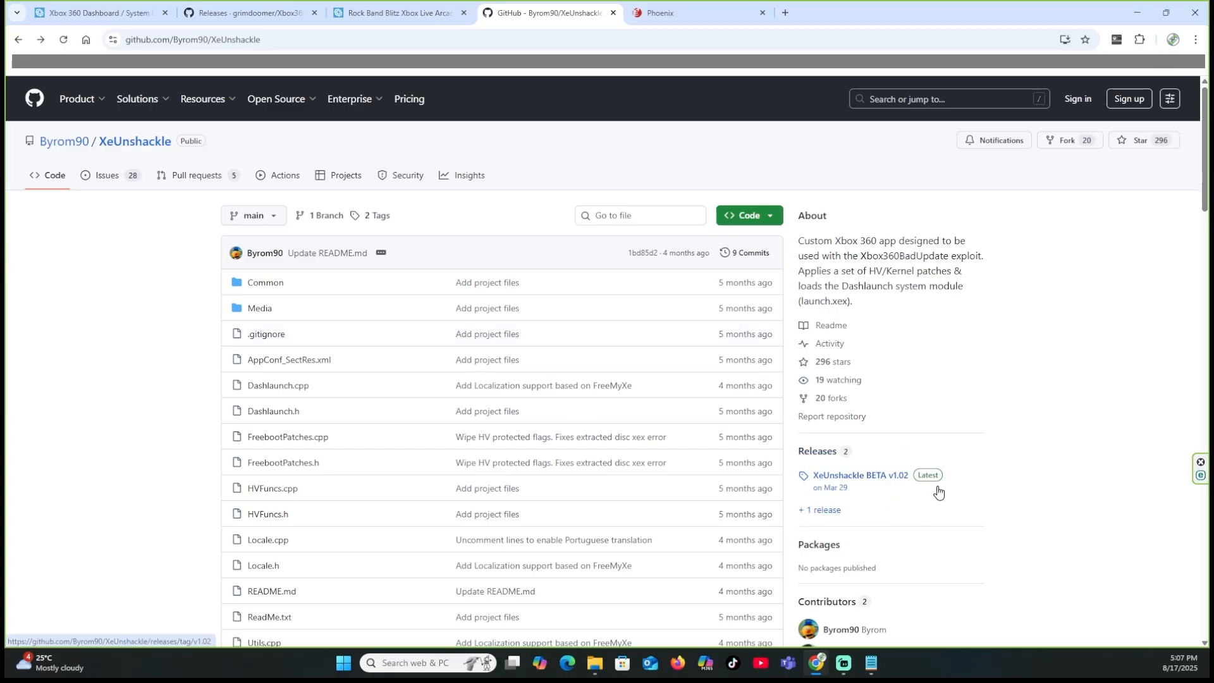
mouse_move(940, 484)
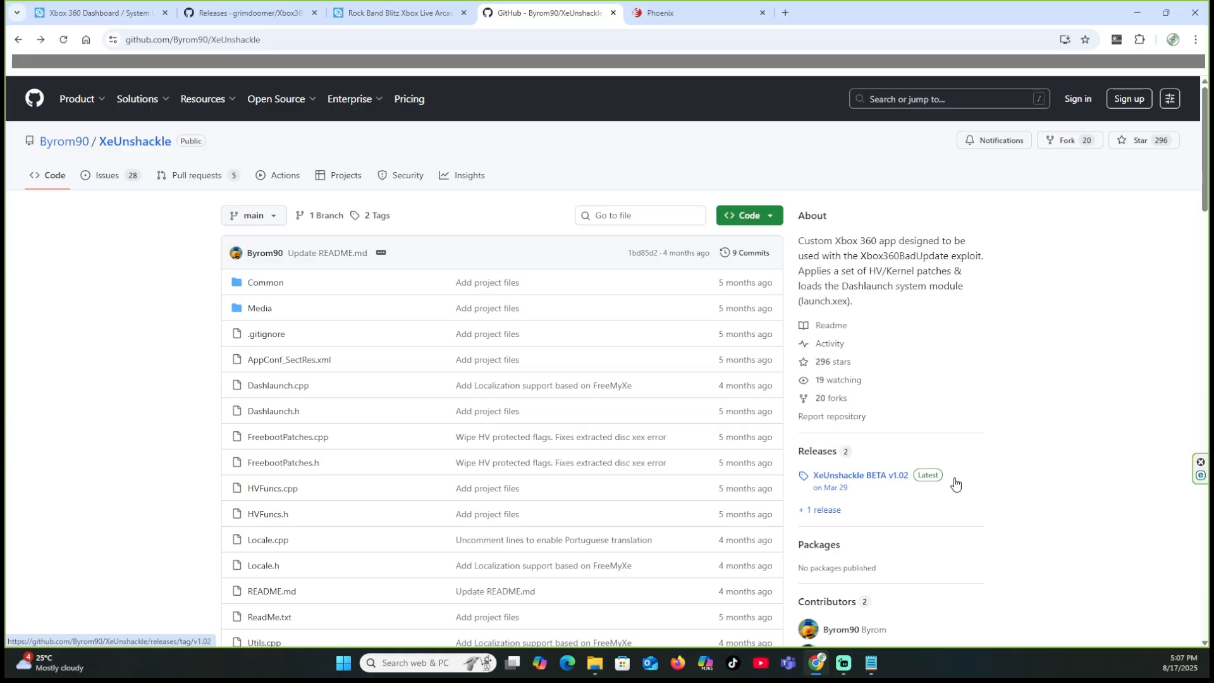
mouse_move(901, 460)
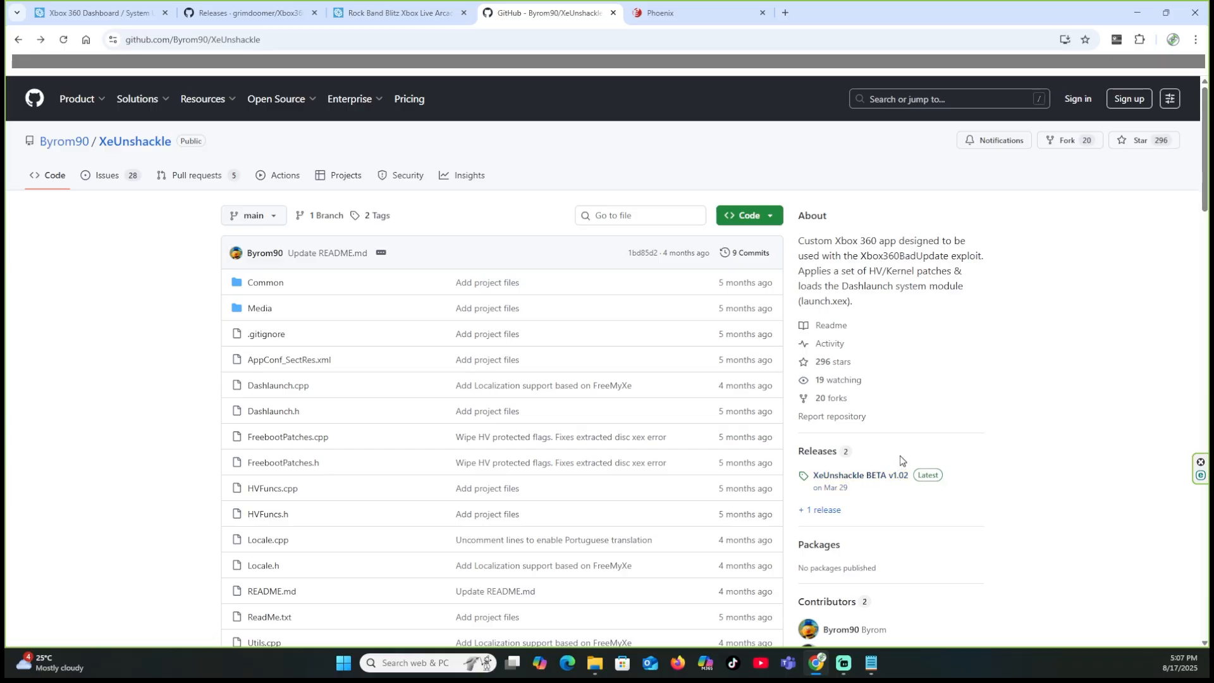
mouse_move(860, 475)
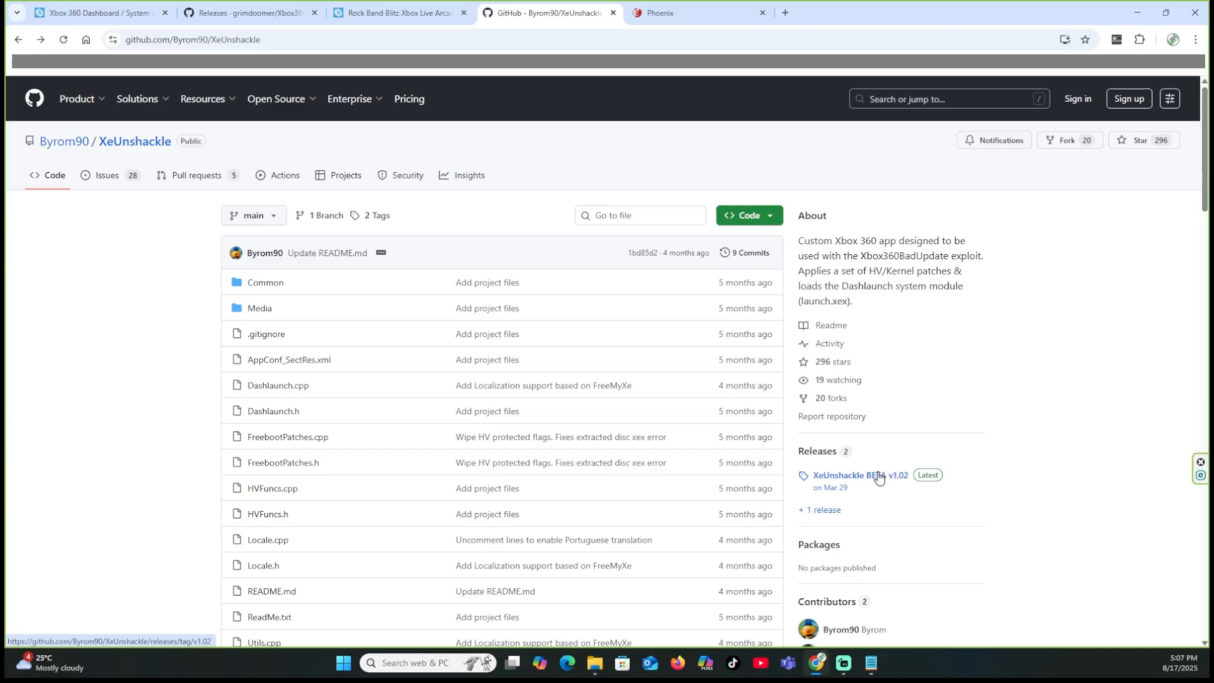
left_click(861, 474)
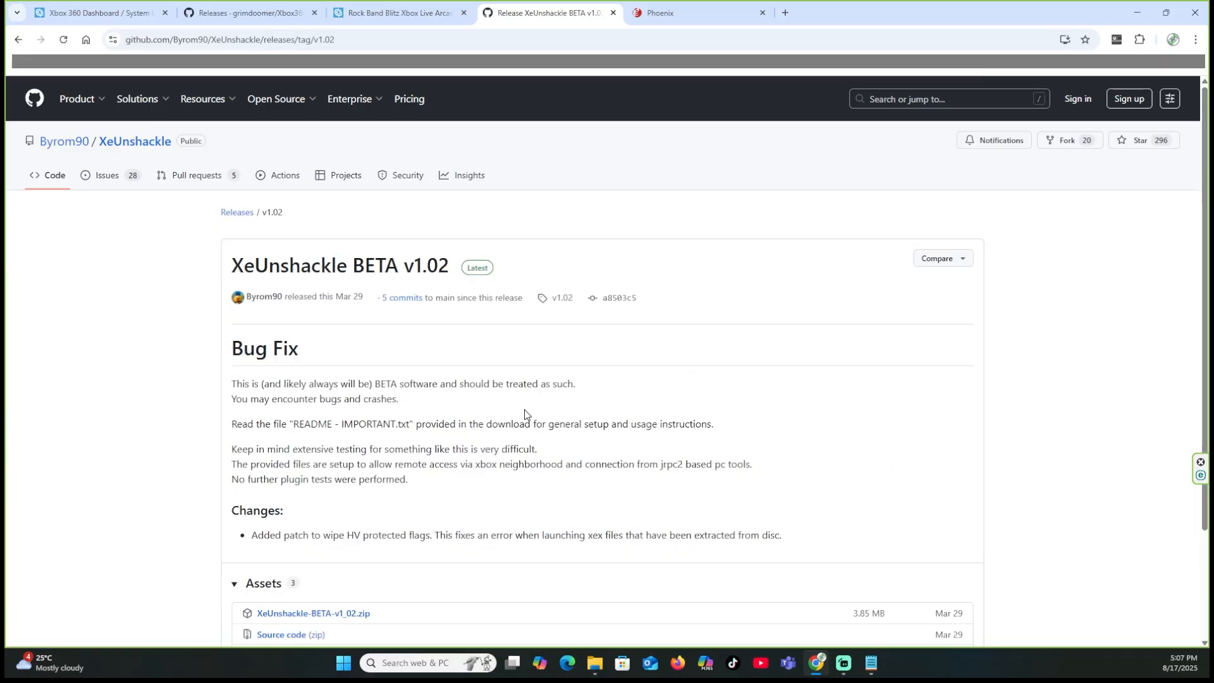
scroll("down", 3)
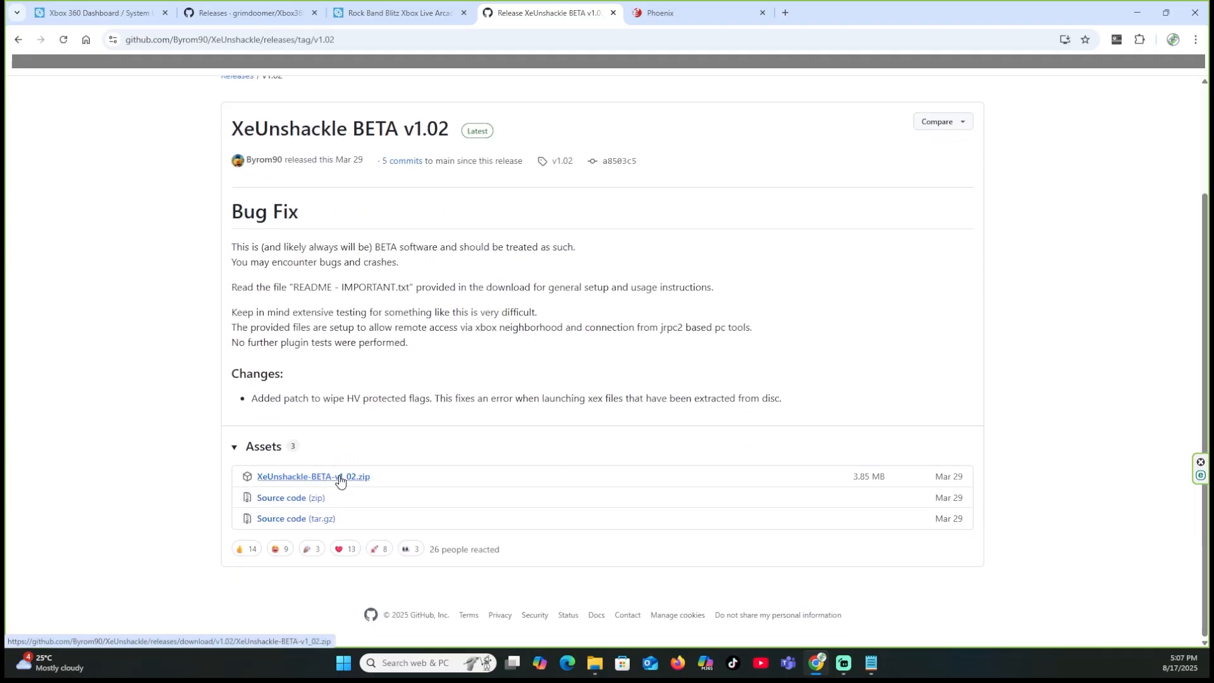
mouse_move(317, 482)
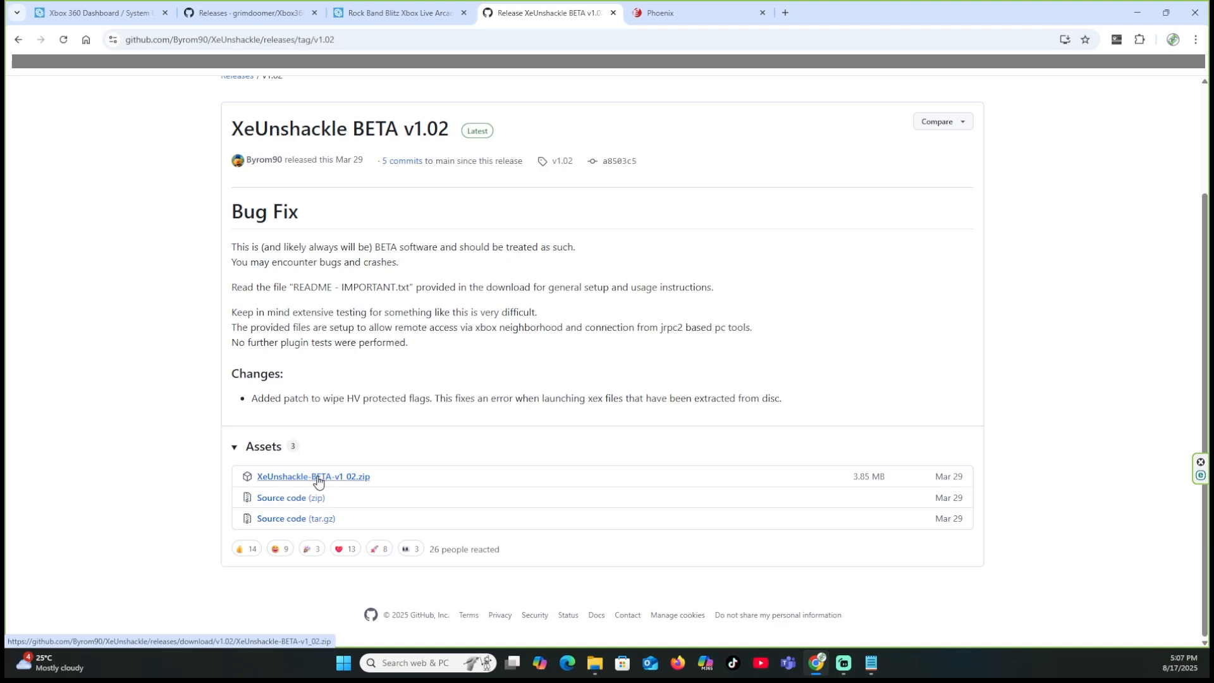
left_click(689, 12)
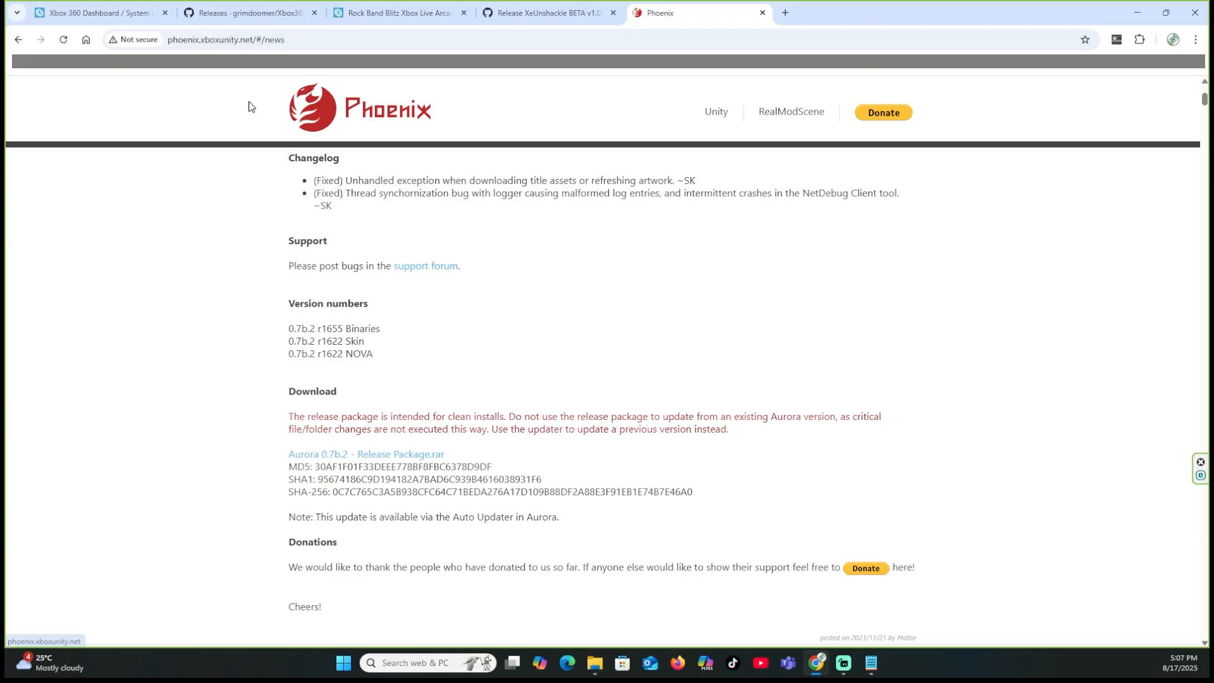
mouse_move(385, 106)
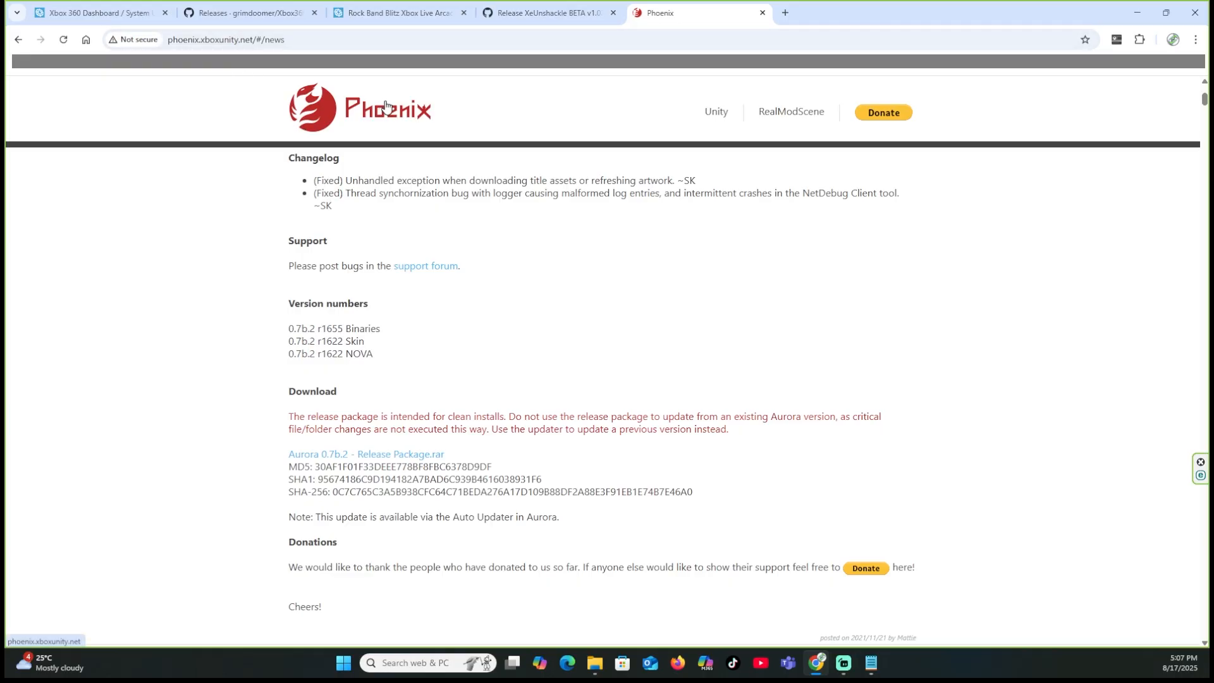
mouse_move(425, 426)
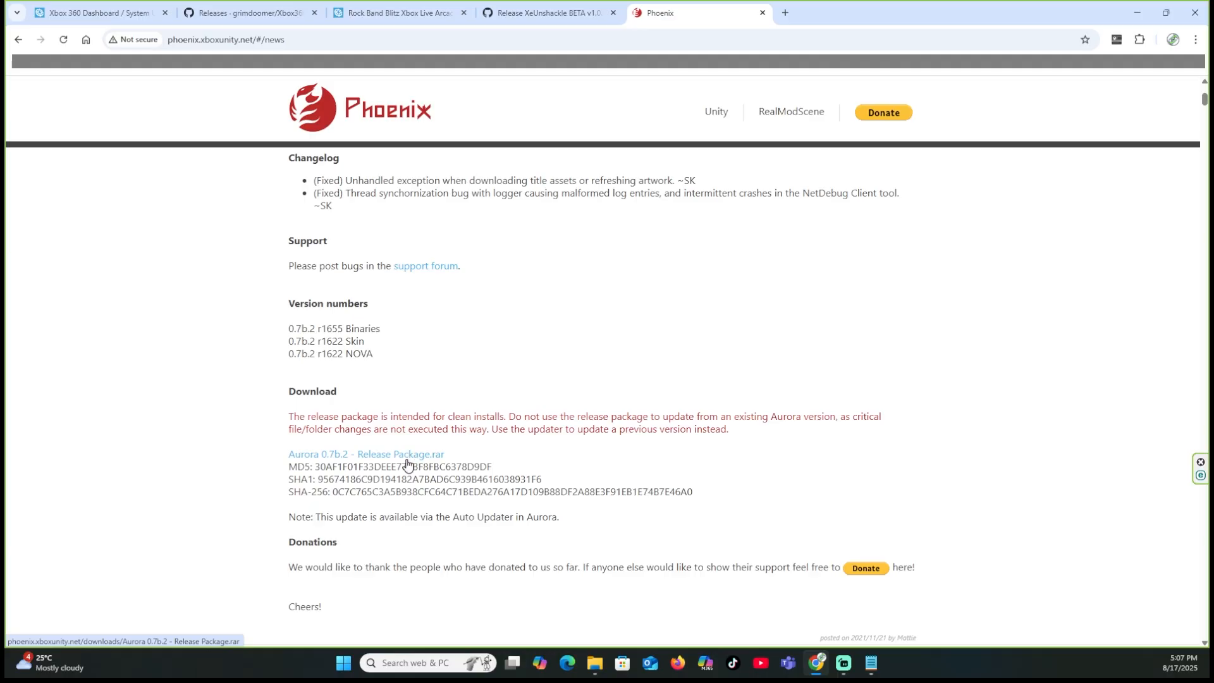
mouse_move(422, 463)
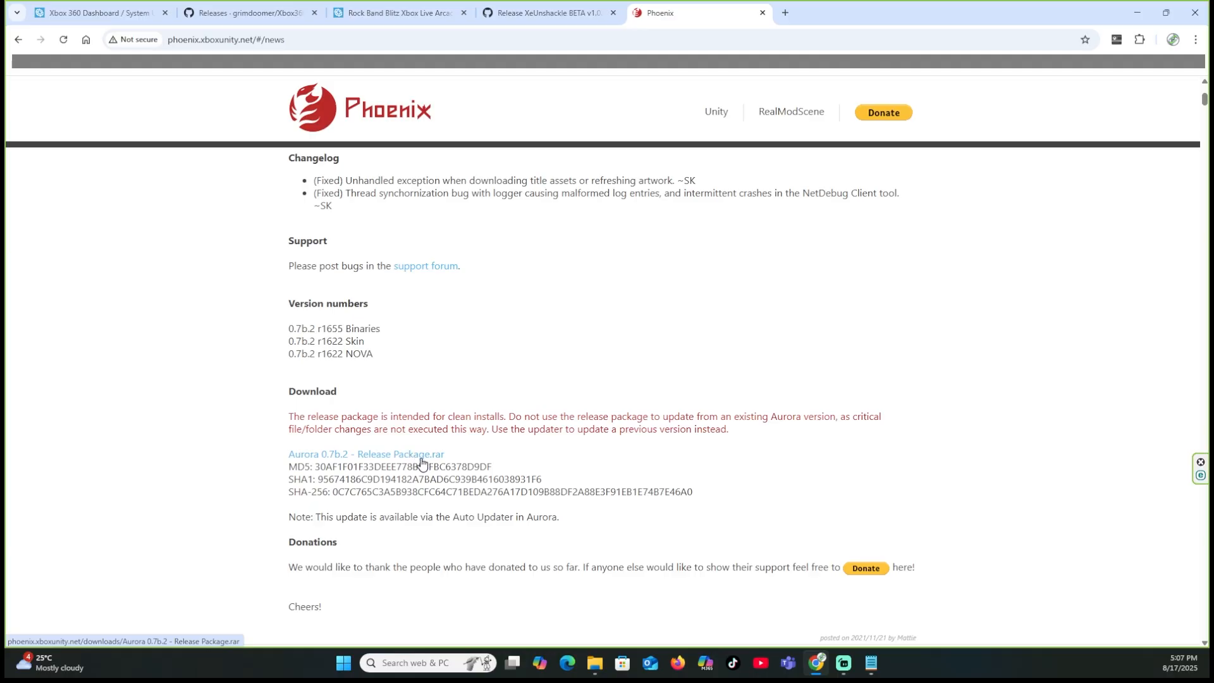
mouse_move(978, 109)
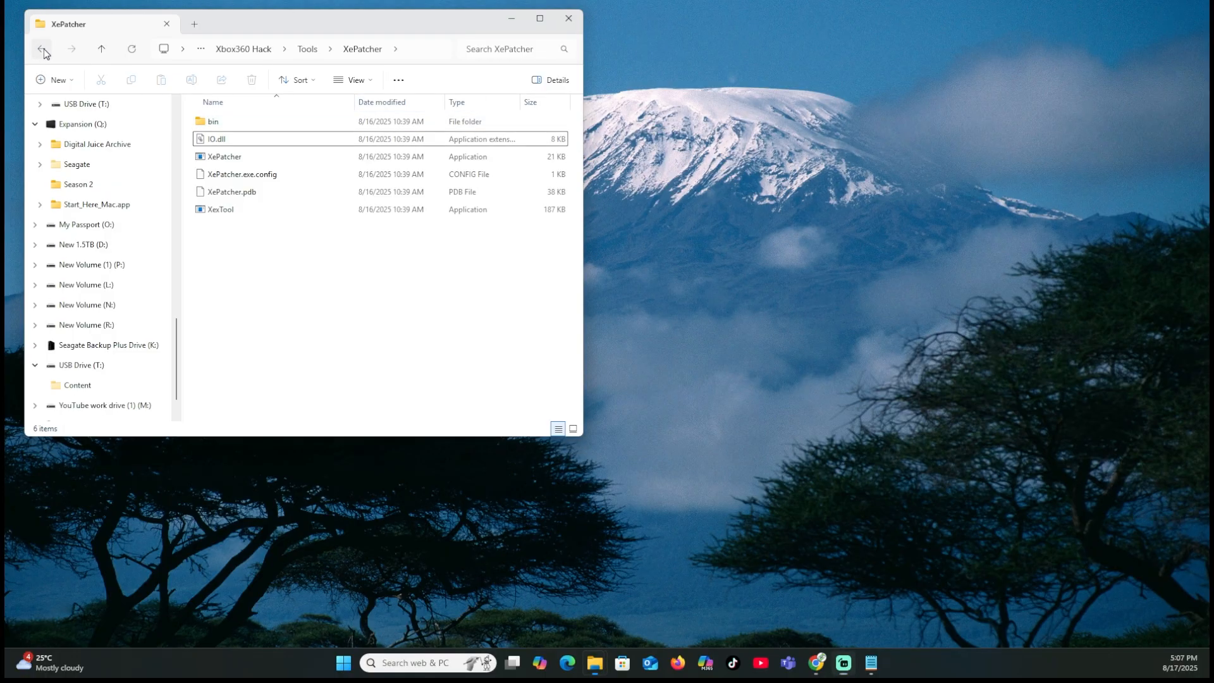
Go back to the Xbox360 Hack folder listing the extracted folders and archives.
left_click(40, 49)
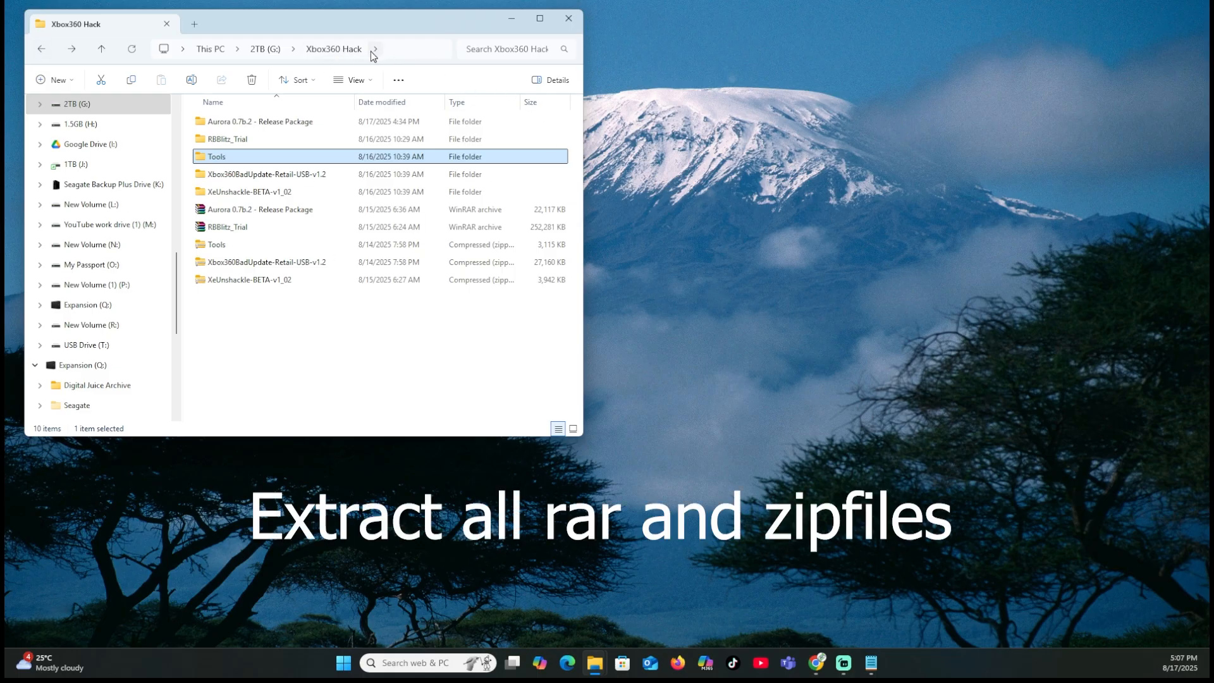
mouse_move(374, 66)
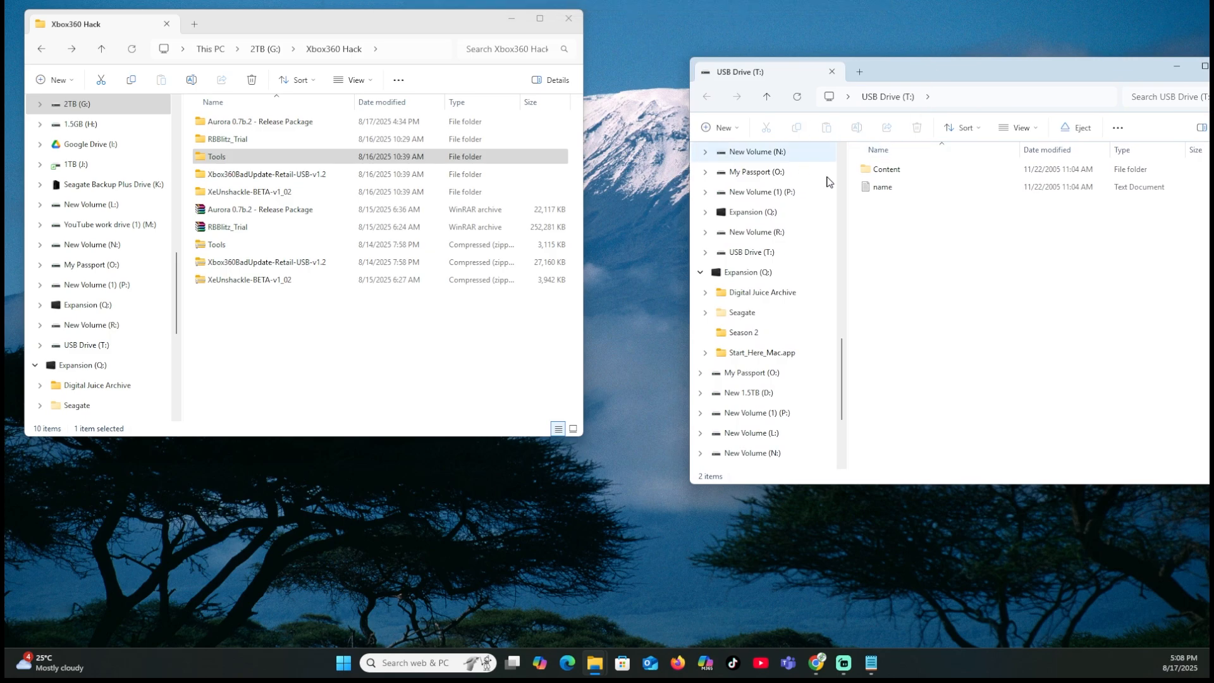
Permanently delete the empty name text document from USB Drive (T:) and place the window beside the other.
left_click(880, 187)
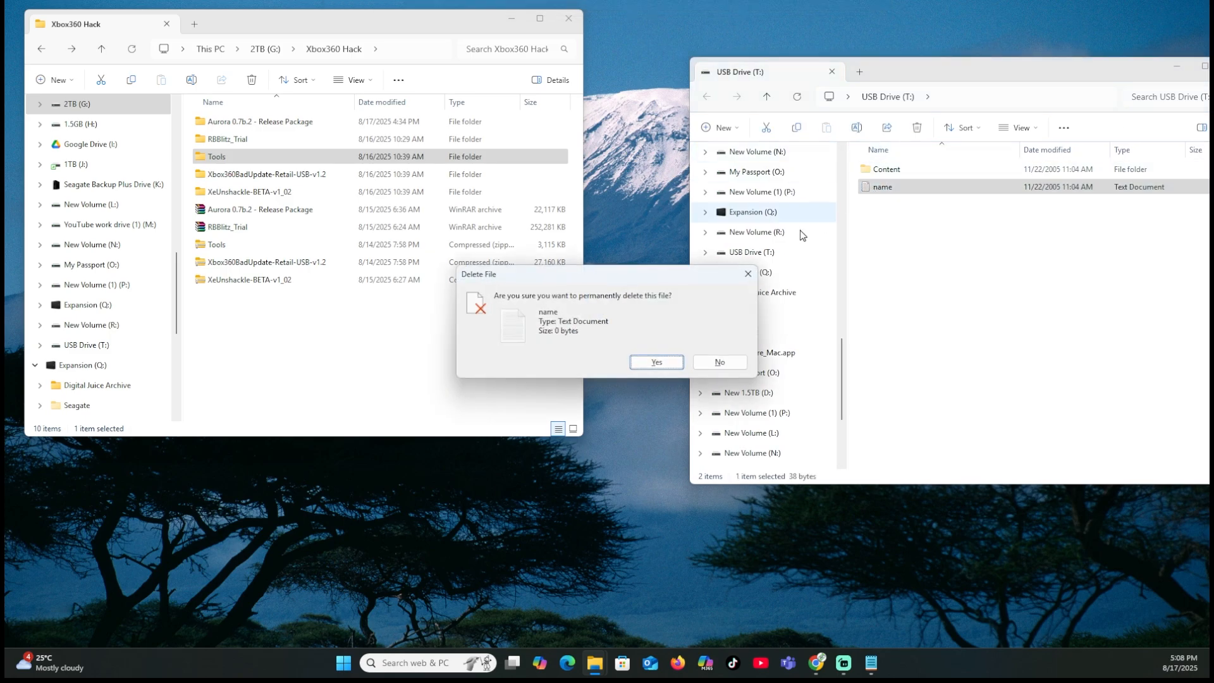
left_click(656, 361)
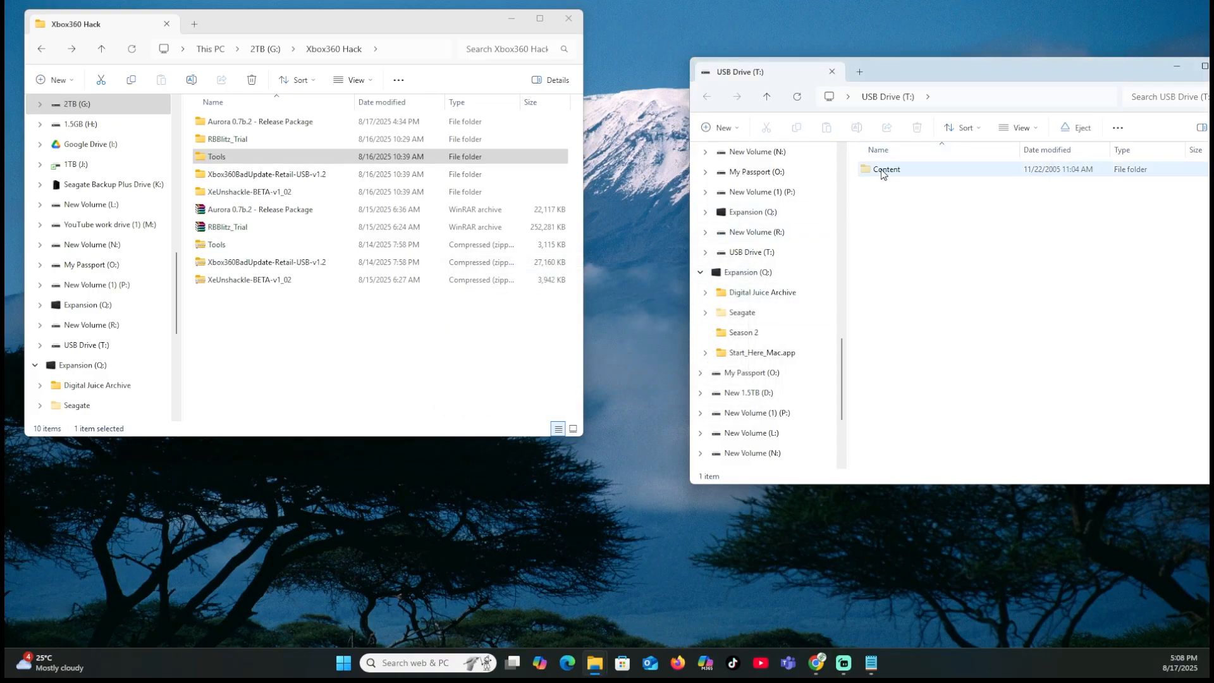
left_click_drag(767, 71, 693, 41)
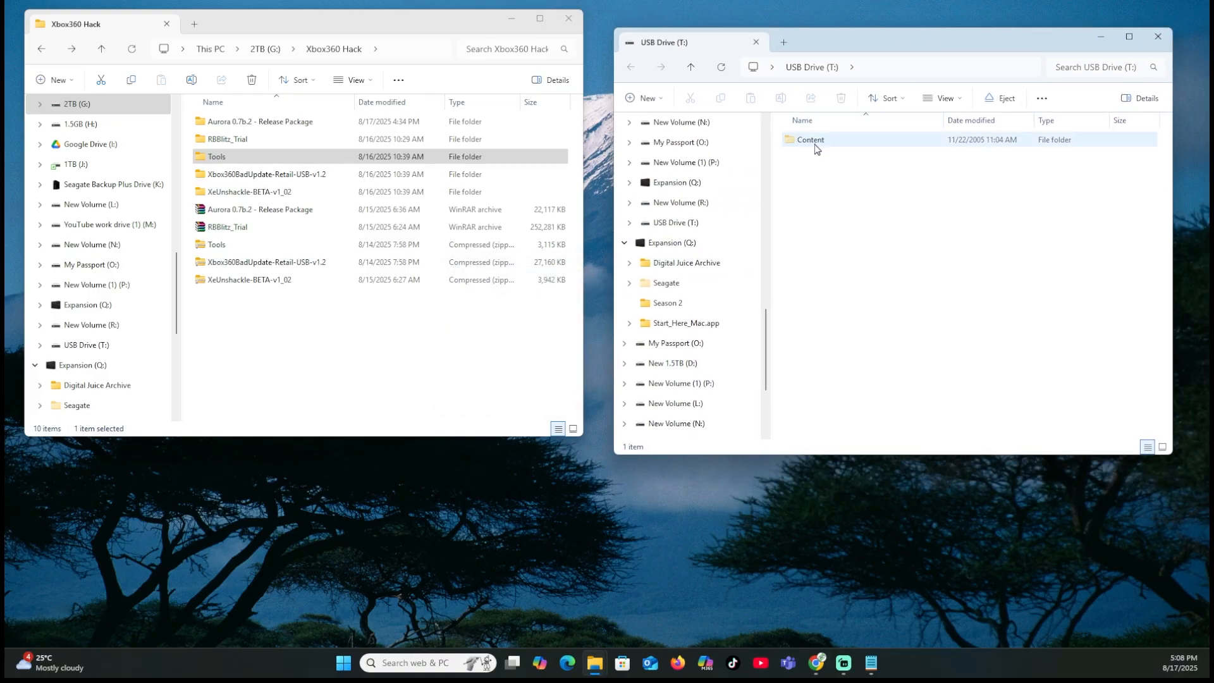
mouse_move(811, 139)
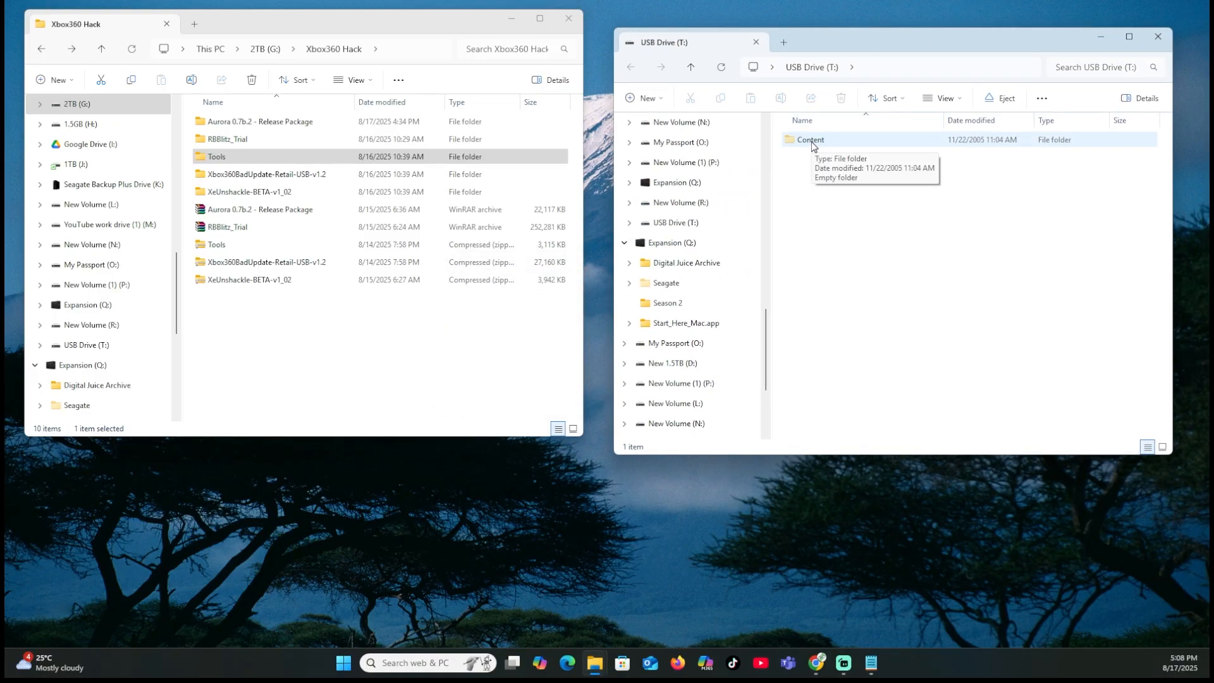
Clear the Hidden attribute of the Content folder on the USB drive via its Properties.
right_click(810, 139)
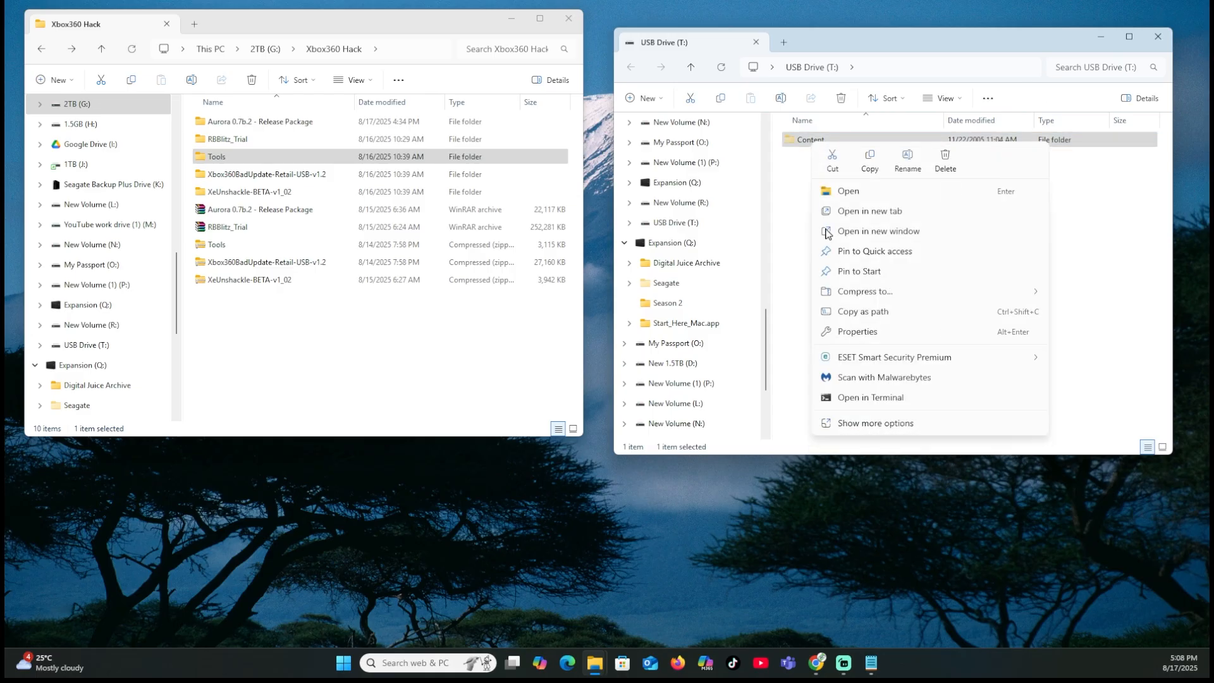
left_click(856, 331)
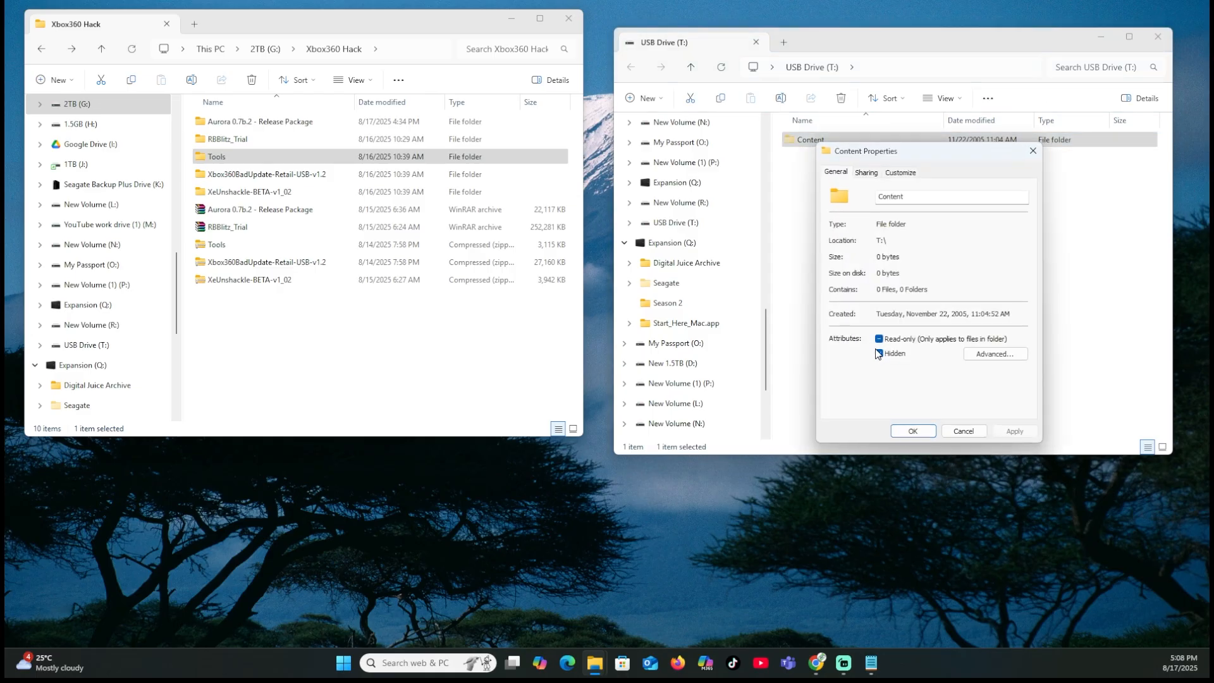
left_click(878, 352)
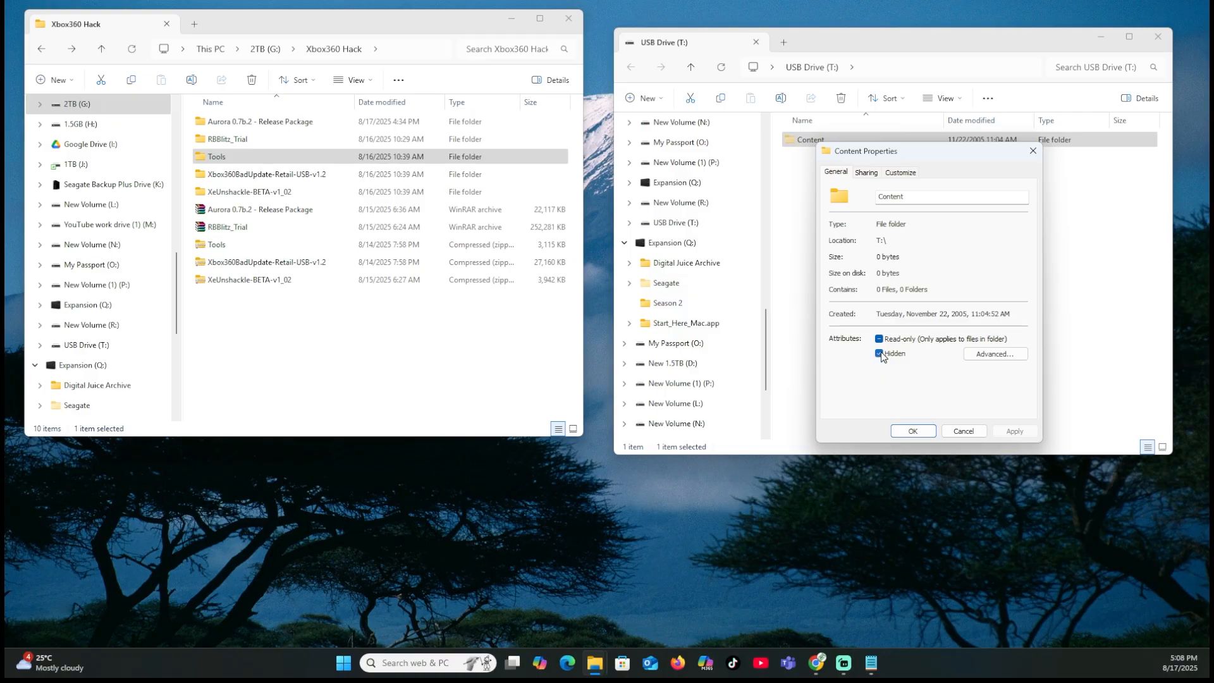
left_click(879, 353)
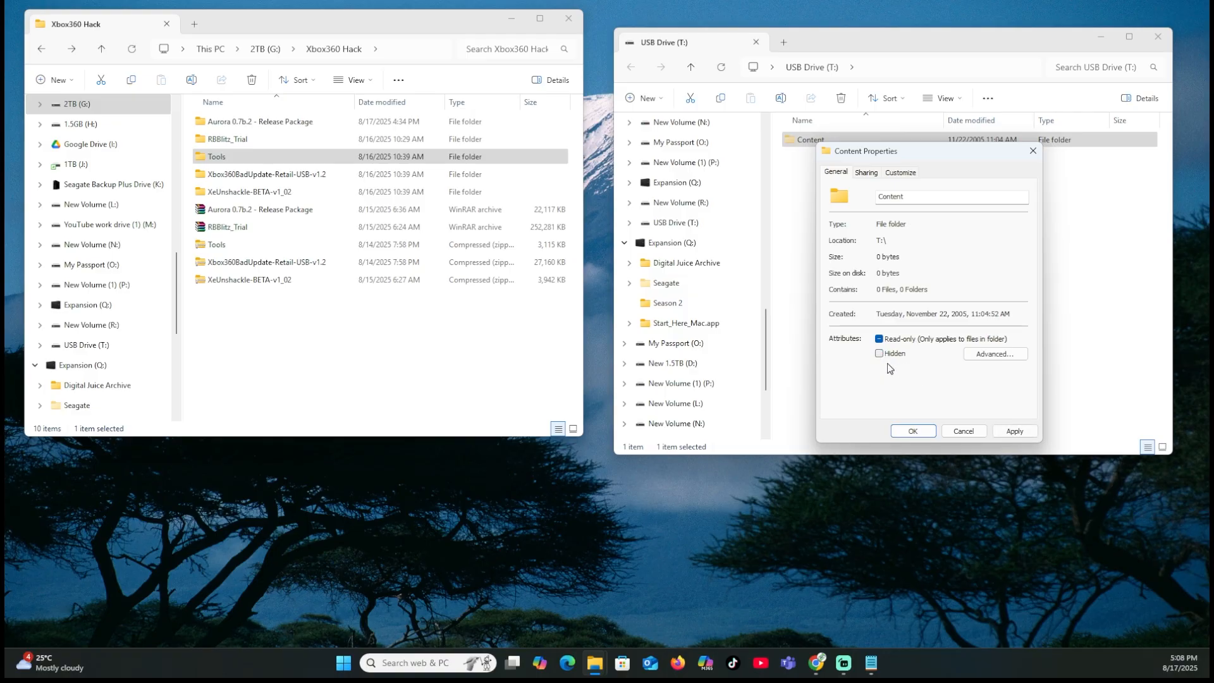
left_click(879, 352)
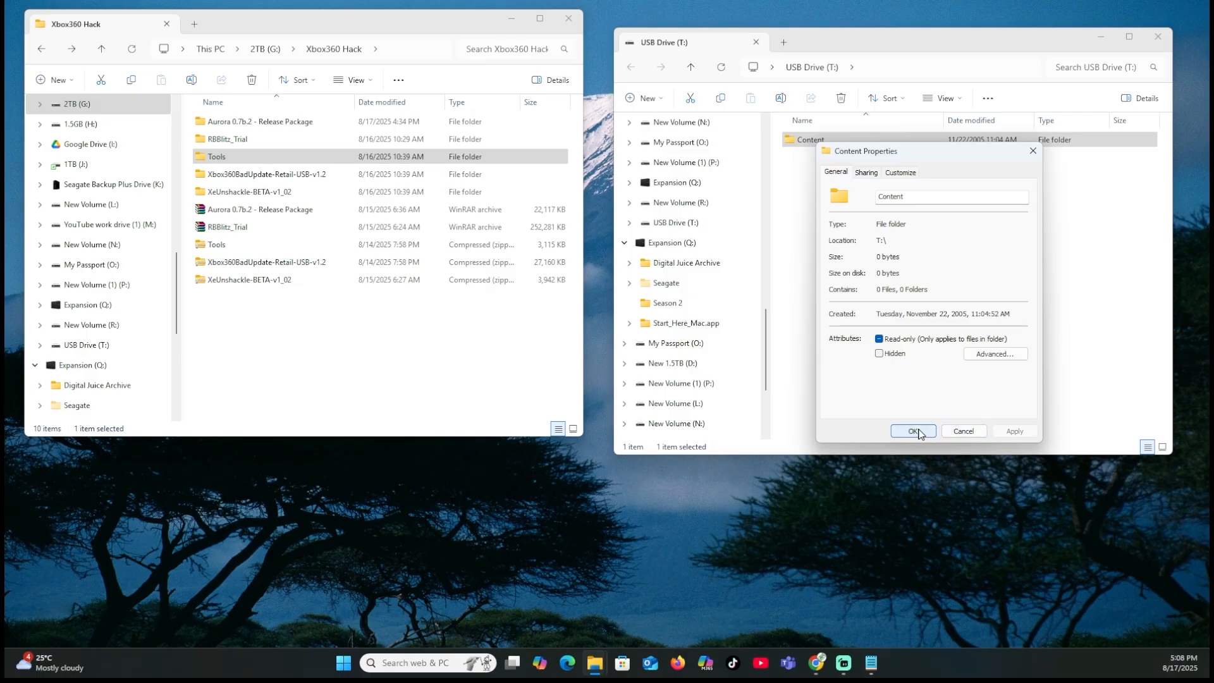
left_click(878, 339)
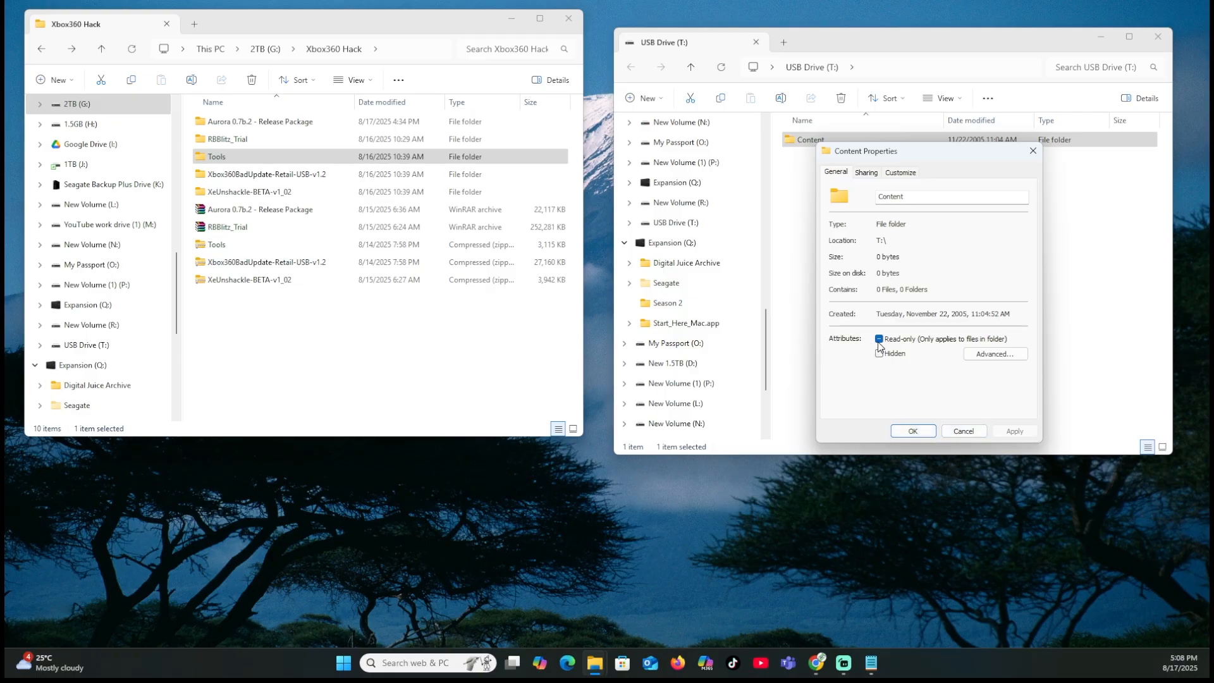
left_click(879, 338)
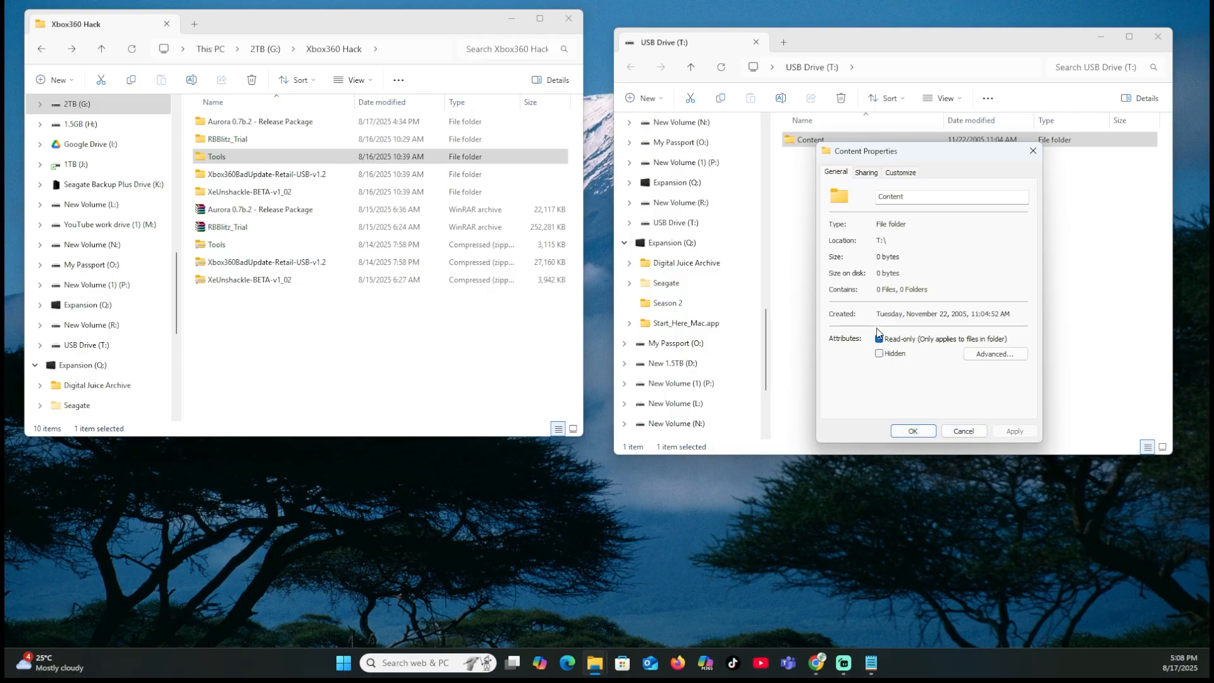
left_click(879, 339)
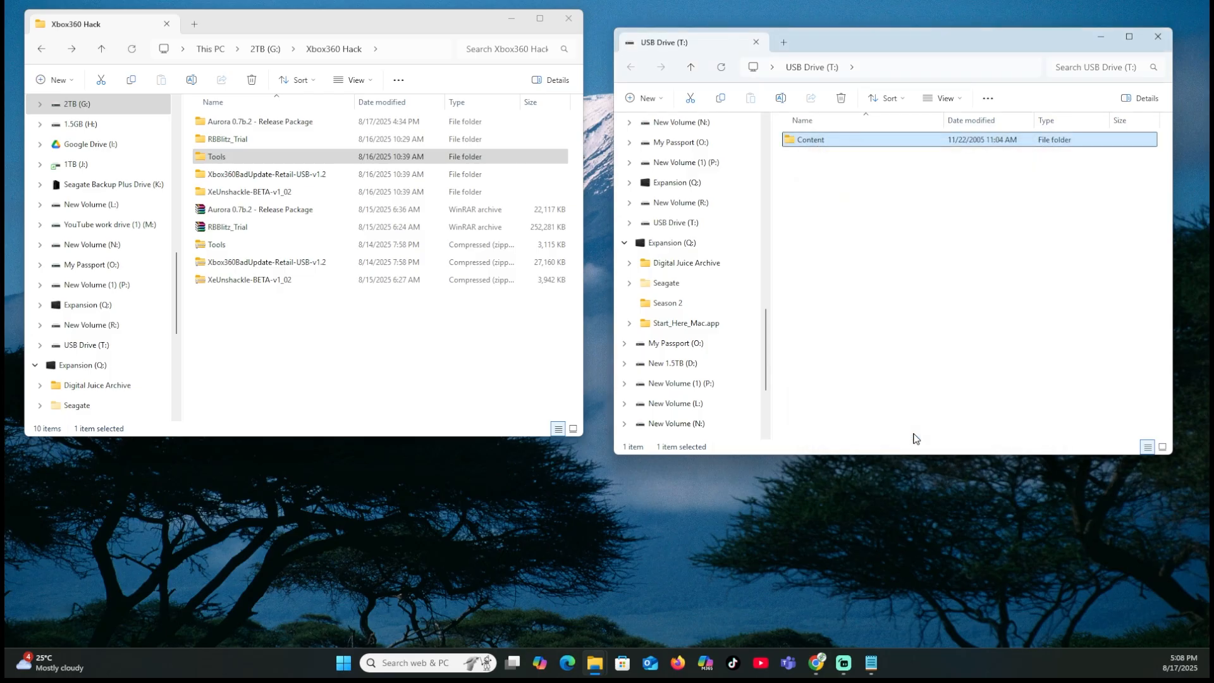
left_click(226, 226)
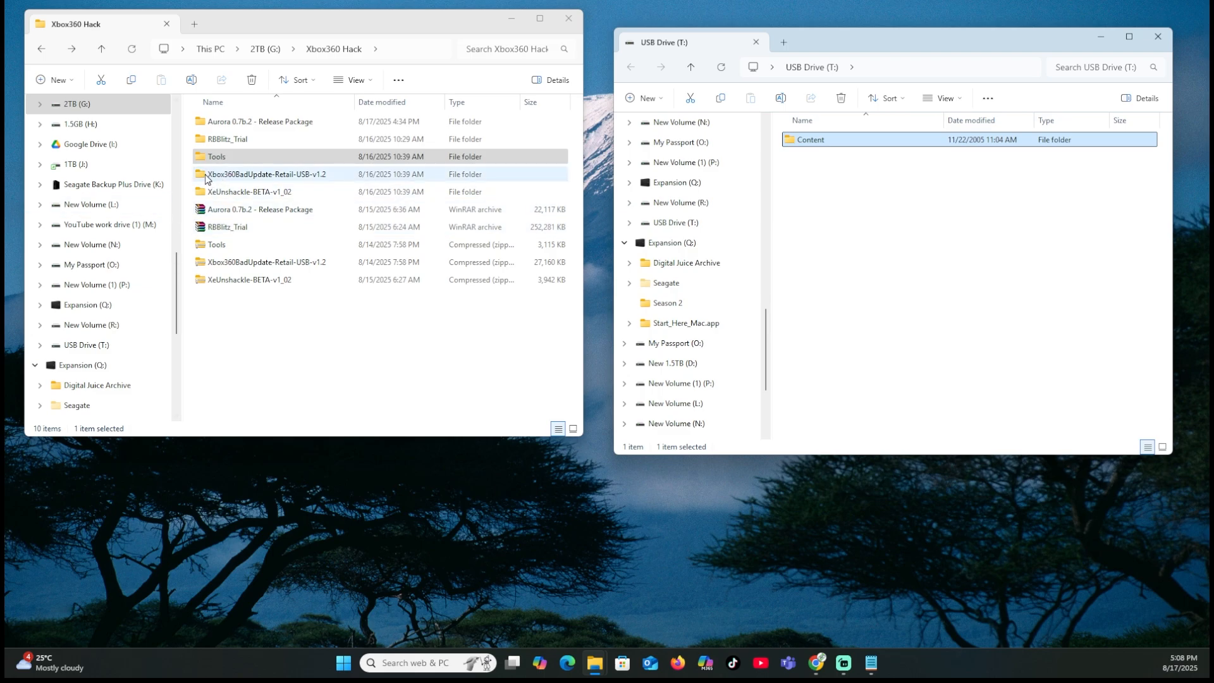
Copy BadUpdatePayload and Content from the Rock Band Blitz folder onto USB Drive (T:).
double_click(266, 174)
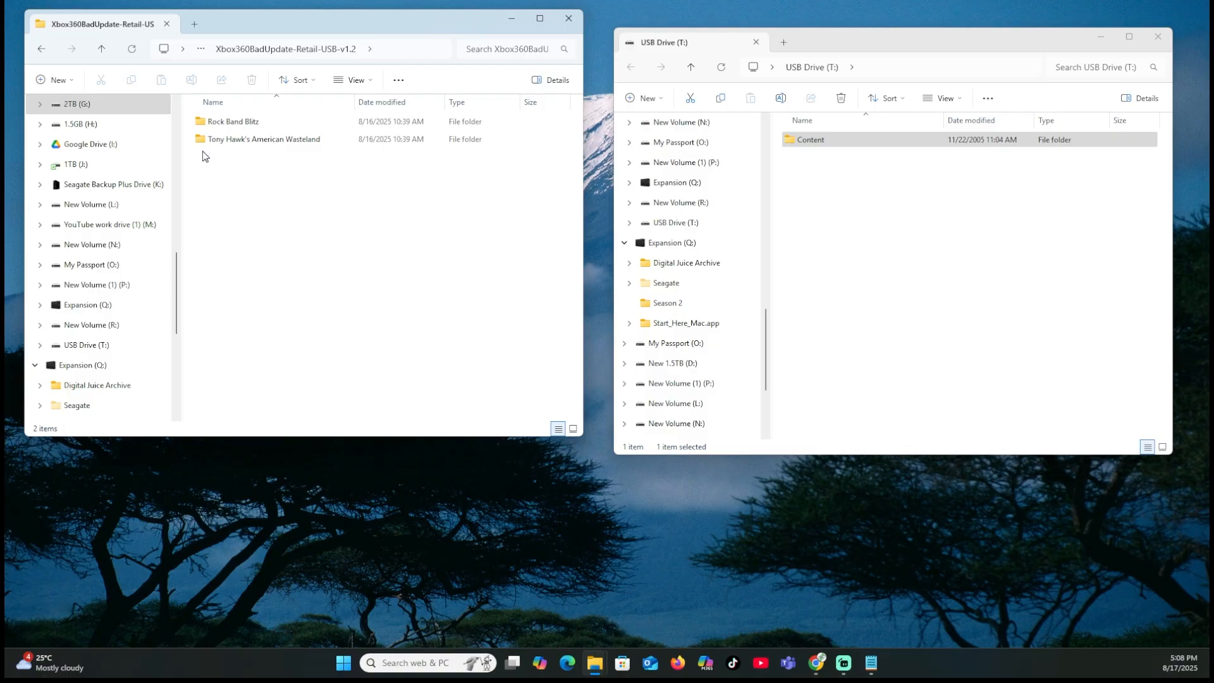
double_click(232, 121)
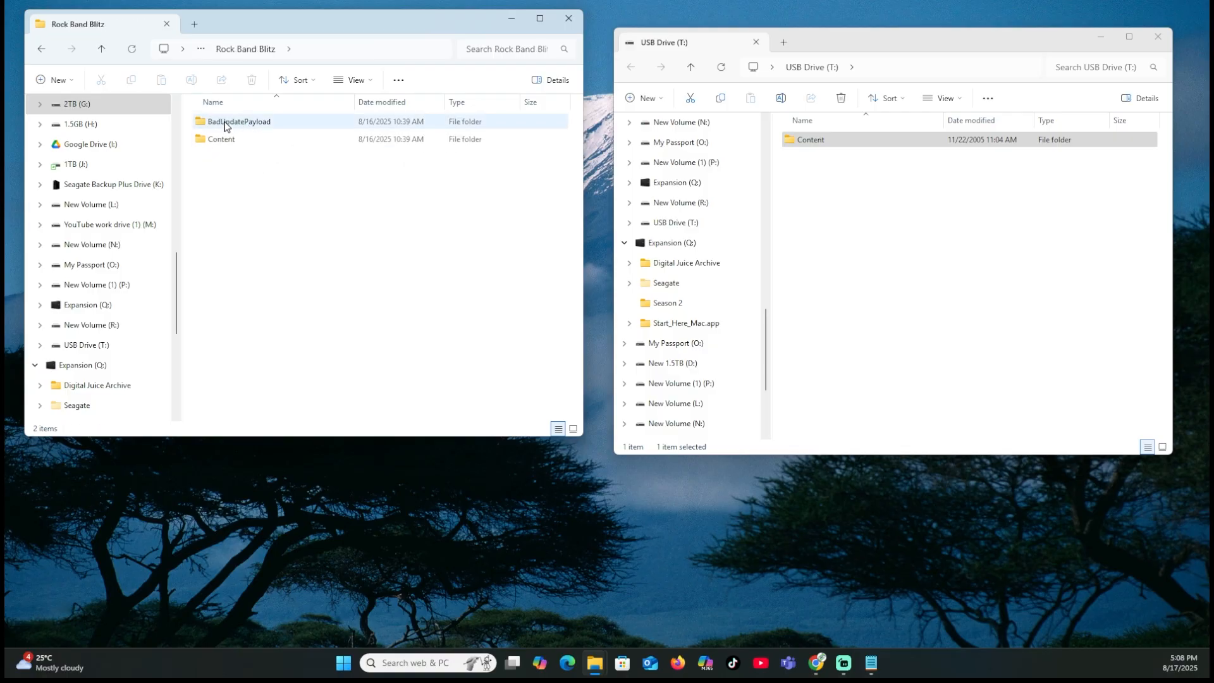
key("ctrl+a")
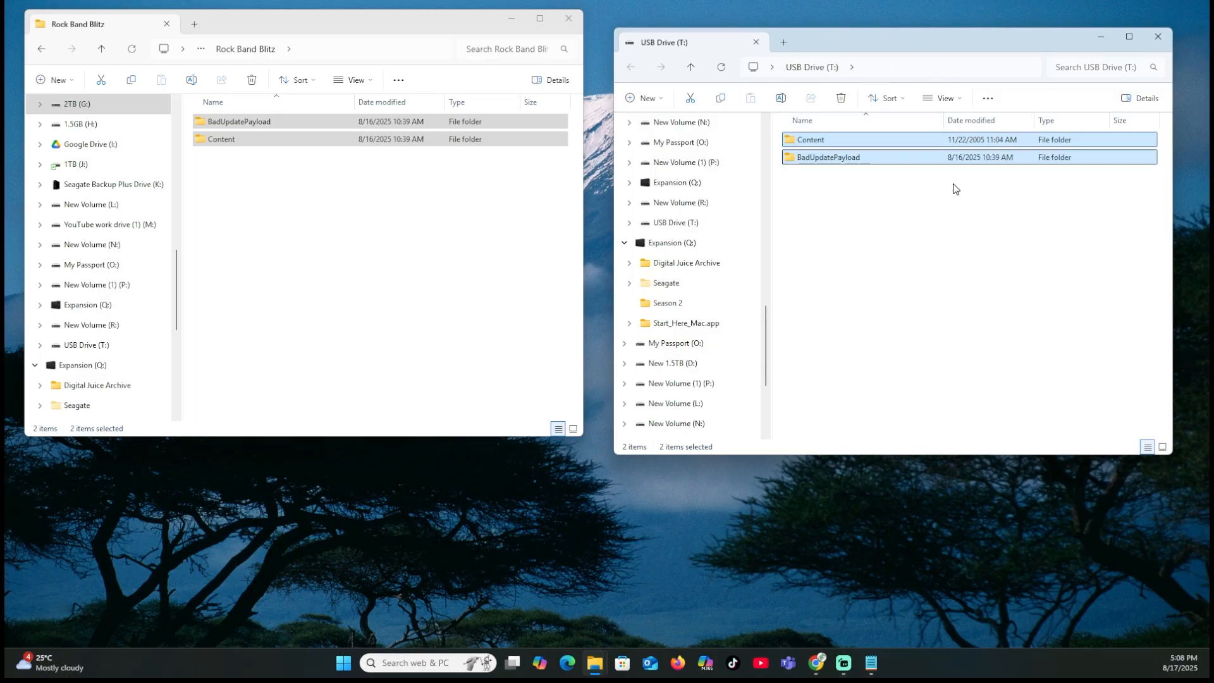
left_click(41, 49)
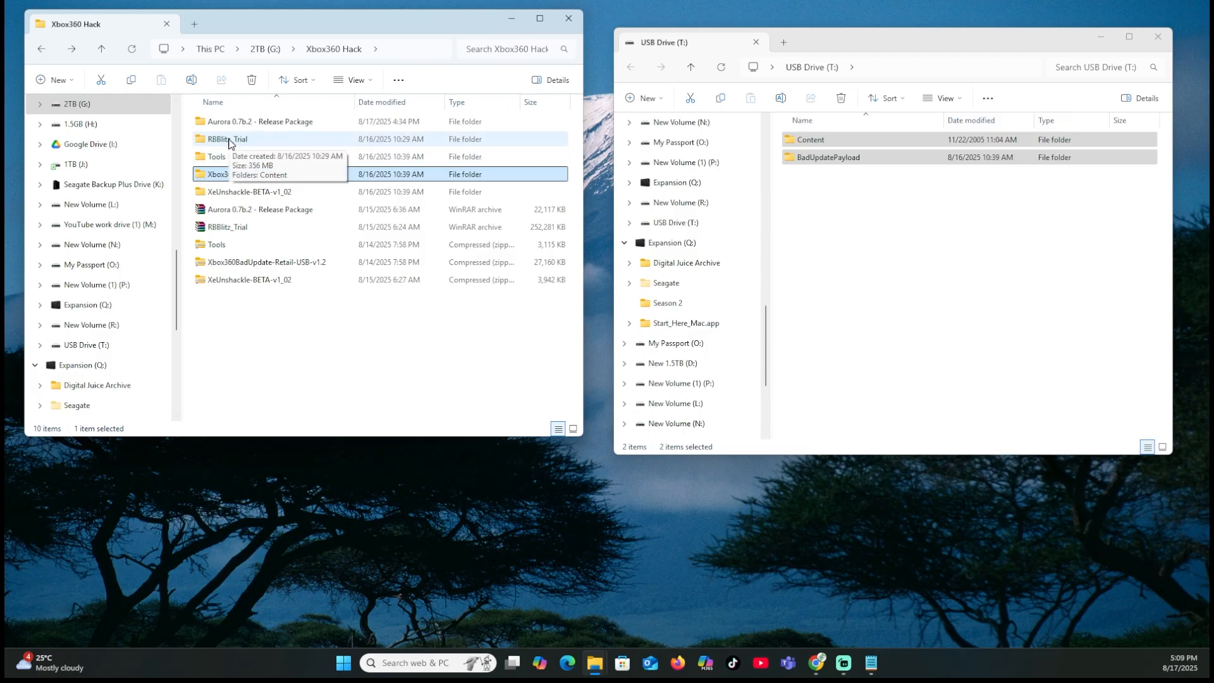
Copy the Content folder from RBBlitz_Trial onto USB Drive (T:).
double_click(227, 139)
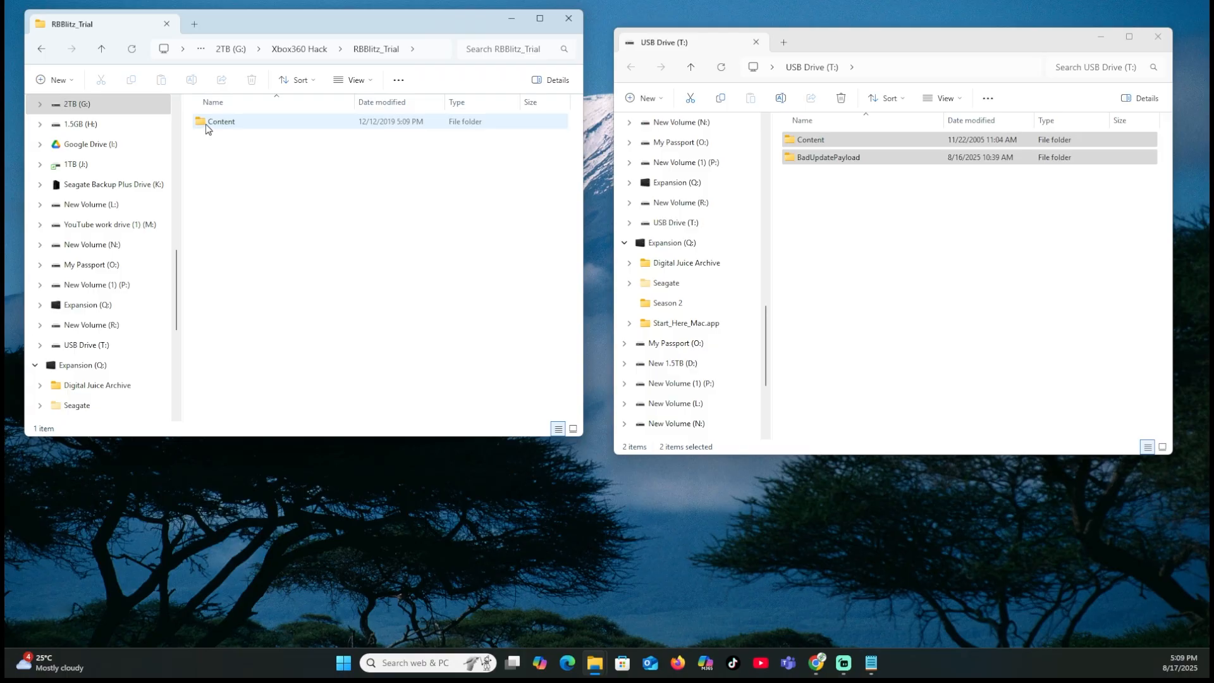
left_click_drag(220, 121, 998, 295)
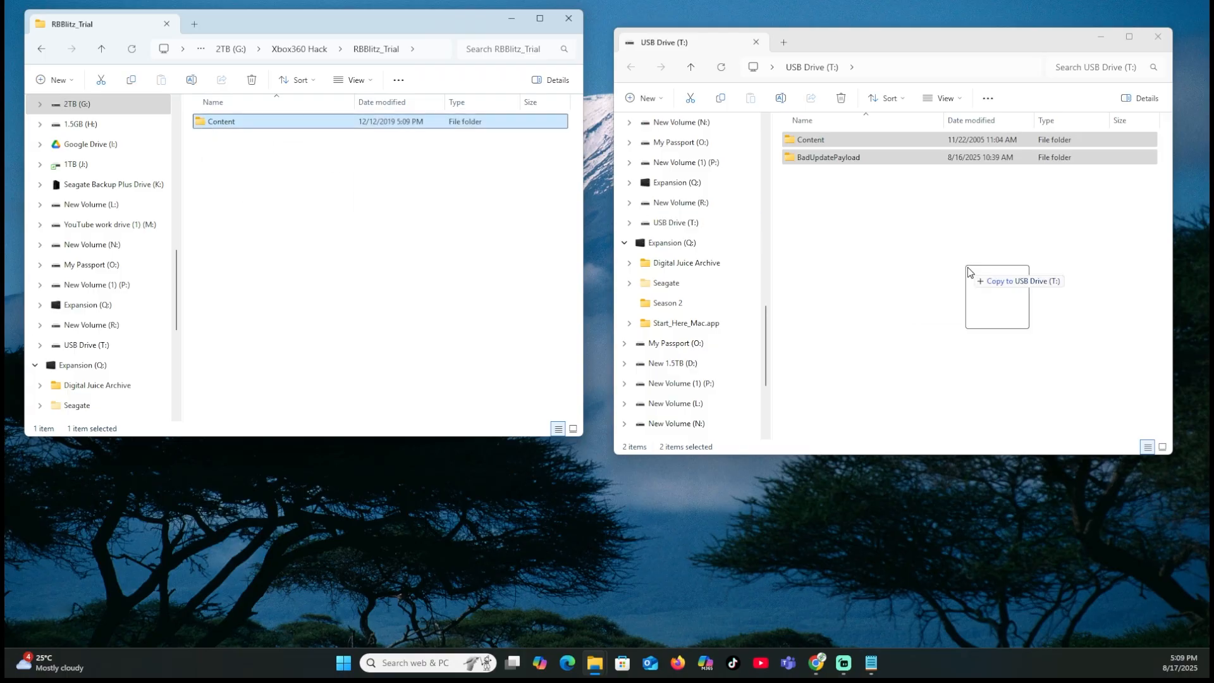
left_click(997, 296)
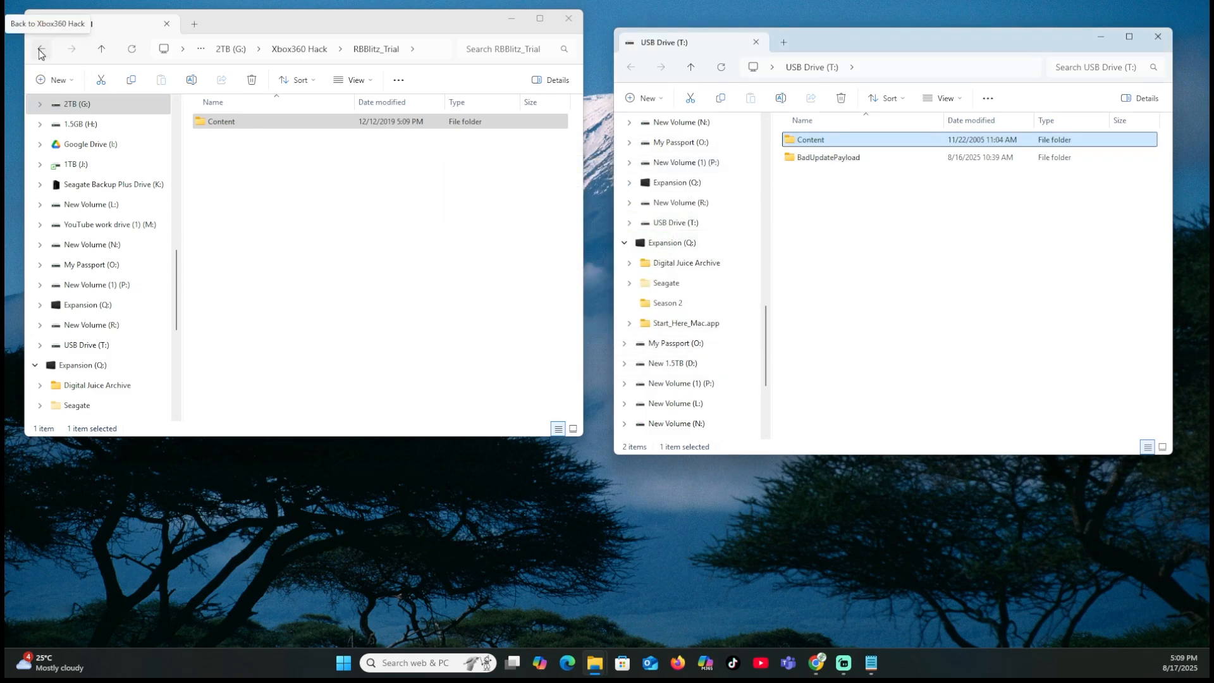
Copy all XeUnshackle-BETA-v1_02 files onto USB Drive (T:).
left_click(41, 49)
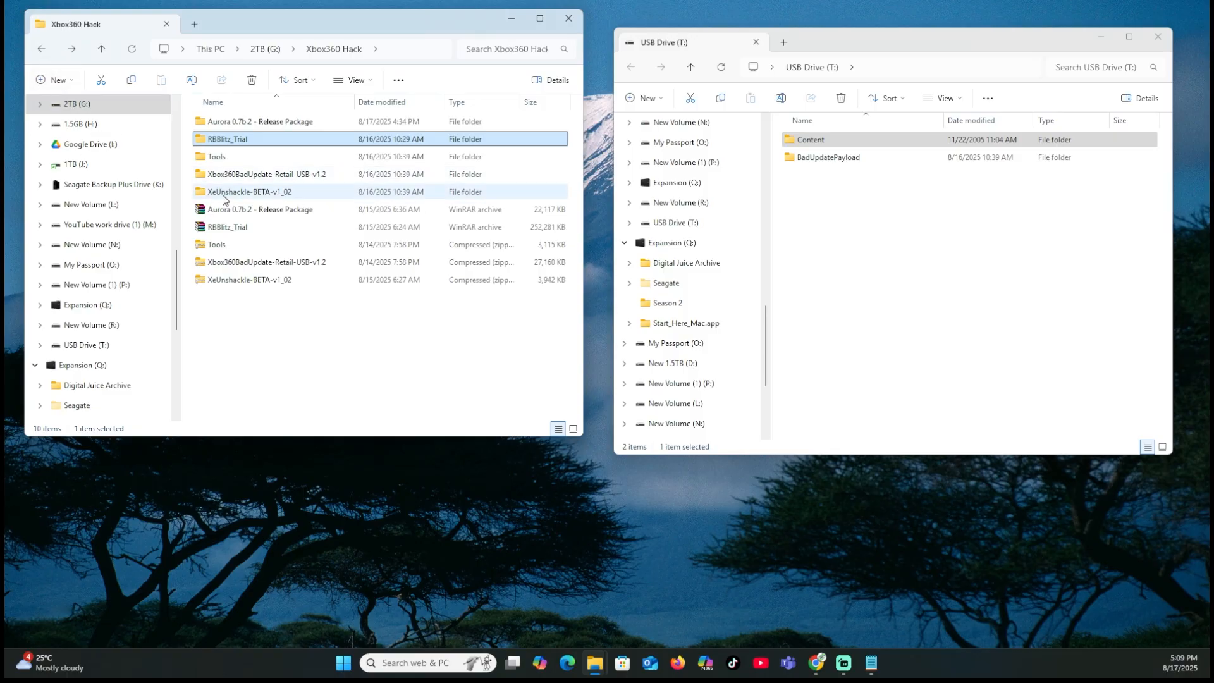
left_click(250, 191)
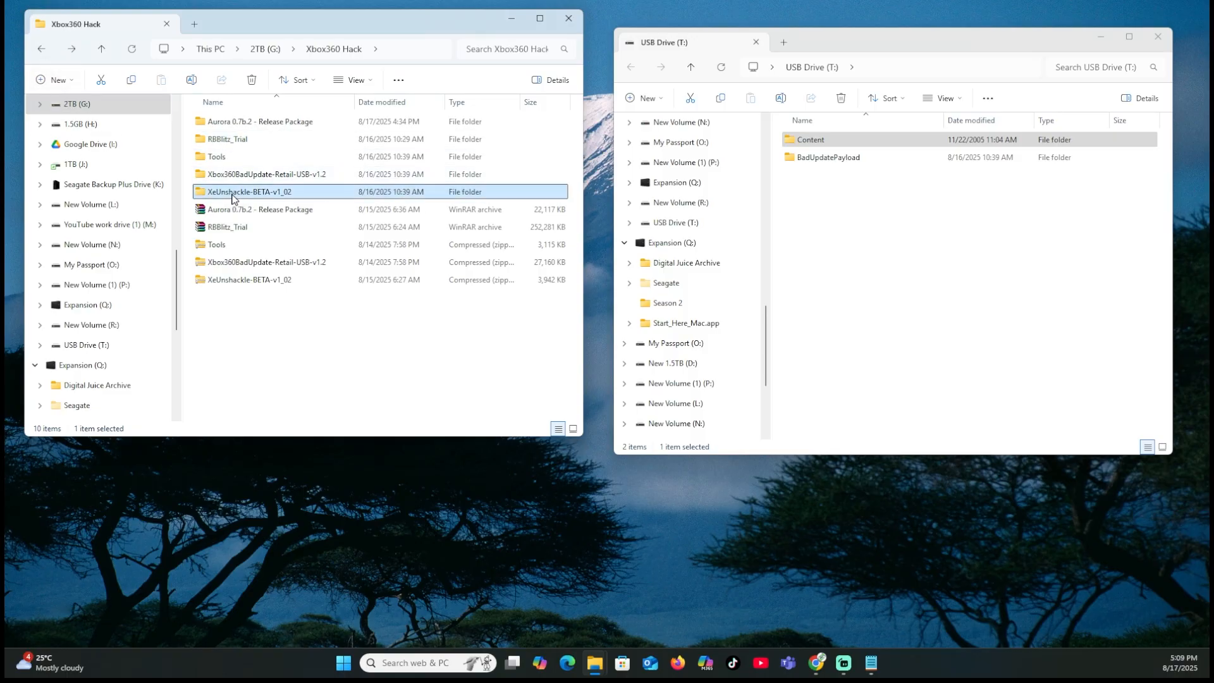
double_click(250, 191)
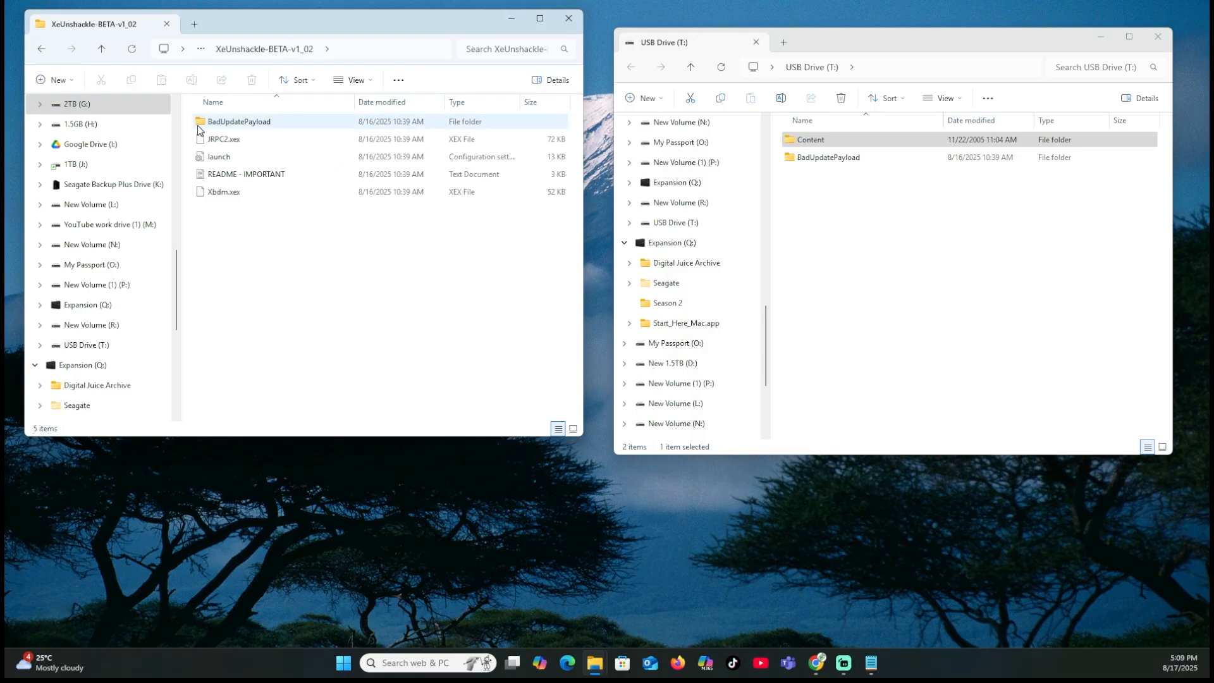
left_click(239, 122)
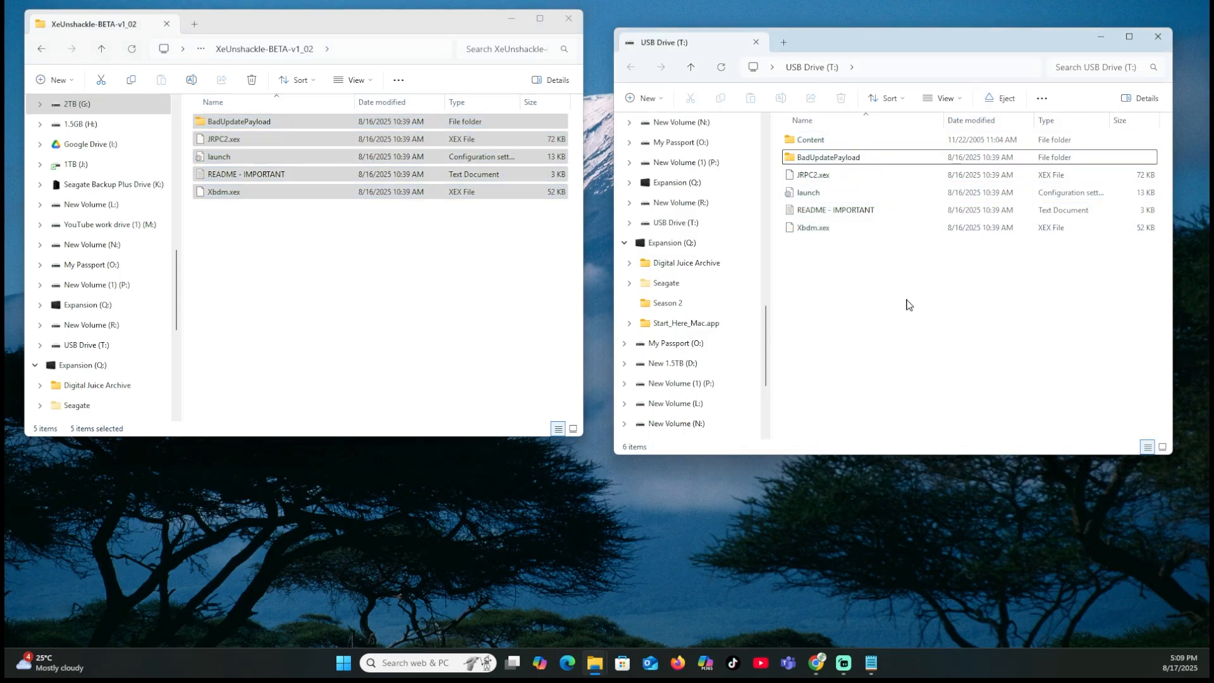
Permanently delete the README - IMPORTANT copy from the USB drive.
left_click(835, 209)
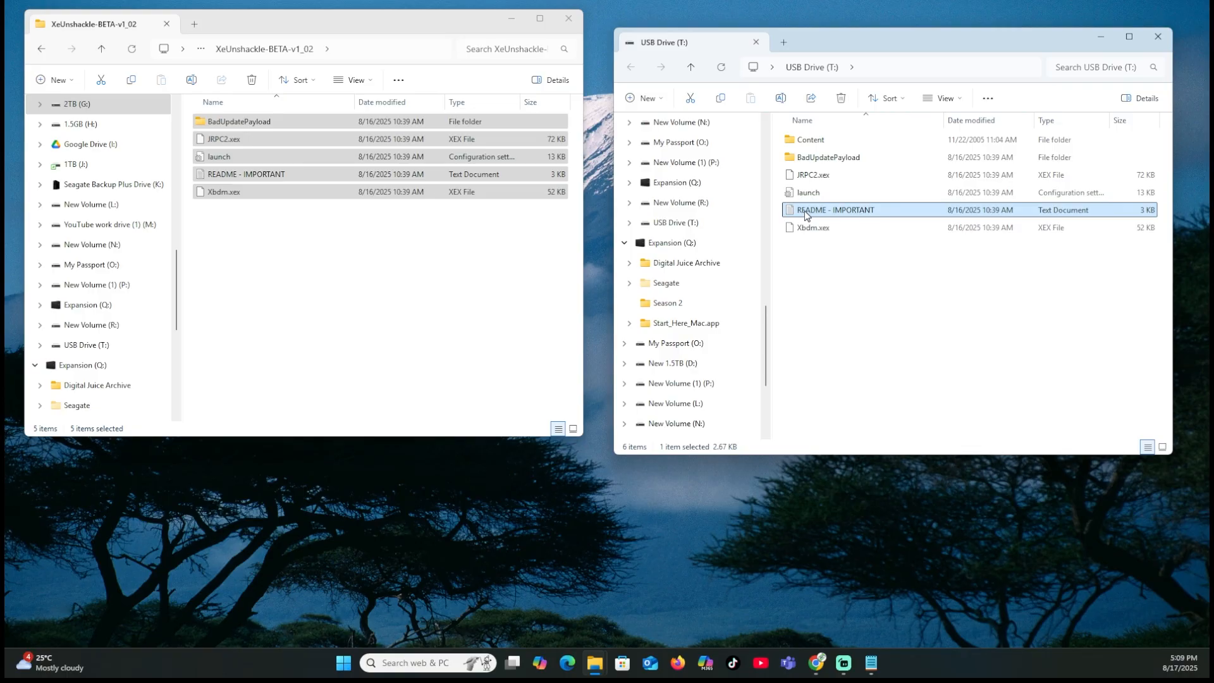
key("Delete")
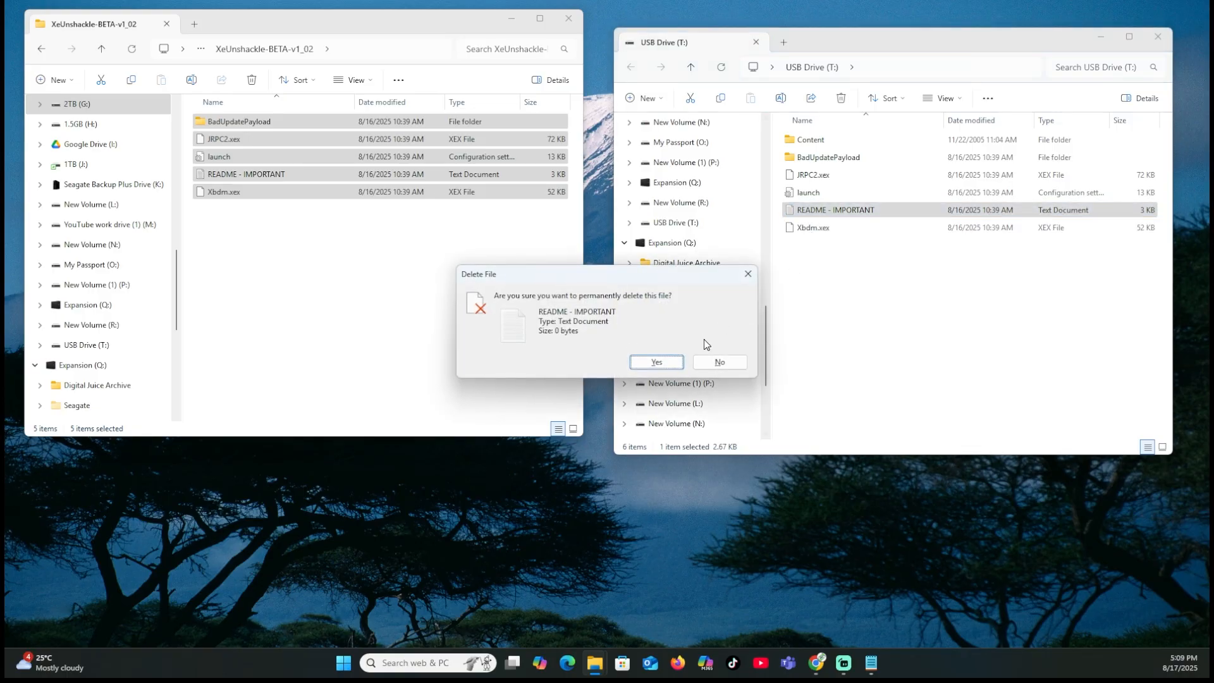
left_click(656, 362)
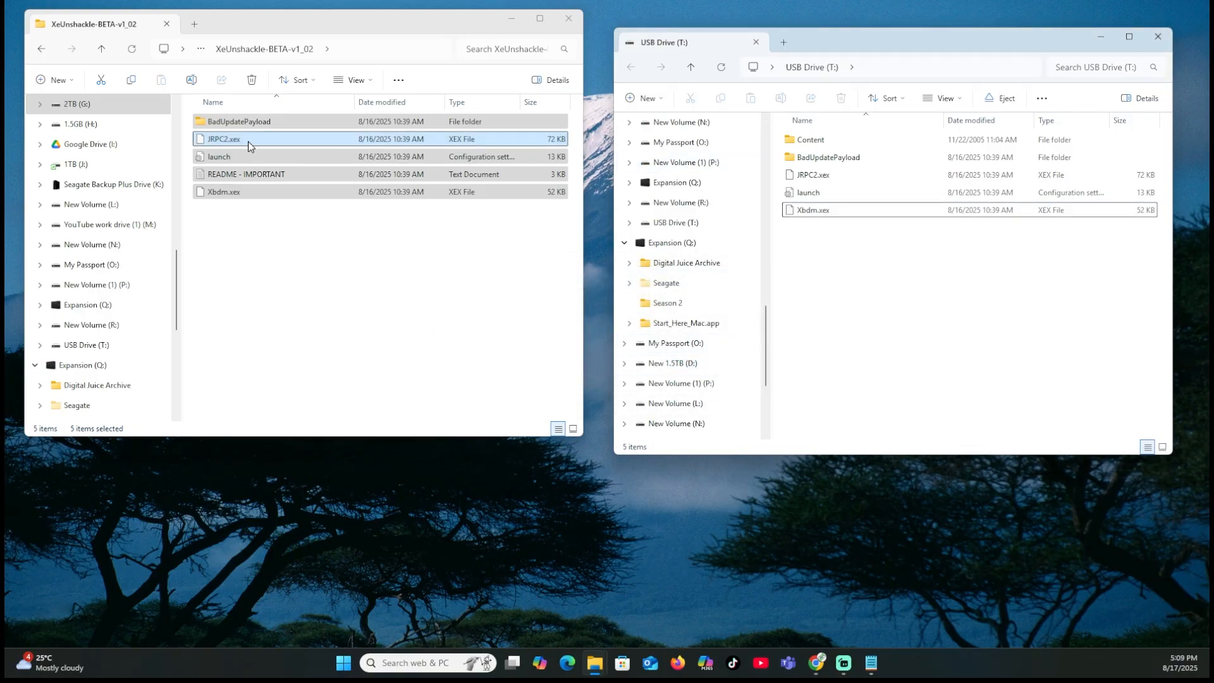
left_click(42, 48)
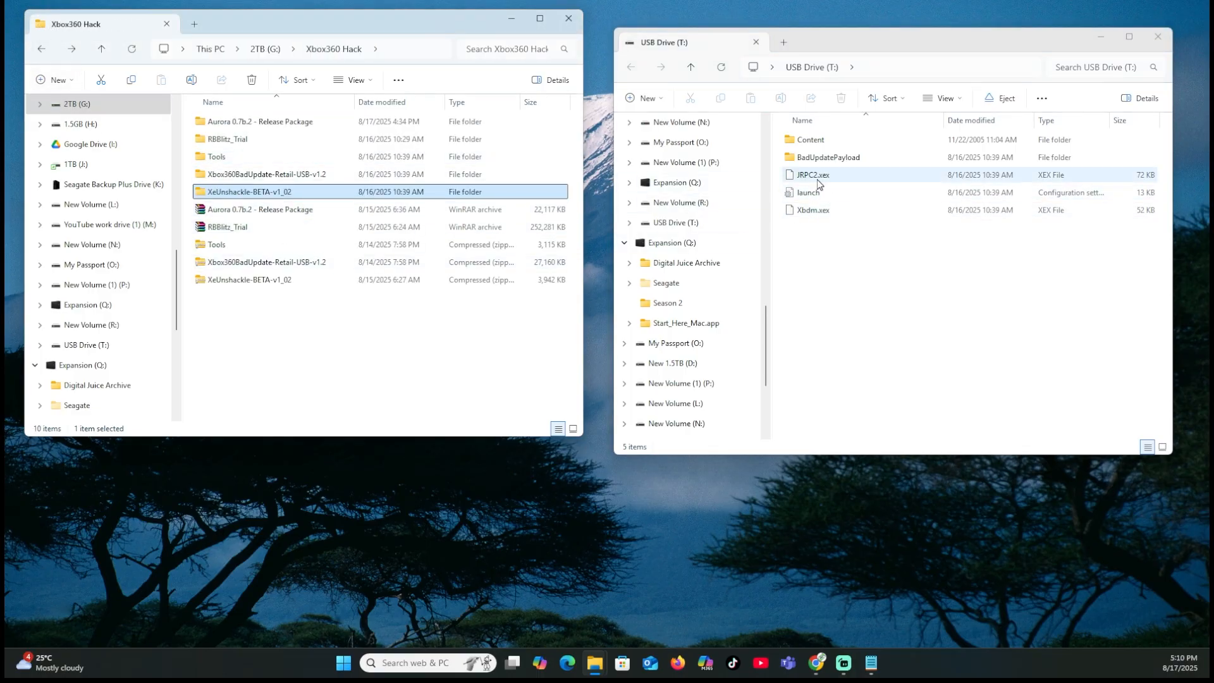
Show BadUpdatePayload on the USB next to Tools\XePatcher locally and select default.xex.
left_click(827, 157)
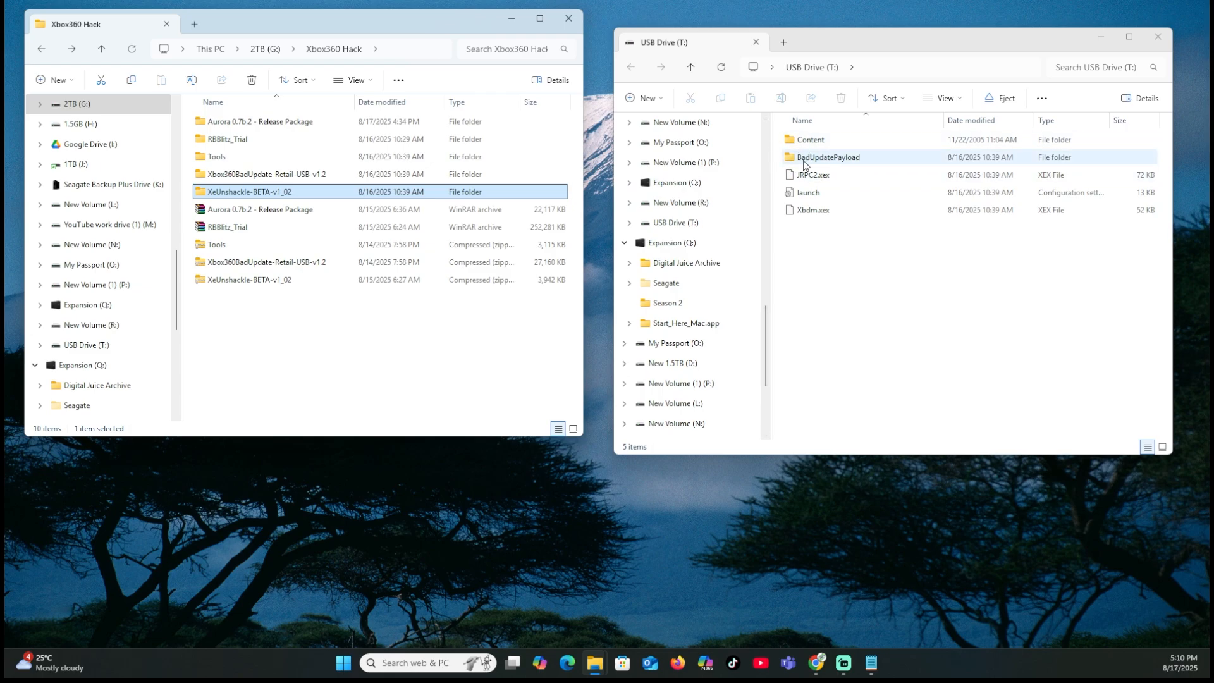
double_click(830, 157)
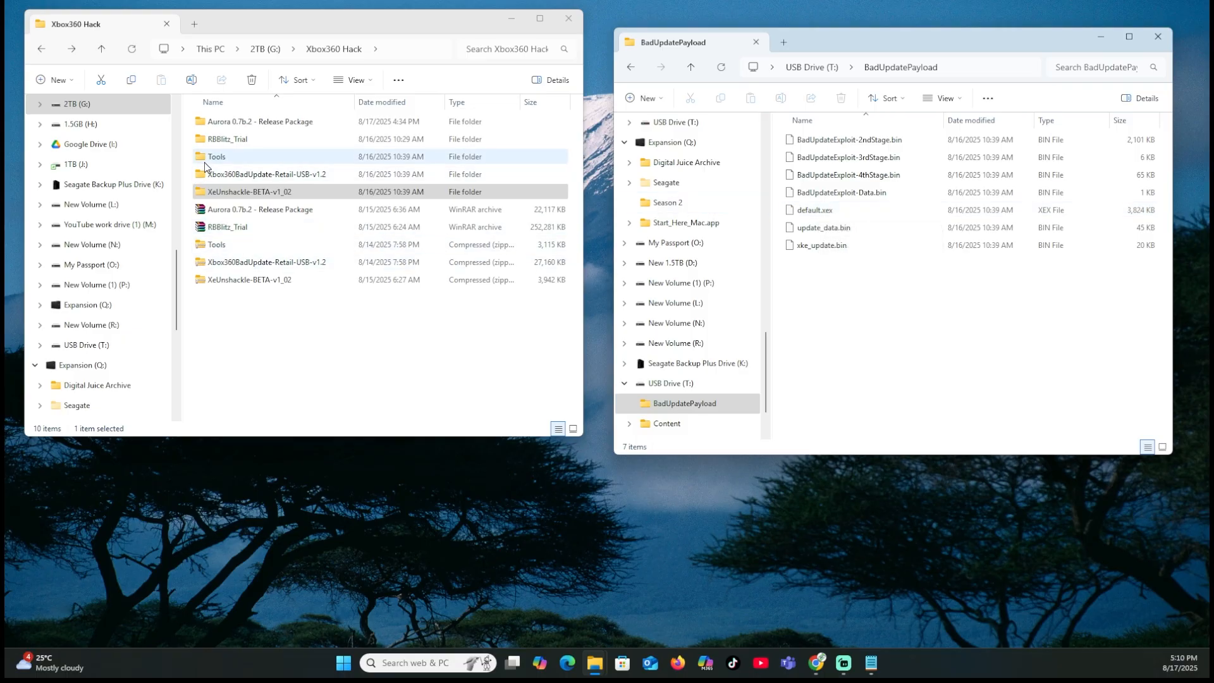
double_click(216, 157)
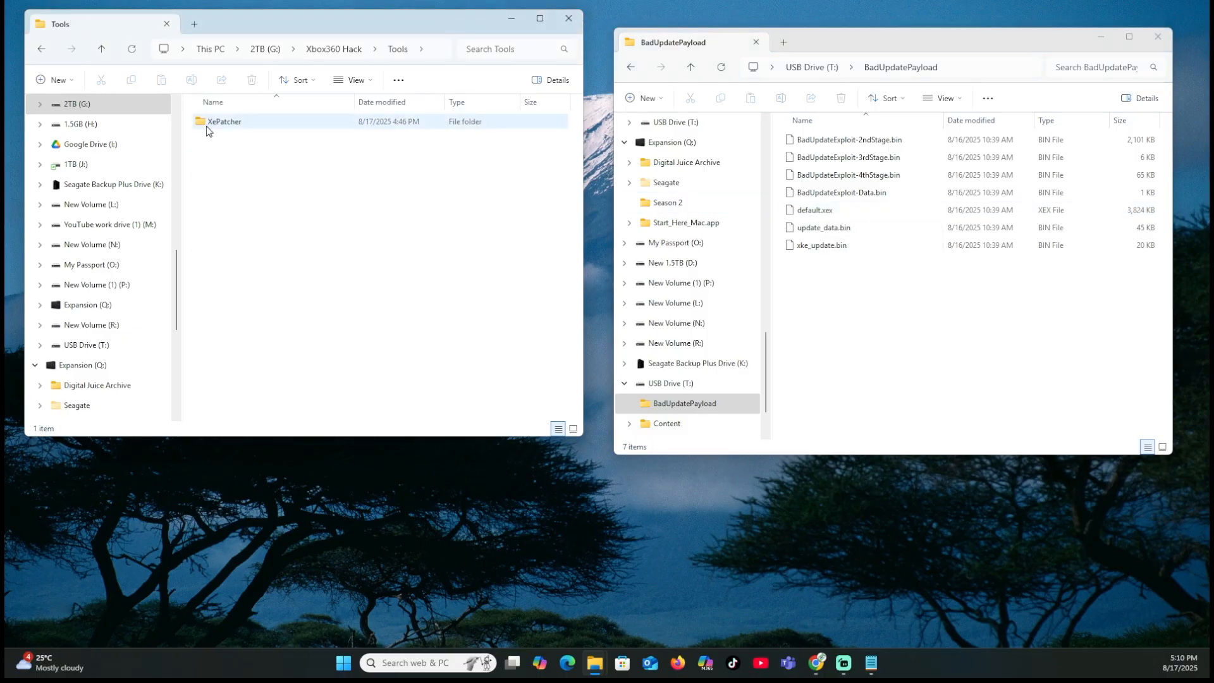
double_click(224, 121)
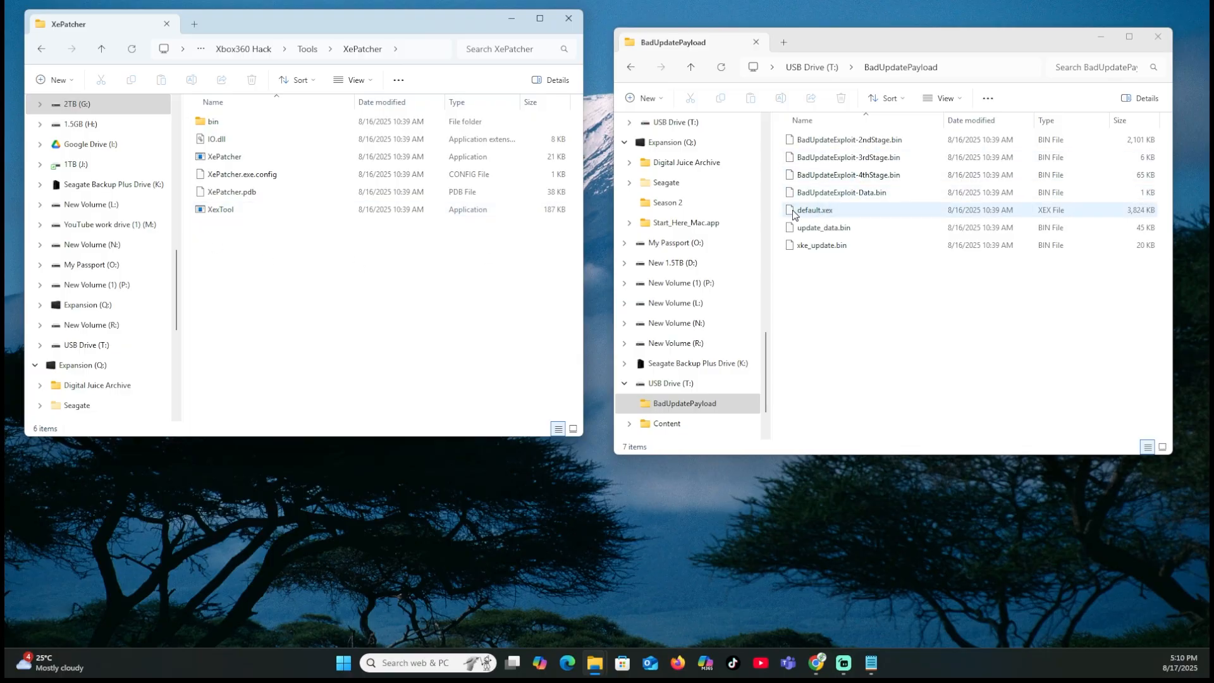
left_click(813, 210)
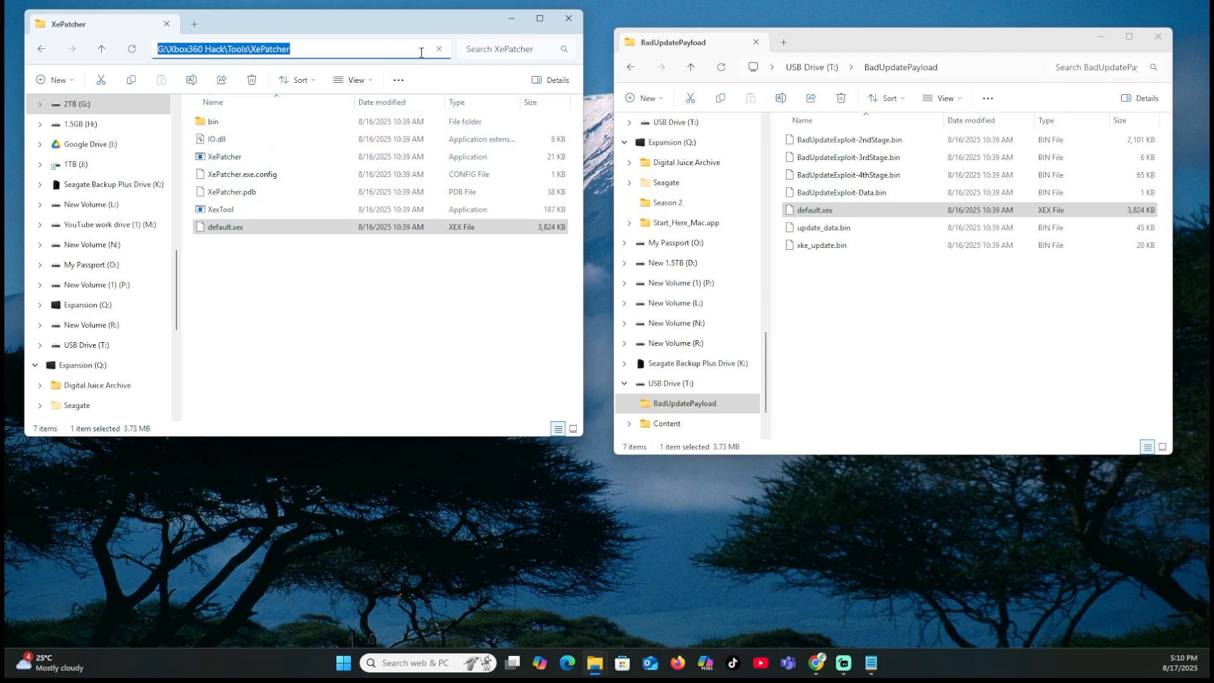
From a Command Prompt in XePatcher, run XexTool.exe -m r -r a default.xex to patch it.
type("cmd")
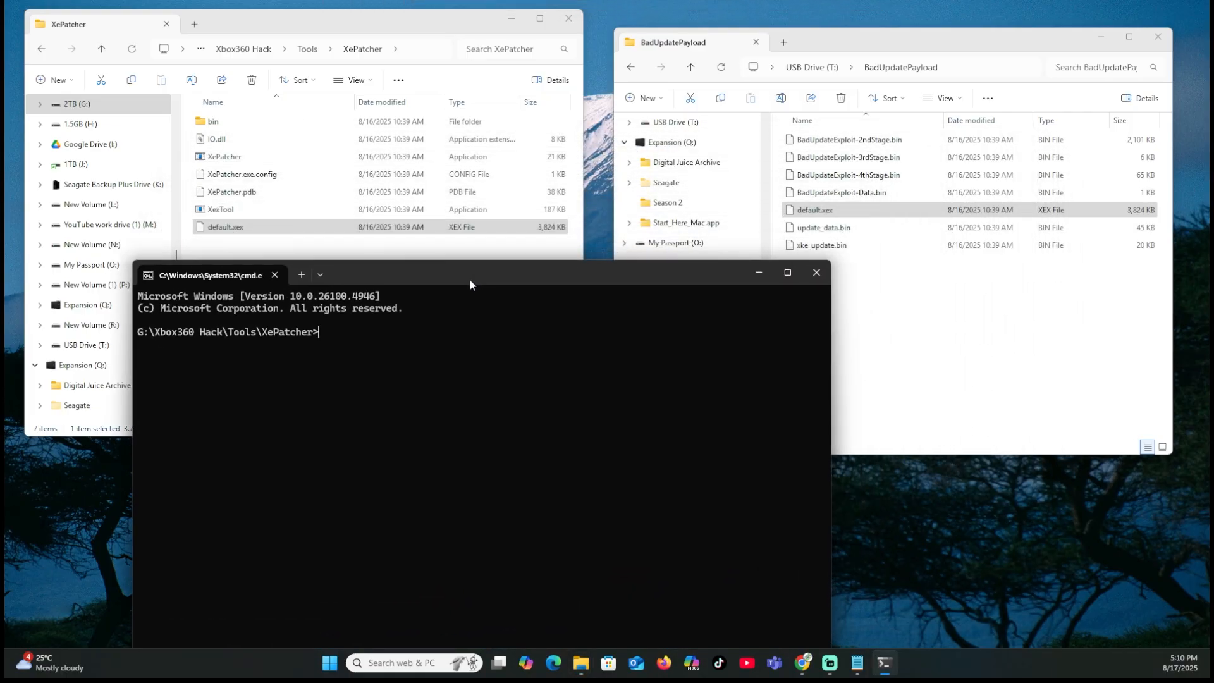
mouse_move(938, 680)
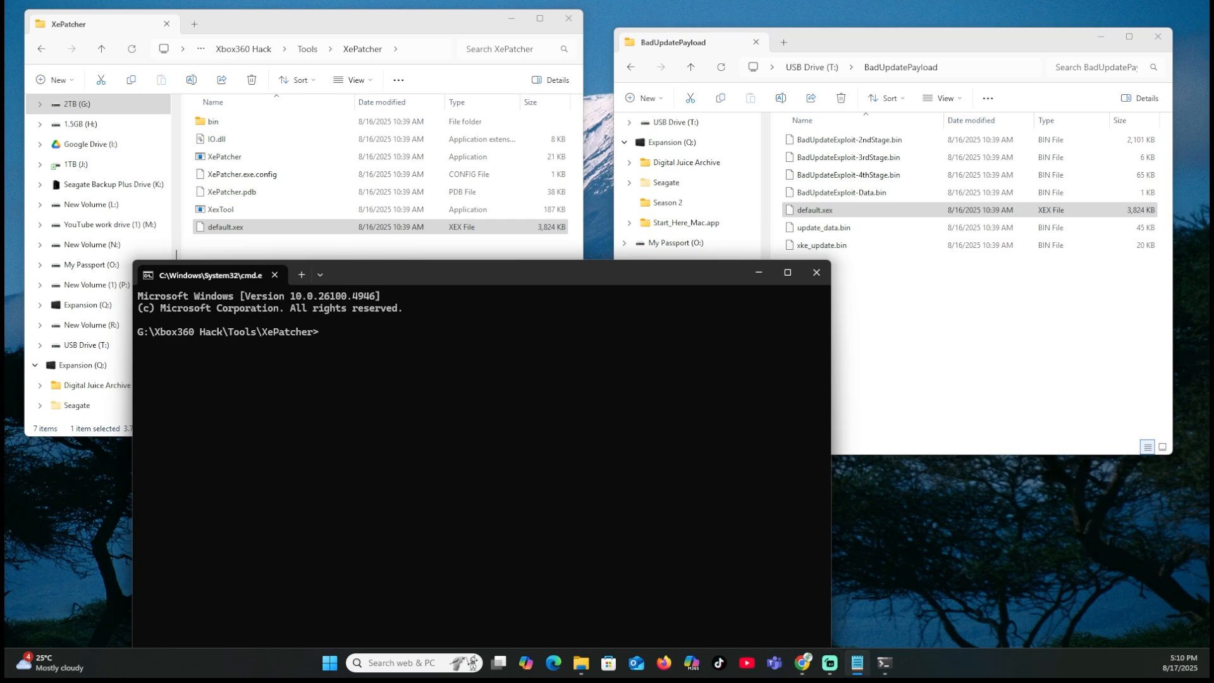
mouse_move(417, 434)
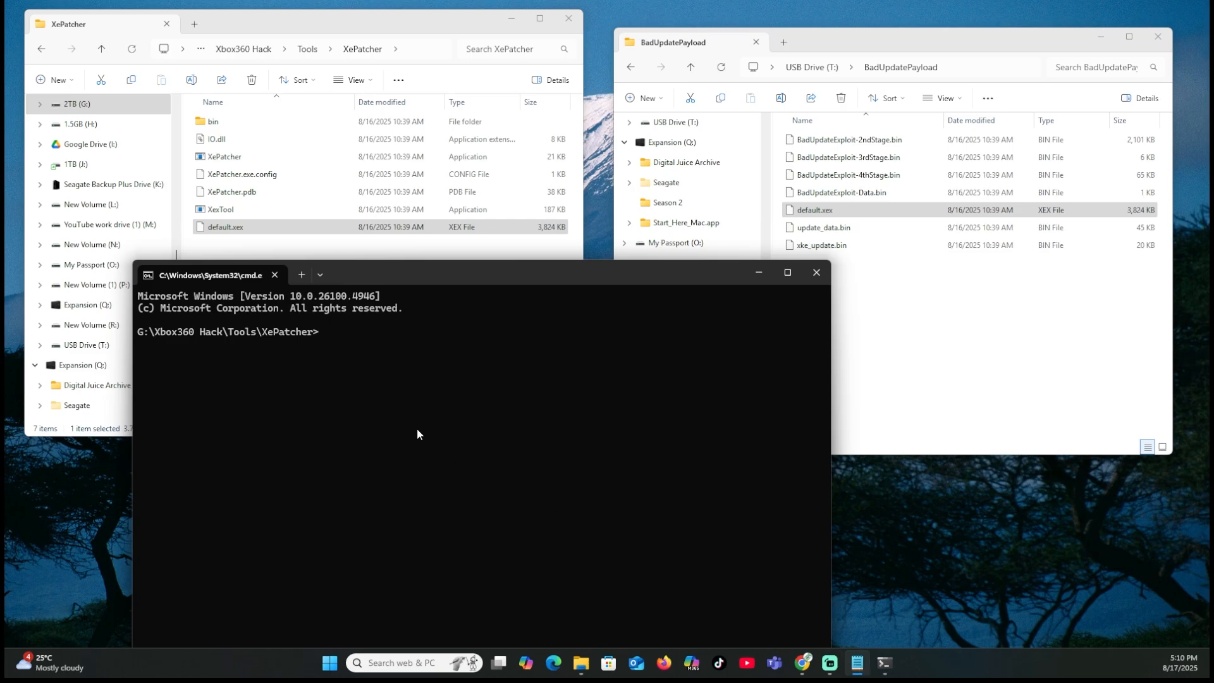
type("XexTool.exe -m r -r a default.xex")
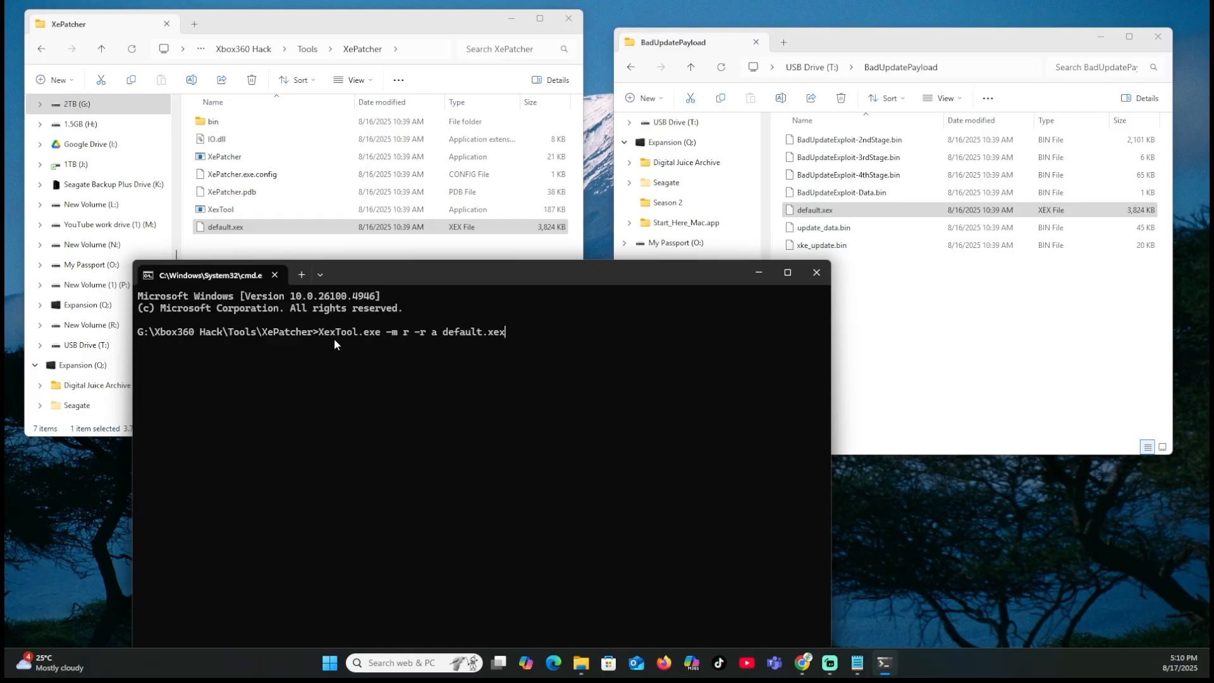
mouse_move(367, 343)
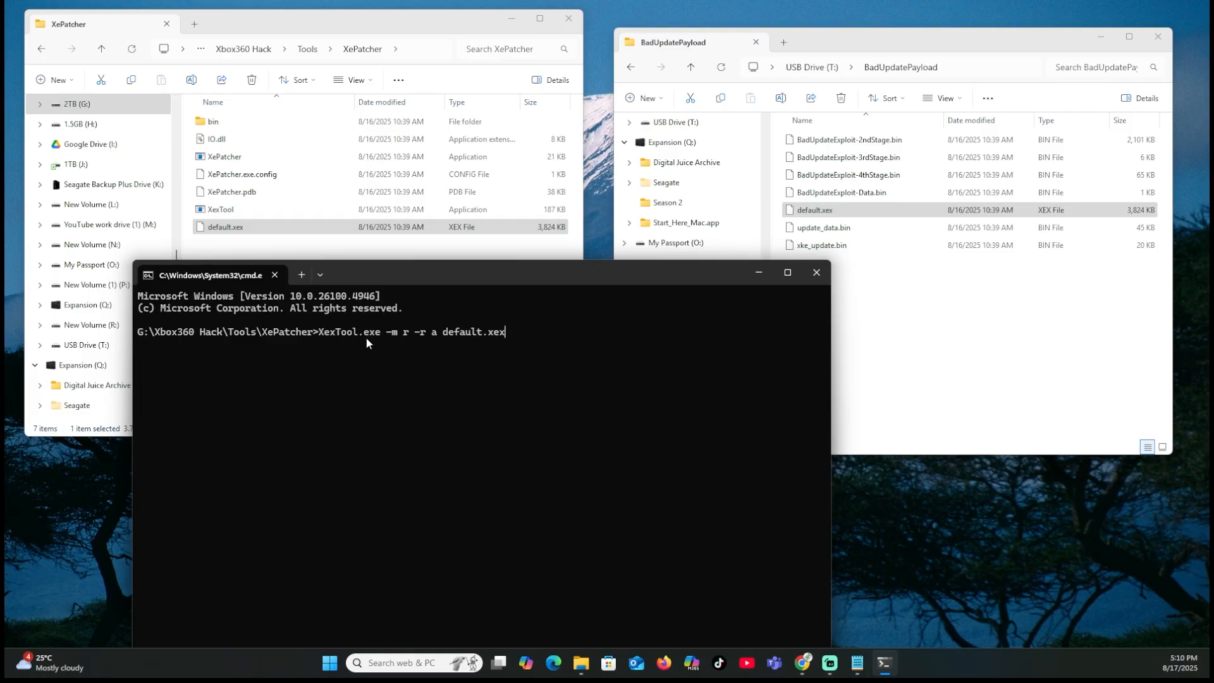
mouse_move(394, 343)
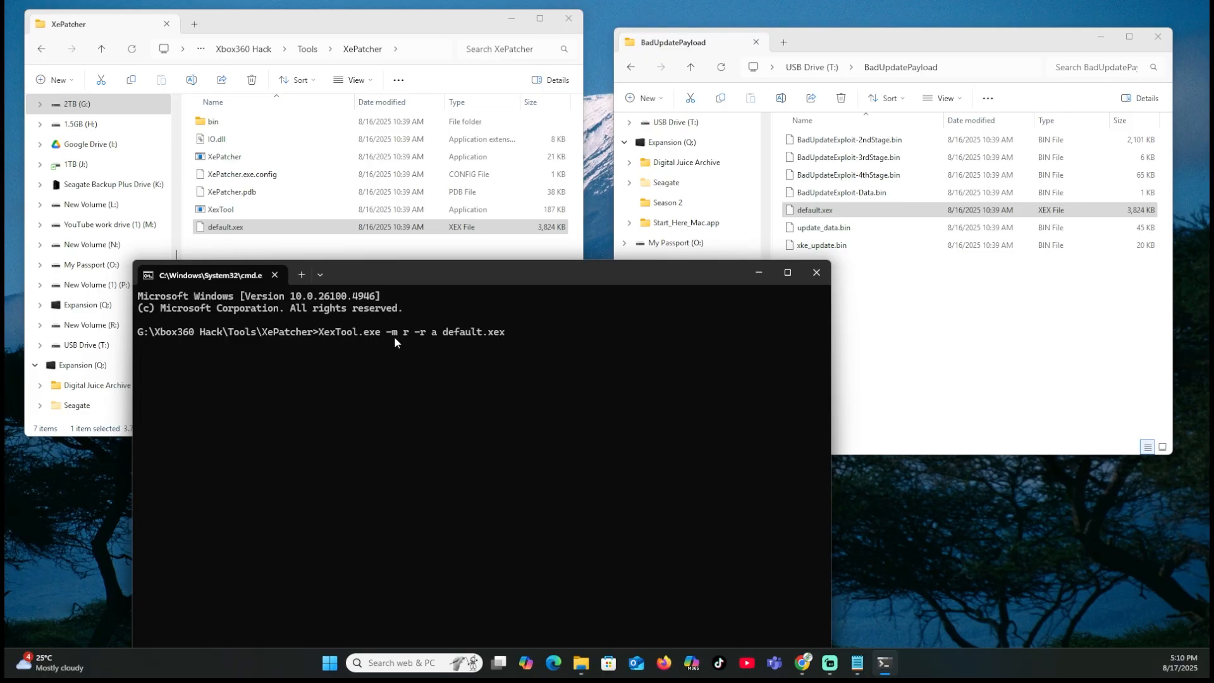
mouse_move(414, 342)
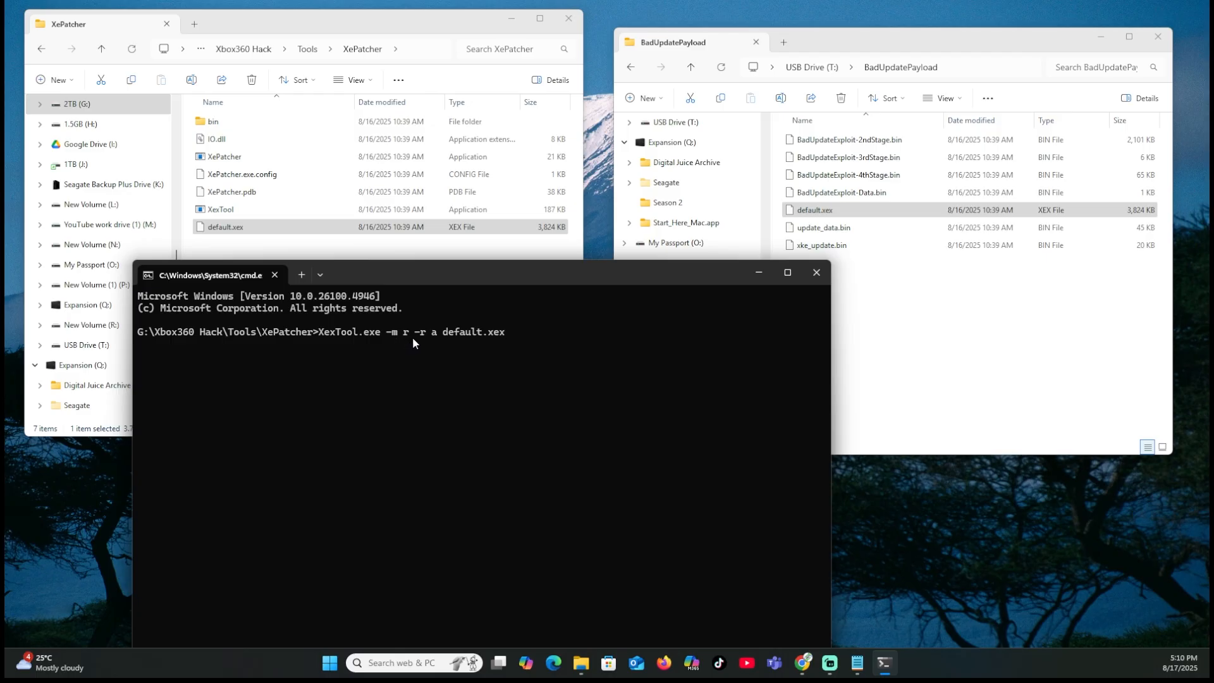
mouse_move(435, 340)
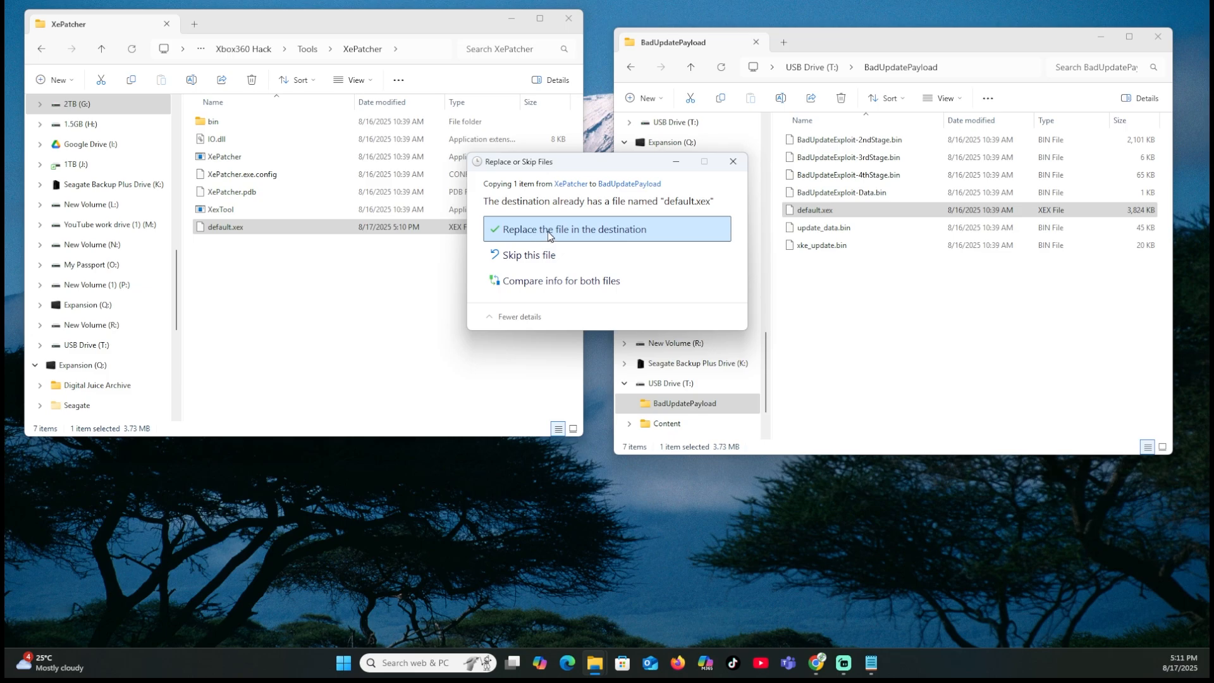
Overwrite the USB's BadUpdatePayload default.xex with the patched one and return left window to Xbox360 Hack.
left_click(572, 229)
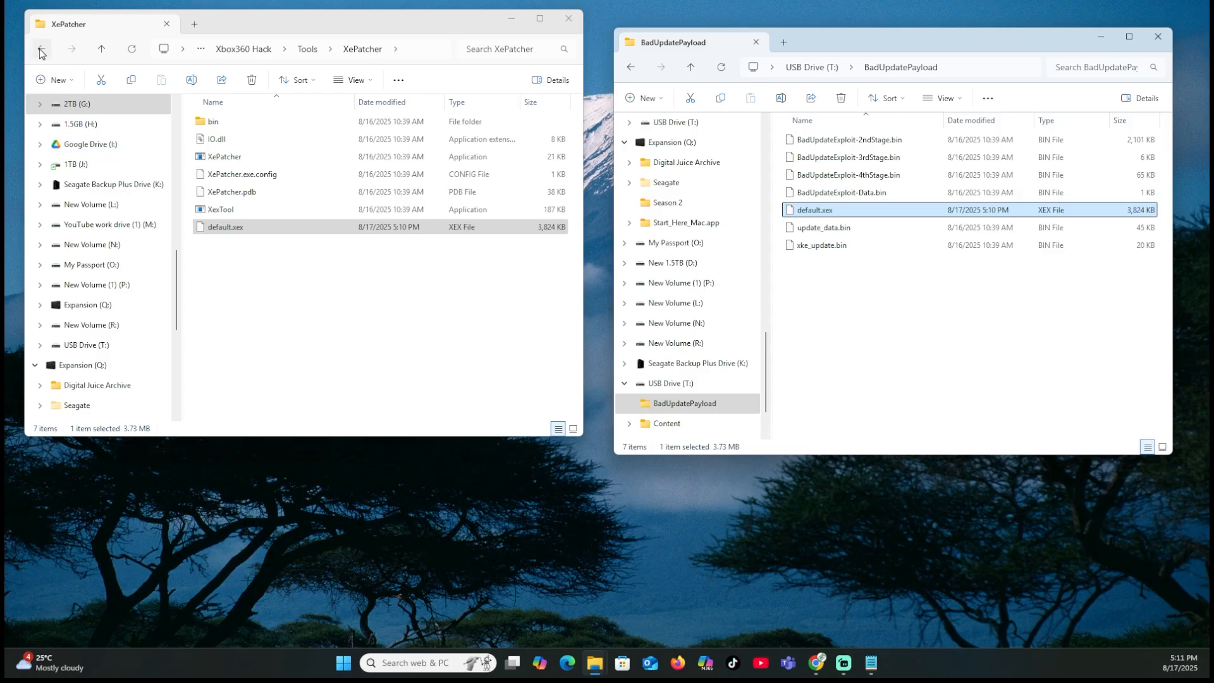
left_click(41, 49)
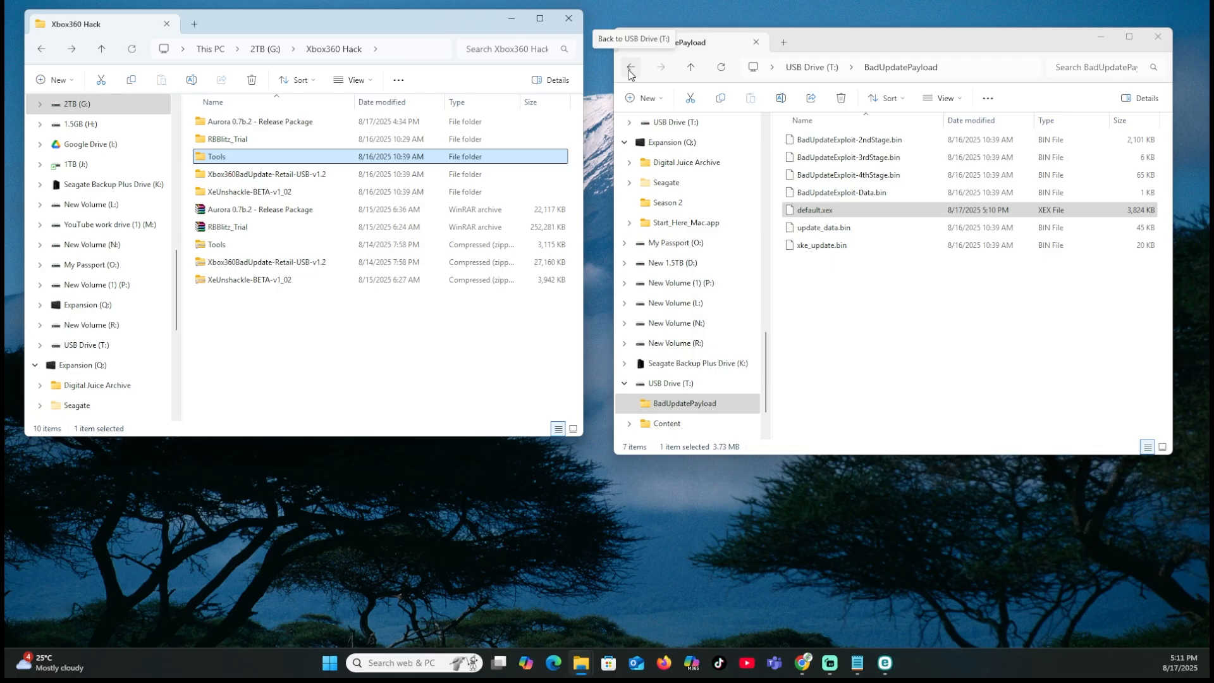
Create an Apps folder at the USB root and copy the Aurora 0.7b.2 Release Package into it.
left_click(631, 67)
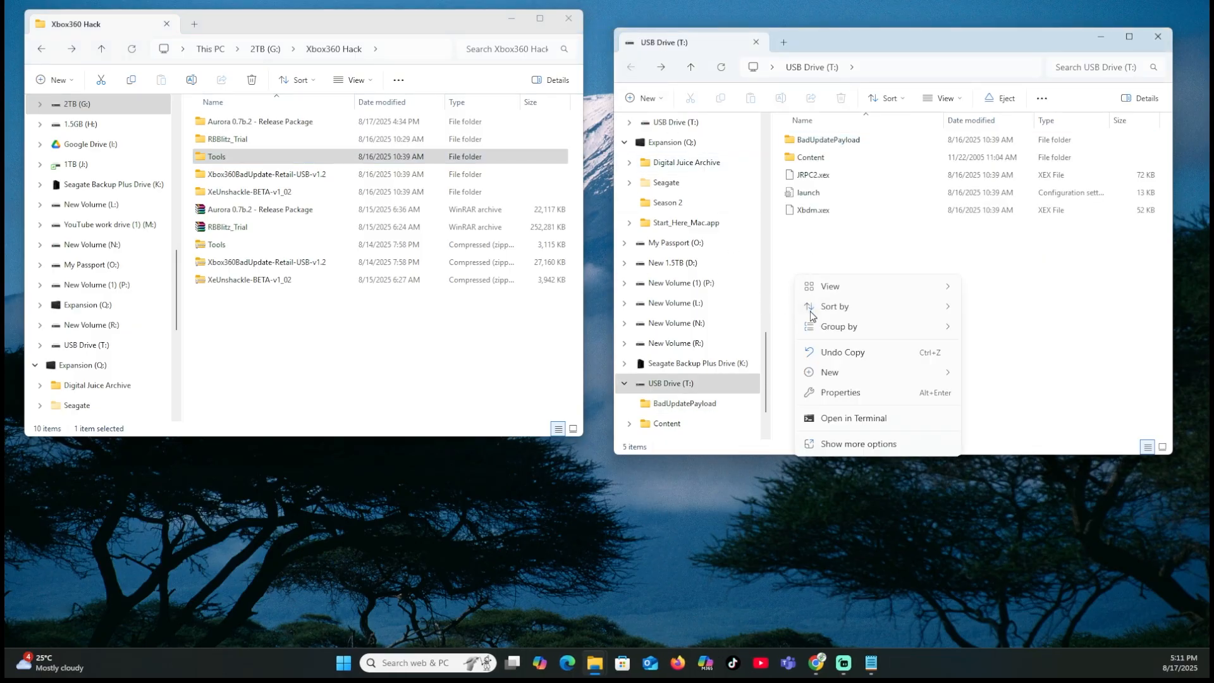
left_click(829, 372)
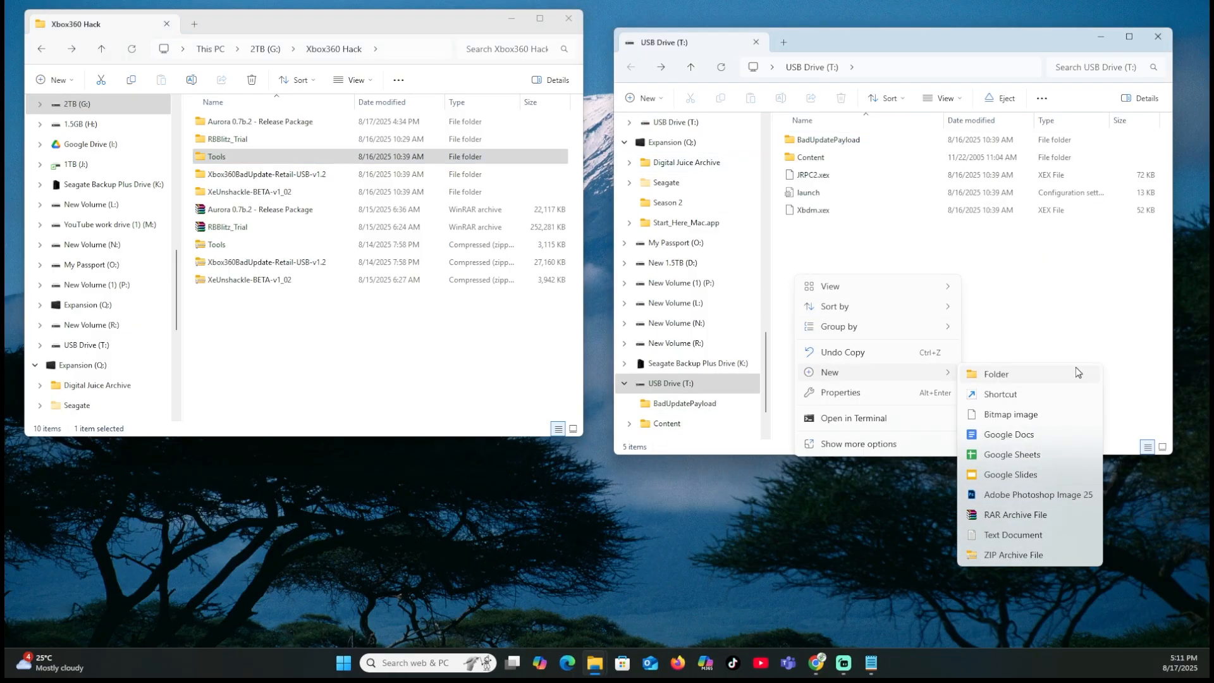
left_click(997, 375)
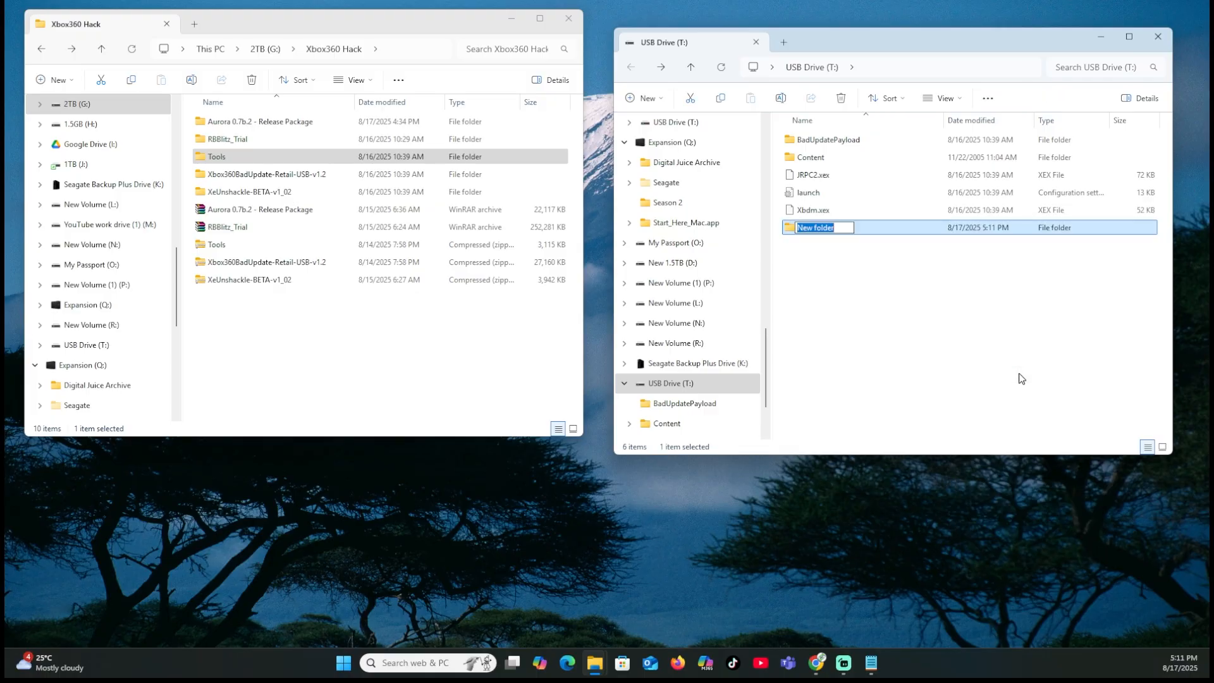
type("Apps")
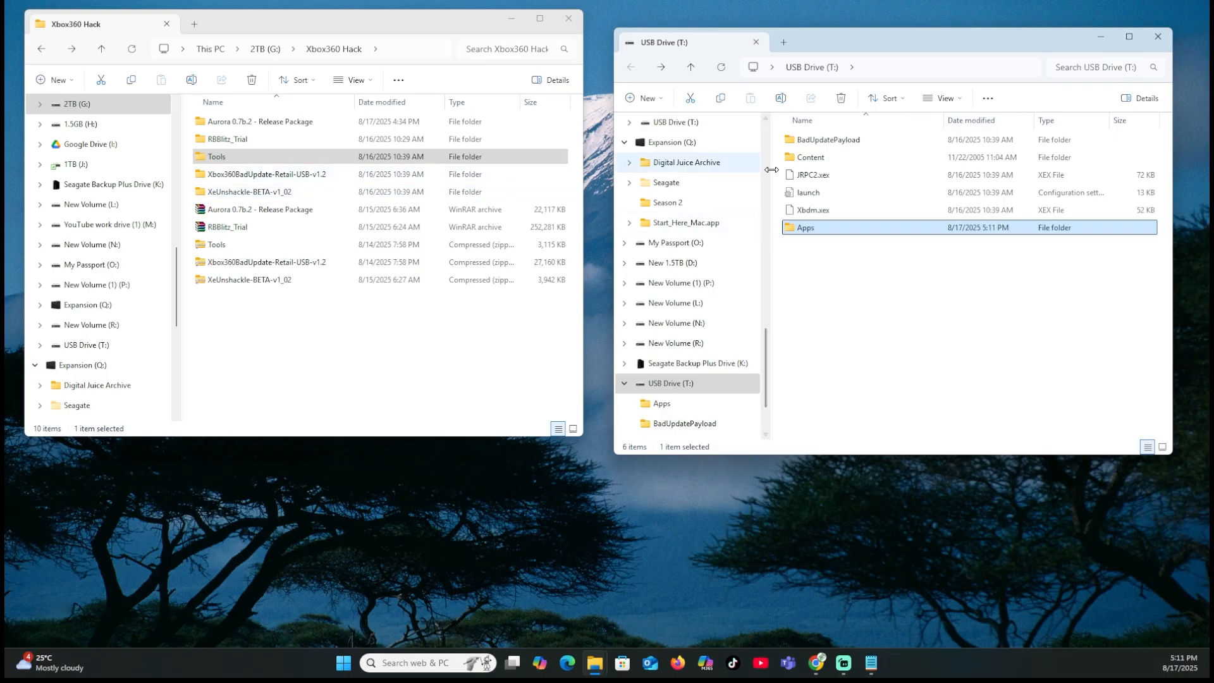
double_click(806, 227)
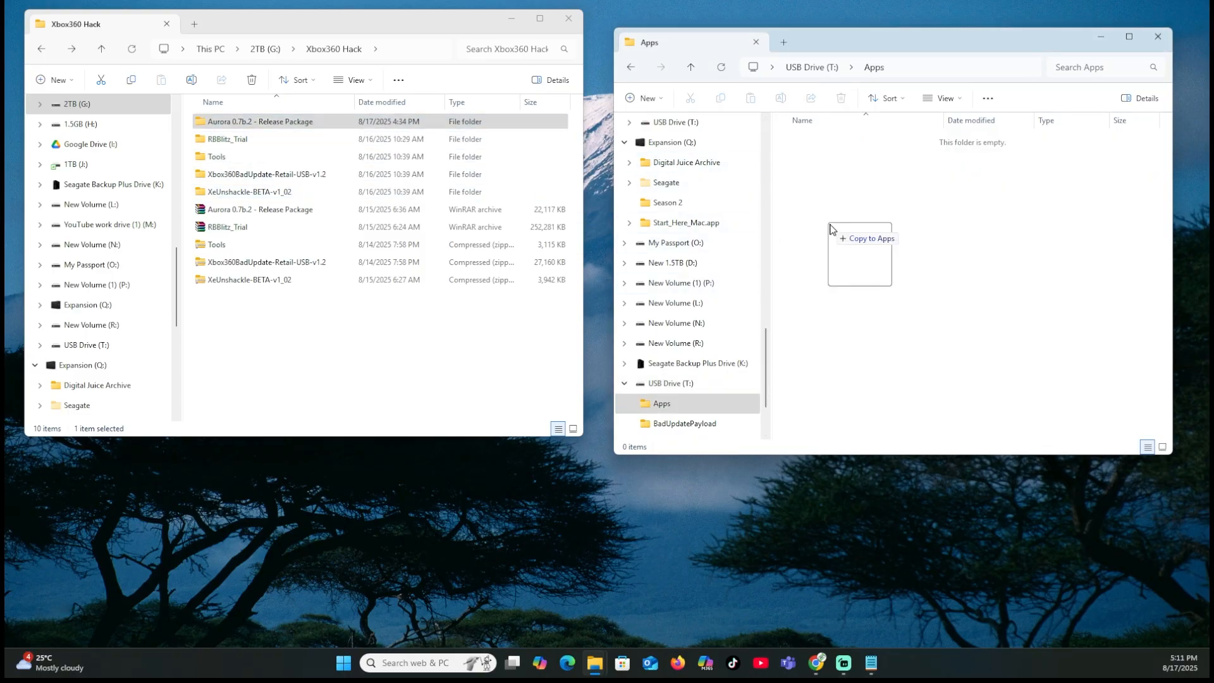
left_click_drag(259, 121, 860, 238)
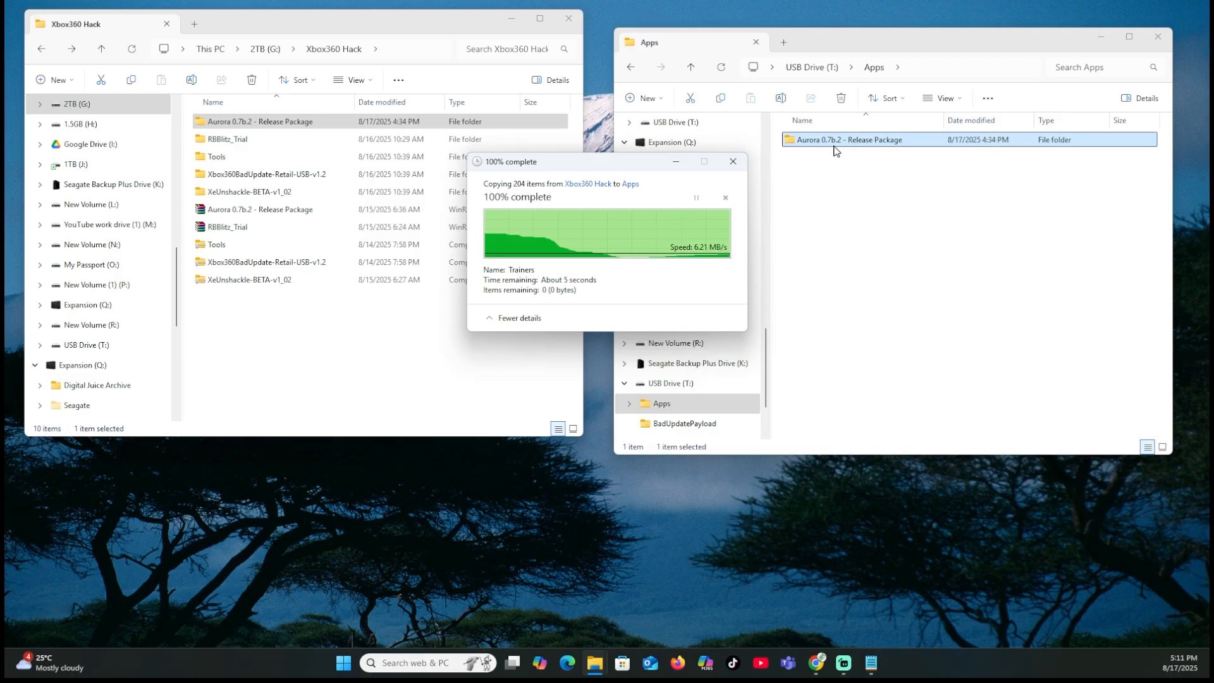
Rename the copied package folder to Aurora and go into it.
right_click(851, 139)
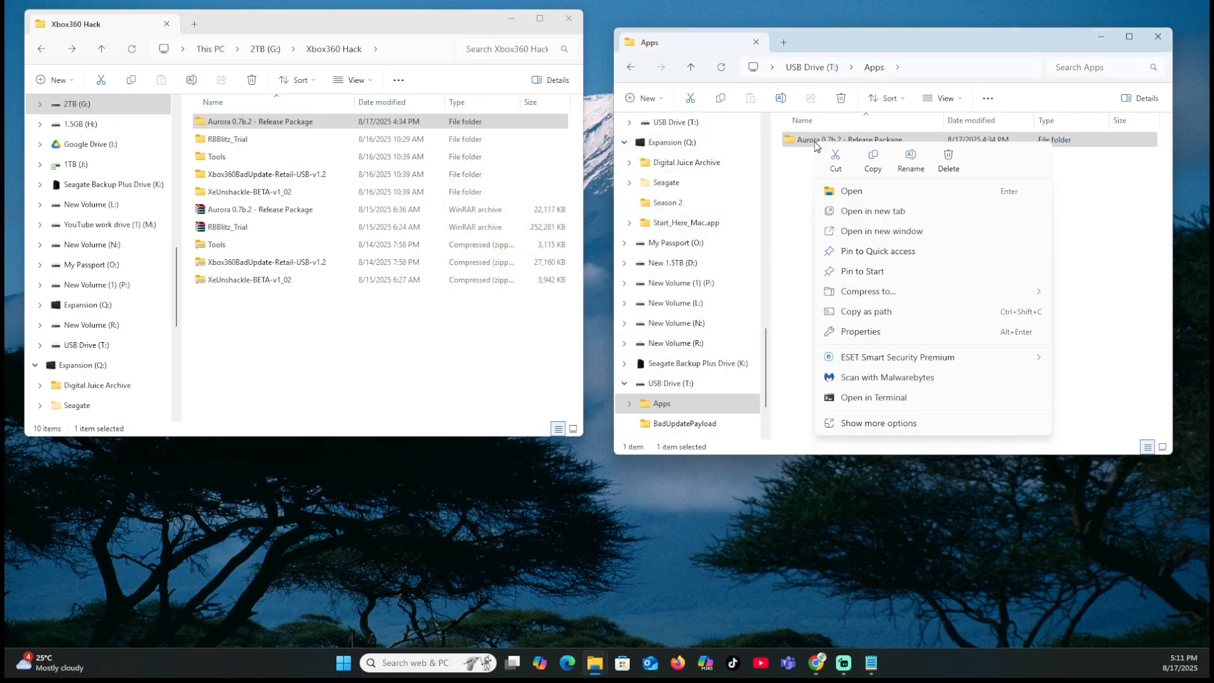
left_click(910, 158)
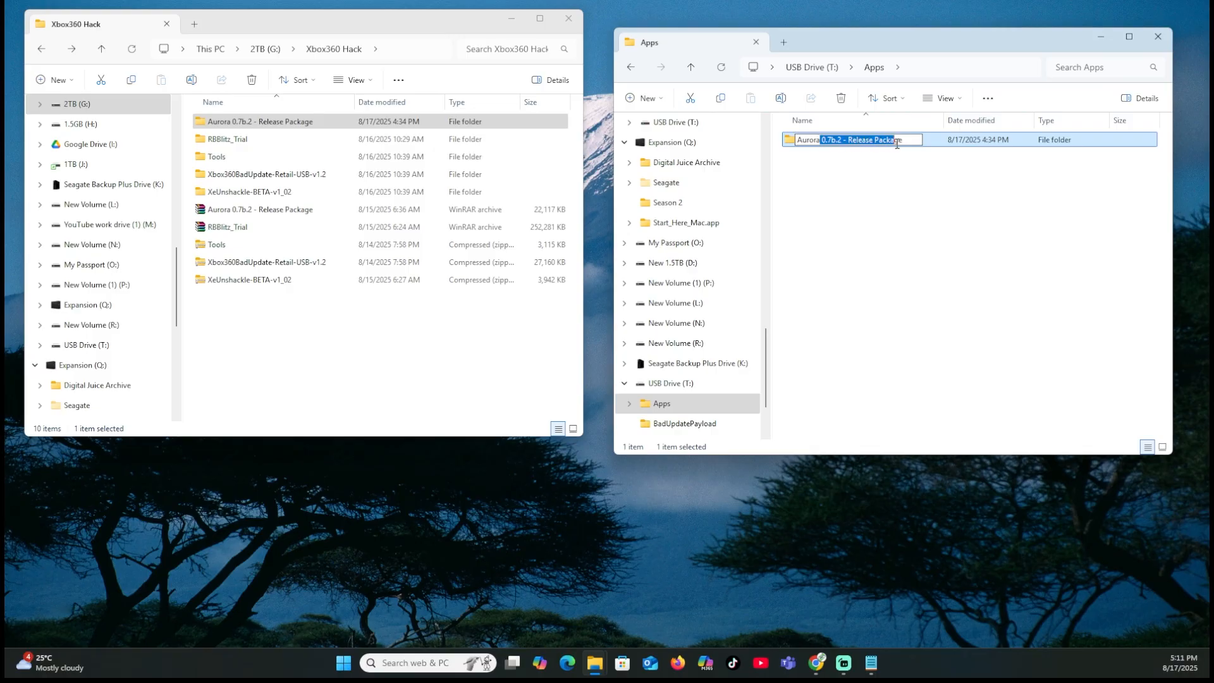
type("Aurora")
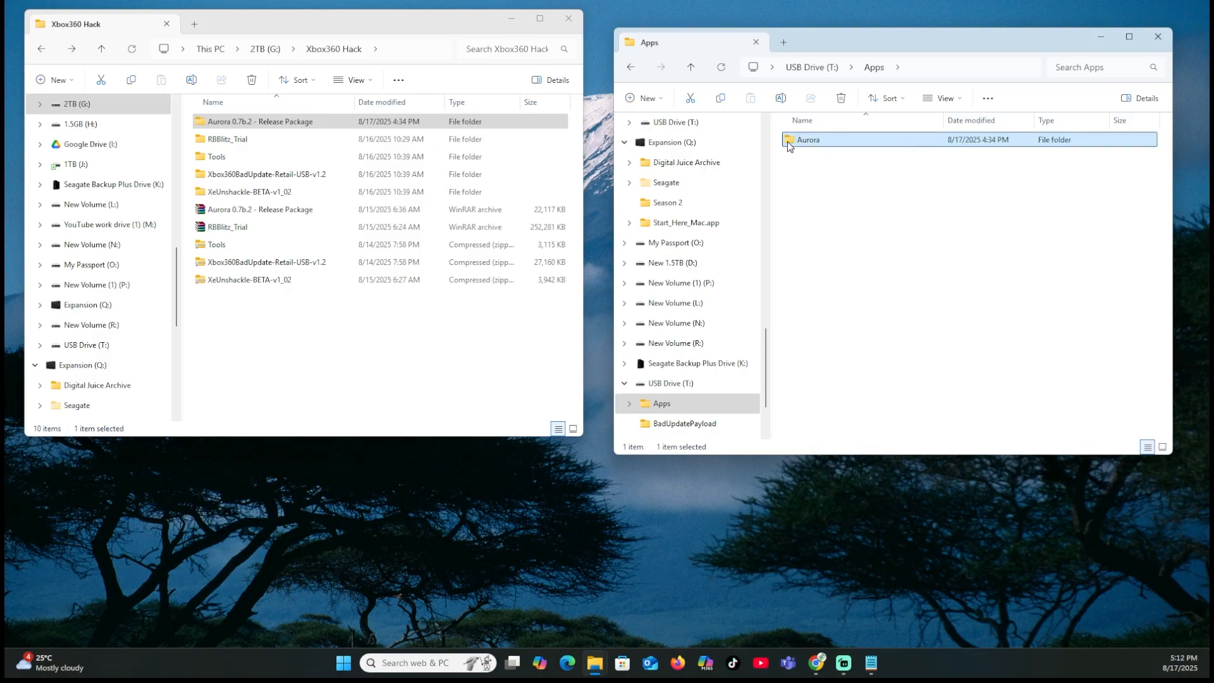
double_click(808, 139)
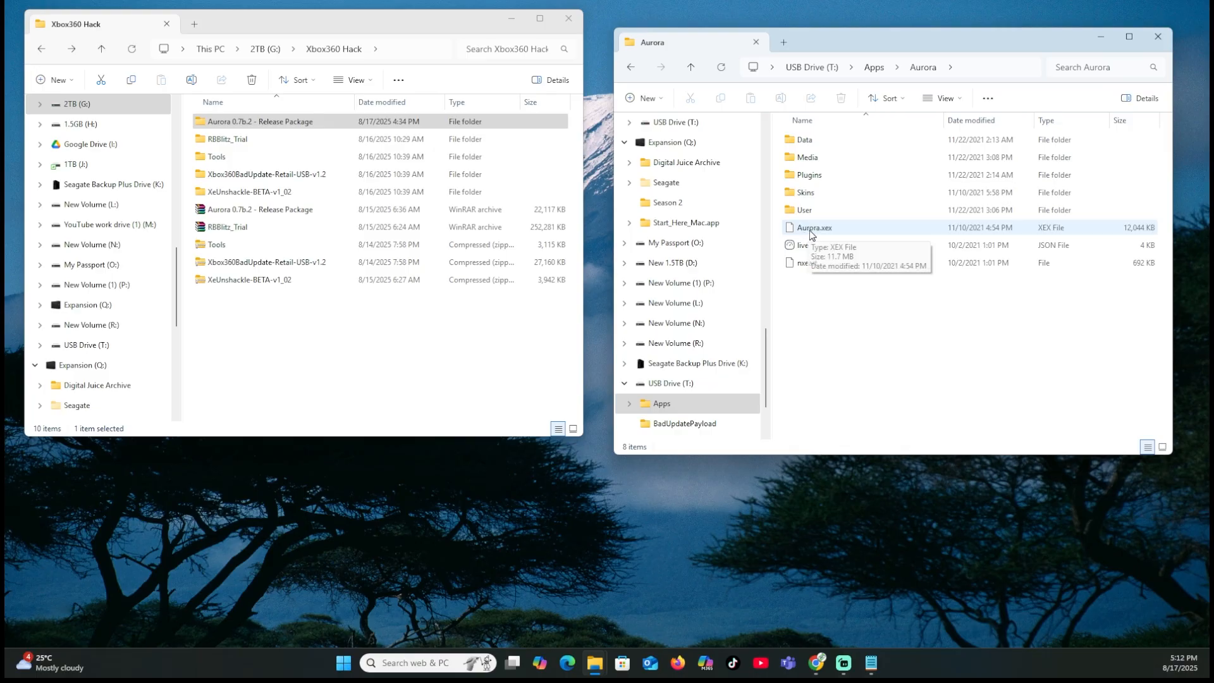
Rename Aurora.xex inside it to Default.xex and return to the USB root.
right_click(813, 227)
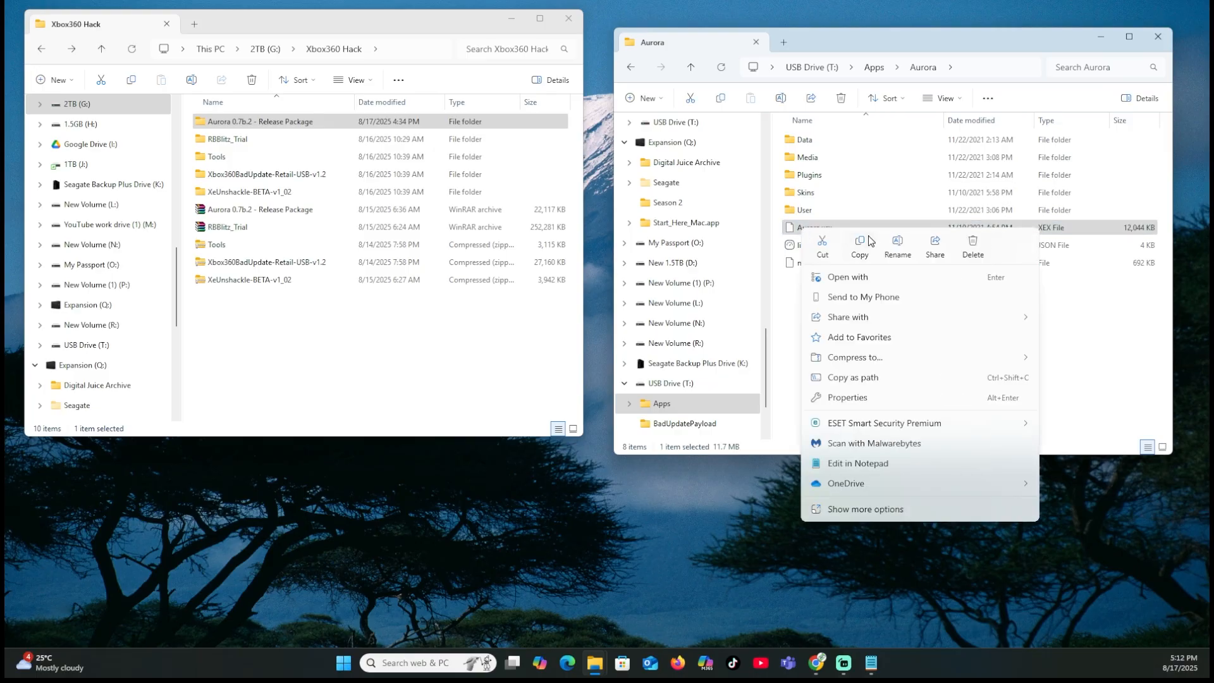
left_click(898, 246)
type("Default.xex")
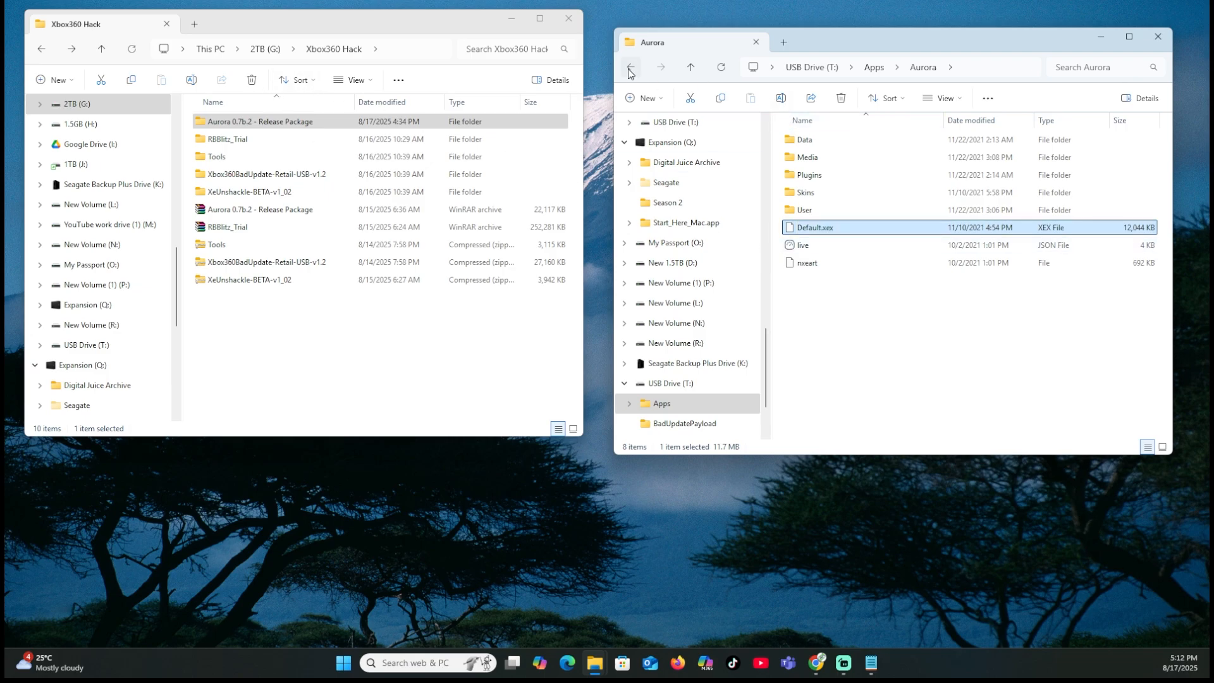
left_click(630, 67)
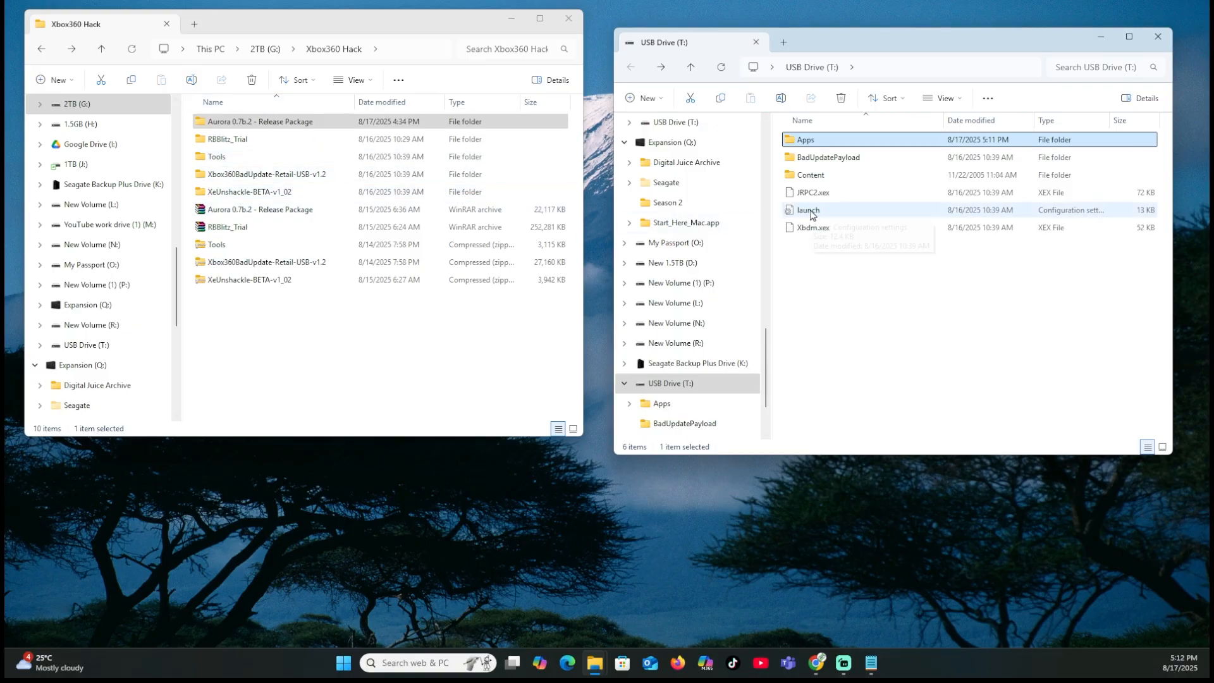
Edit launch.ini so Default = Usb:\Apps\Aurora\default.xex, then save and close it.
left_click(807, 210)
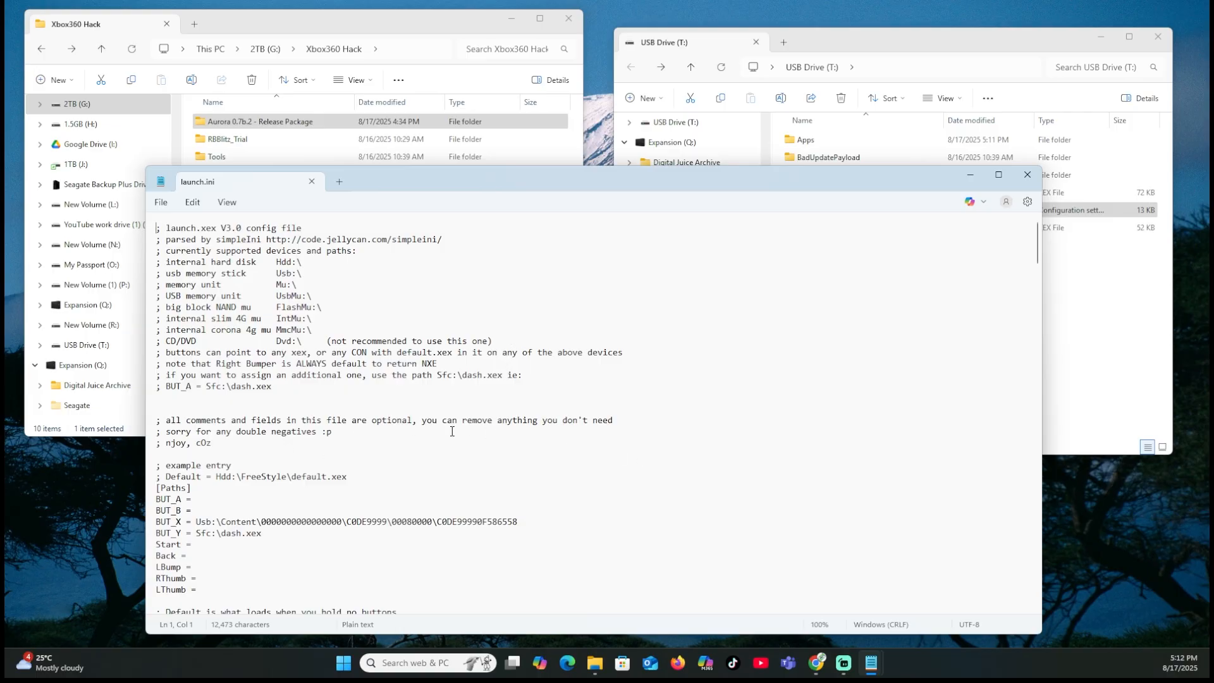
scroll("down", 3)
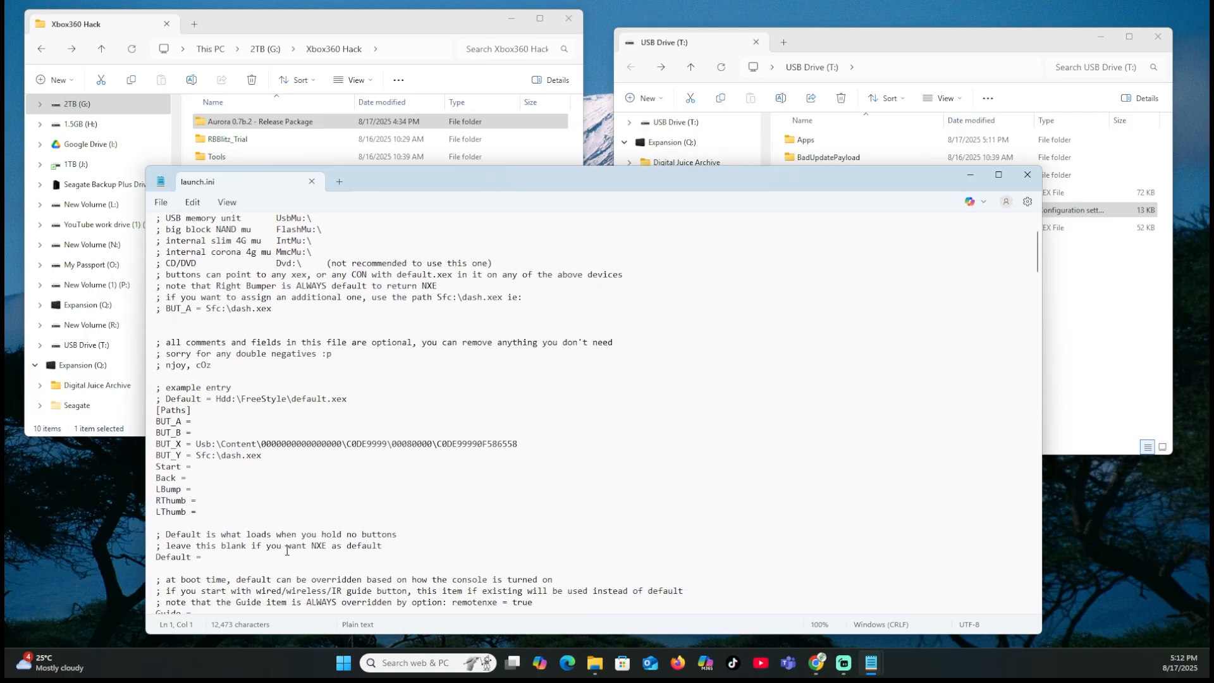
scroll("down", 3)
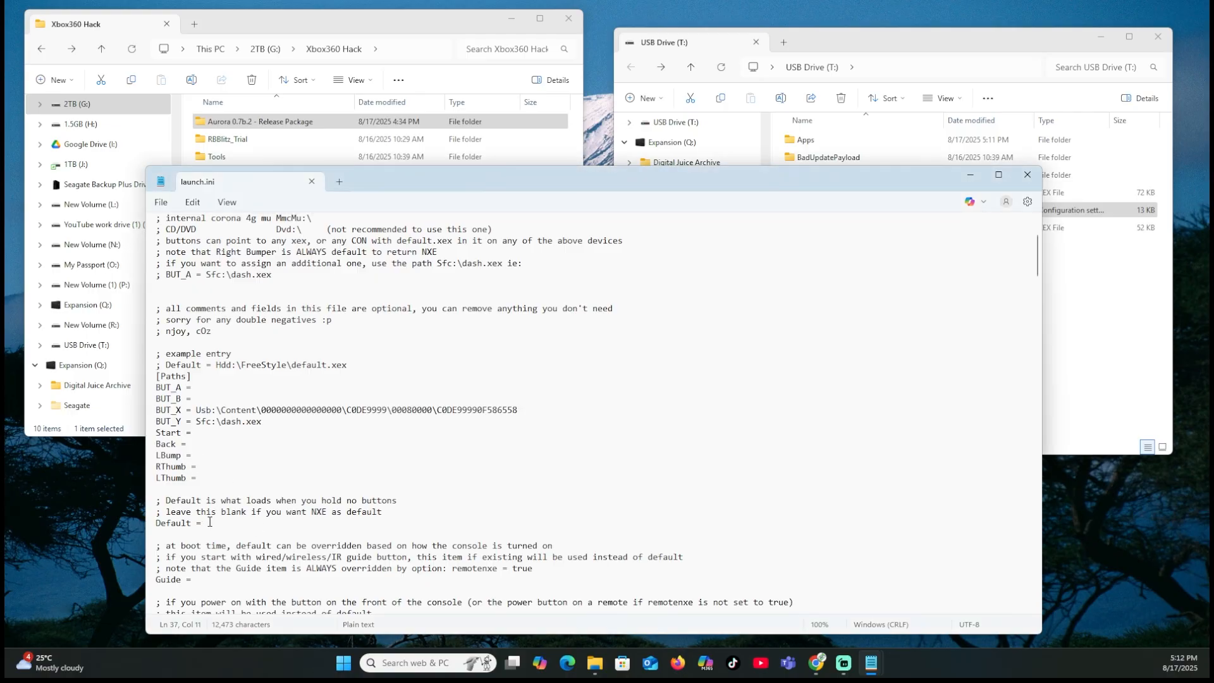
type("Usb:\\Apps\\Aurora\\default.xex")
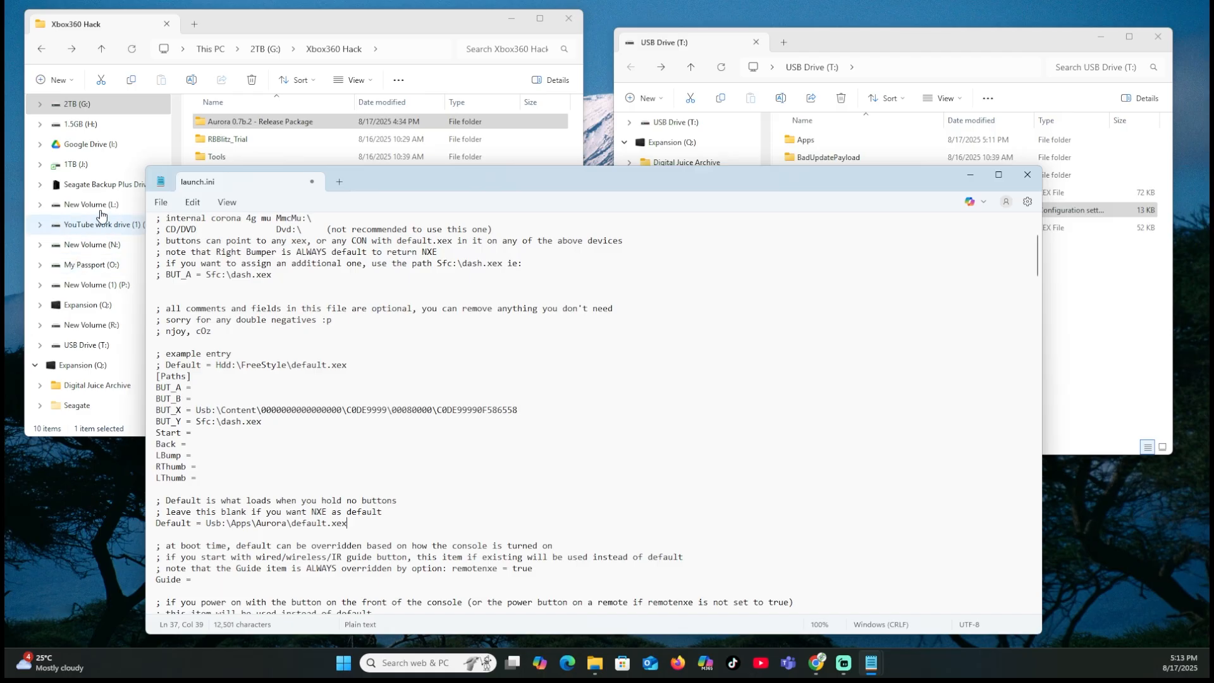
left_click(161, 202)
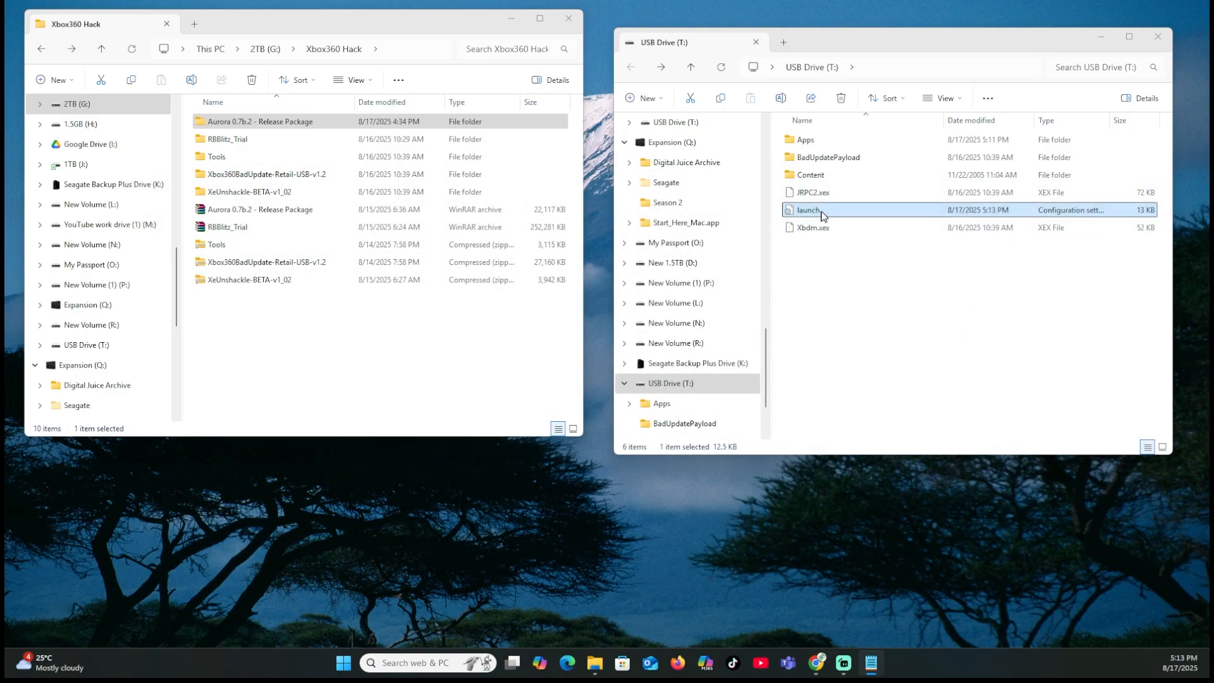
mouse_move(918, 215)
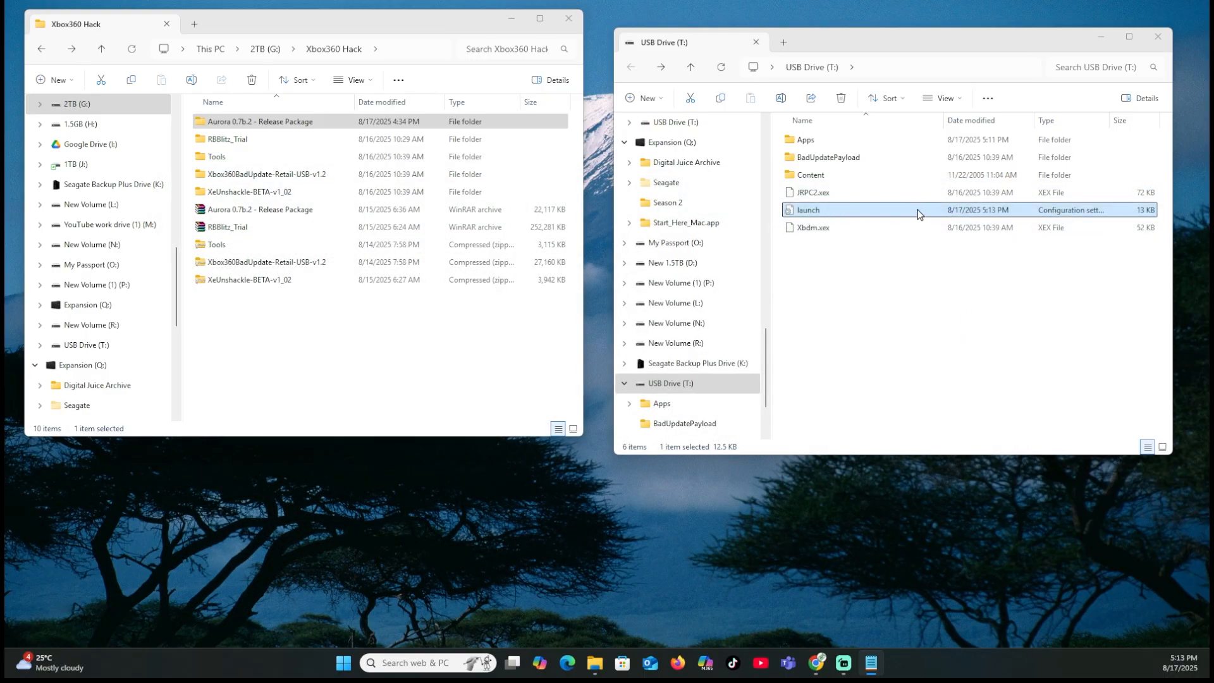
mouse_move(930, 213)
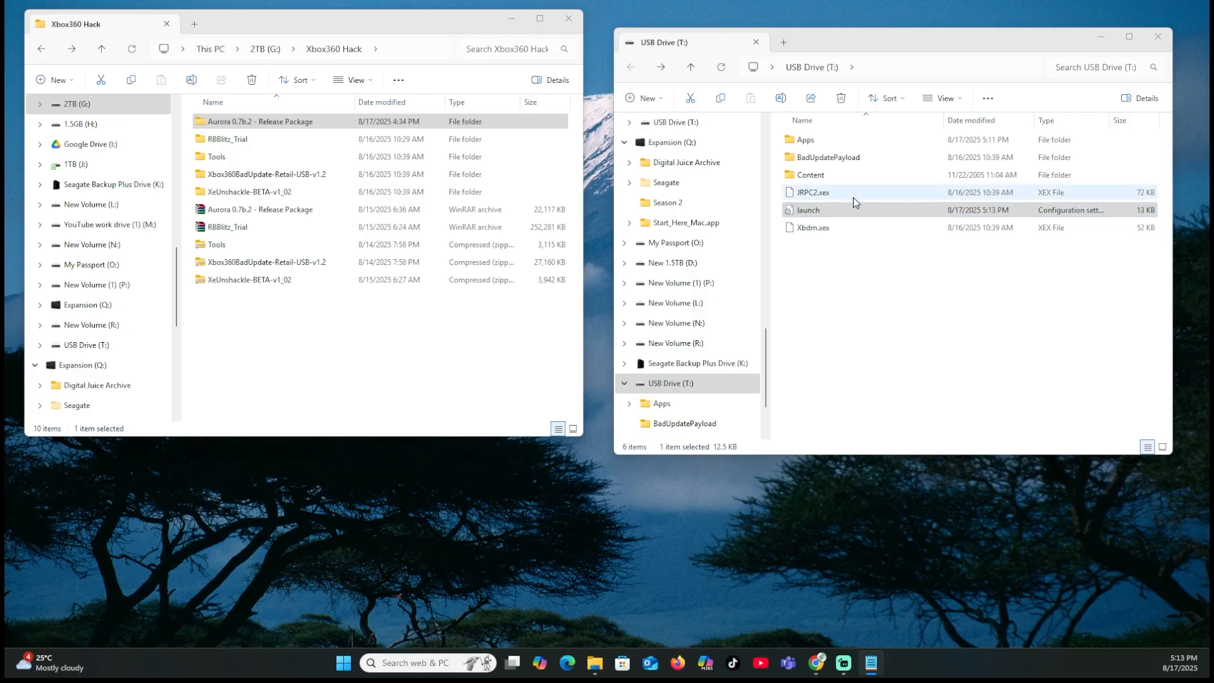
left_click(808, 210)
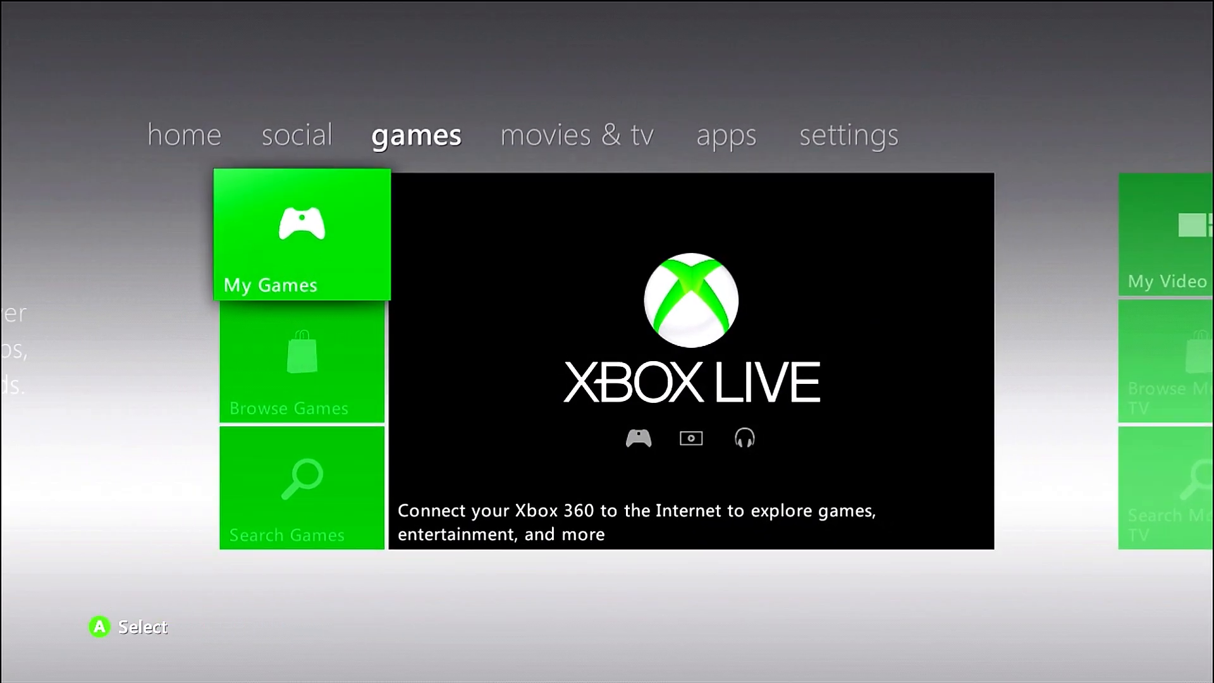
Launch My Games on the console, triggering the XeUnshackle v1.02 BETA patch screen.
left_click(302, 235)
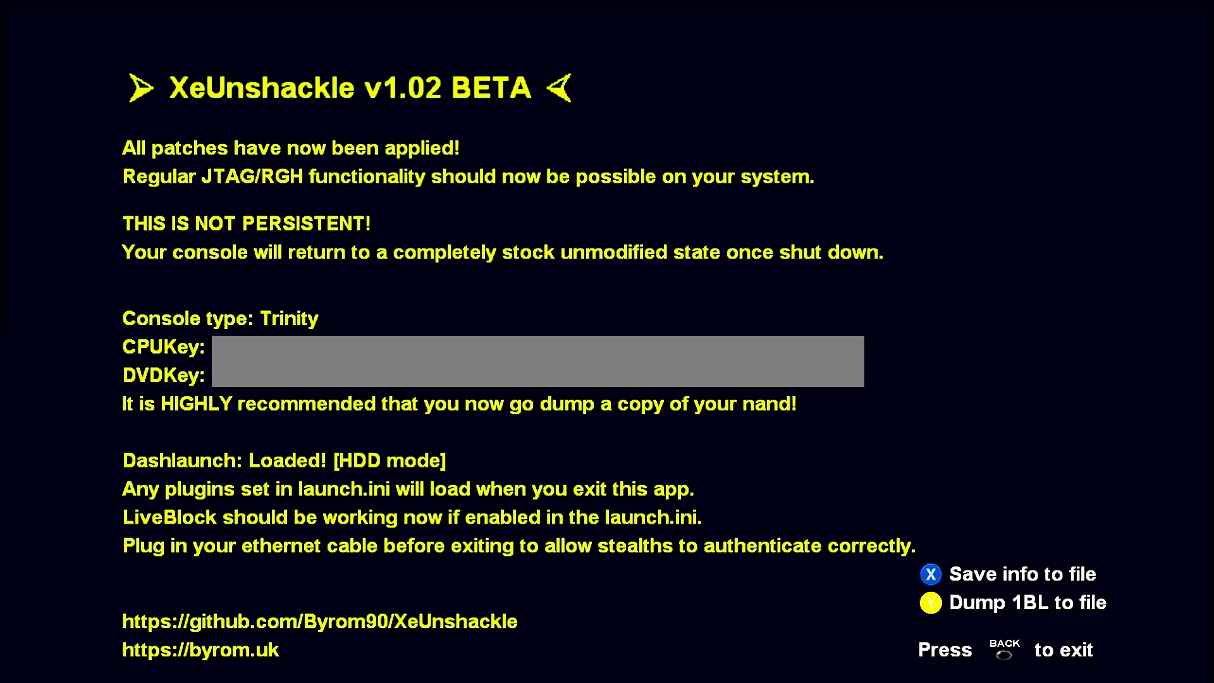
Dump the console's 1BL to Trinity-1bl.bin from the XeUnshackle screen.
key("X")
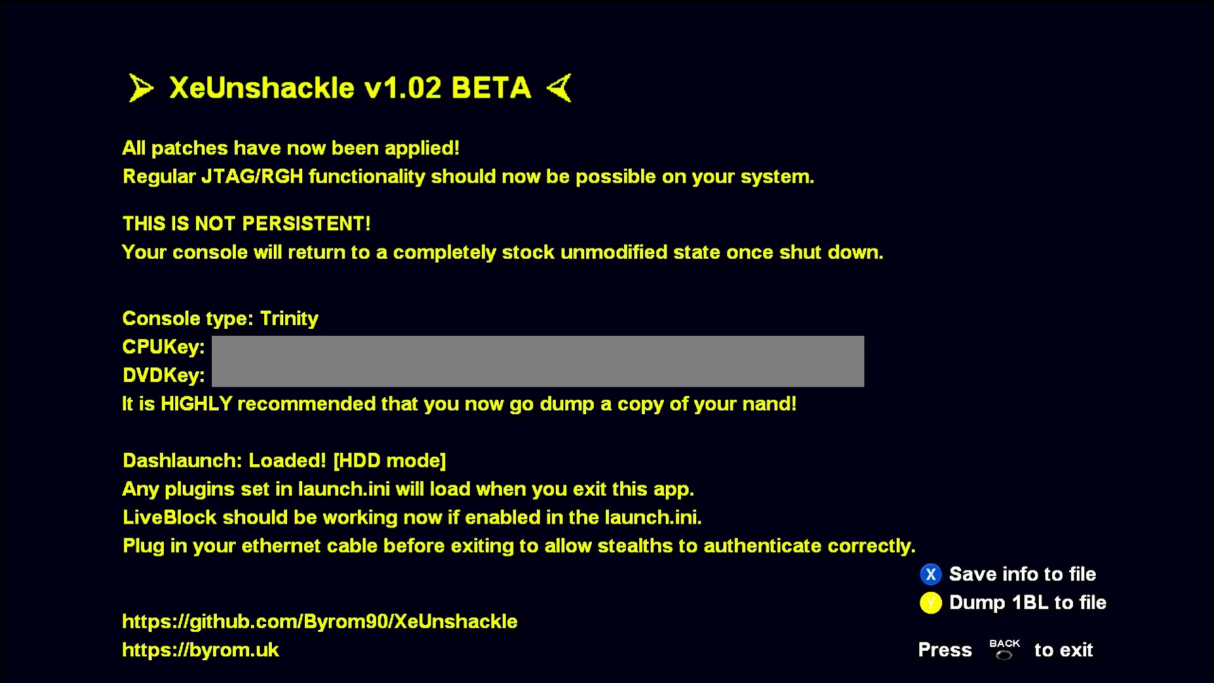
key("Y")
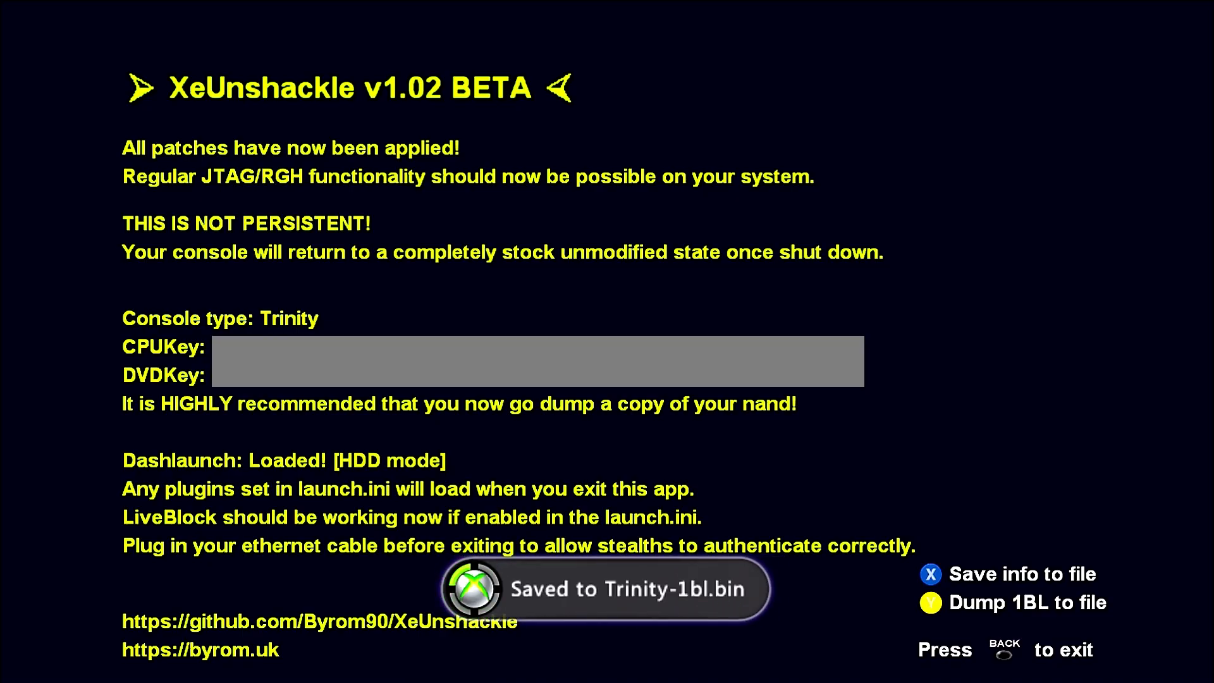